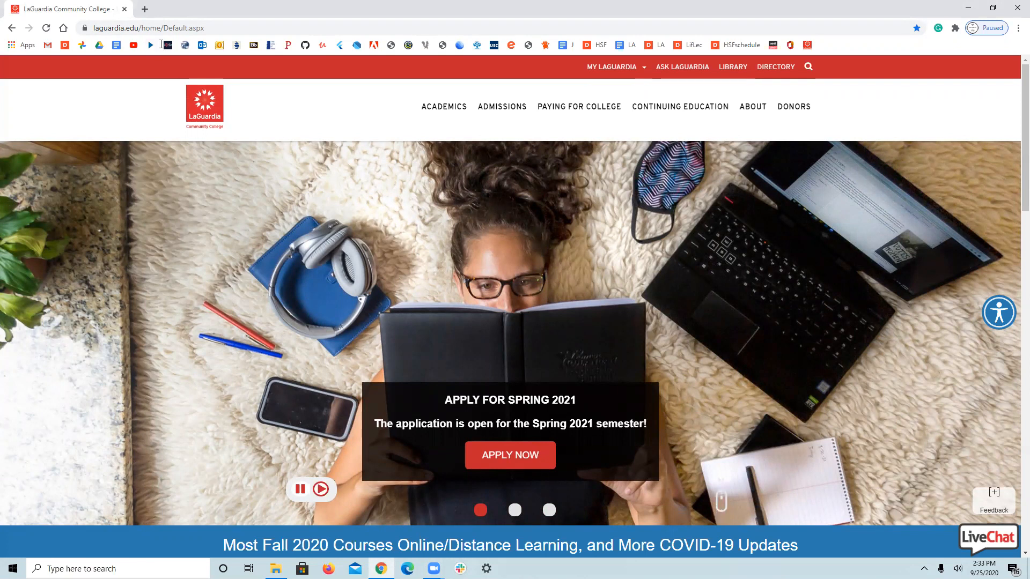
mouse_move(612, 75)
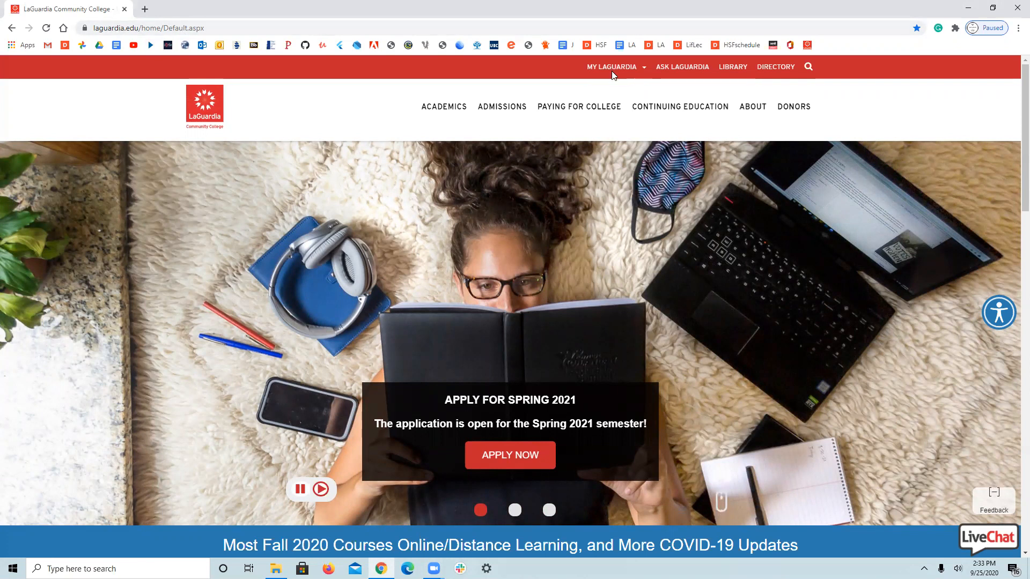
Step: Go to the My LaGuardia portal login page from the college homepage
click(611, 67)
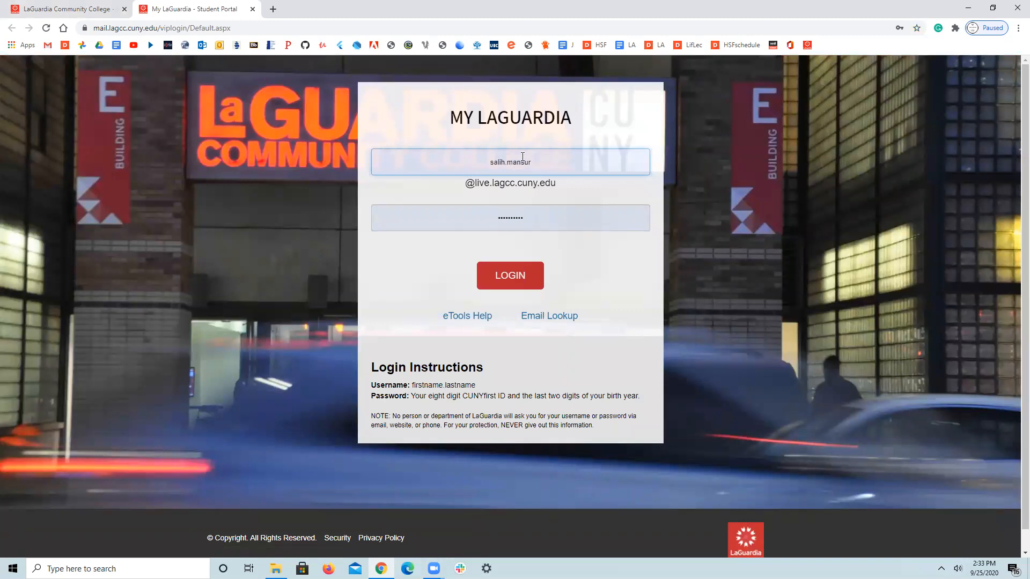
mouse_move(481, 388)
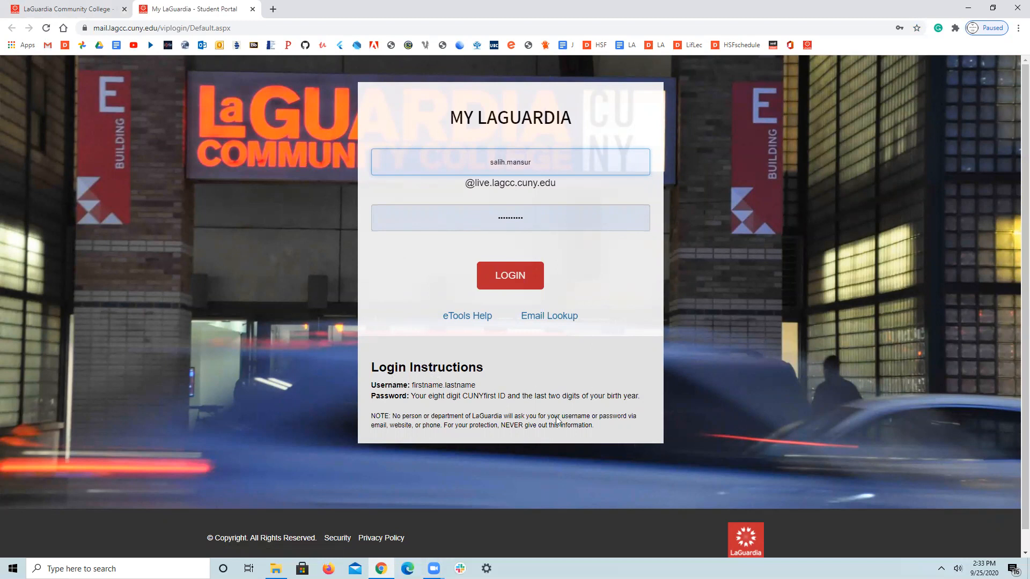
mouse_move(501, 374)
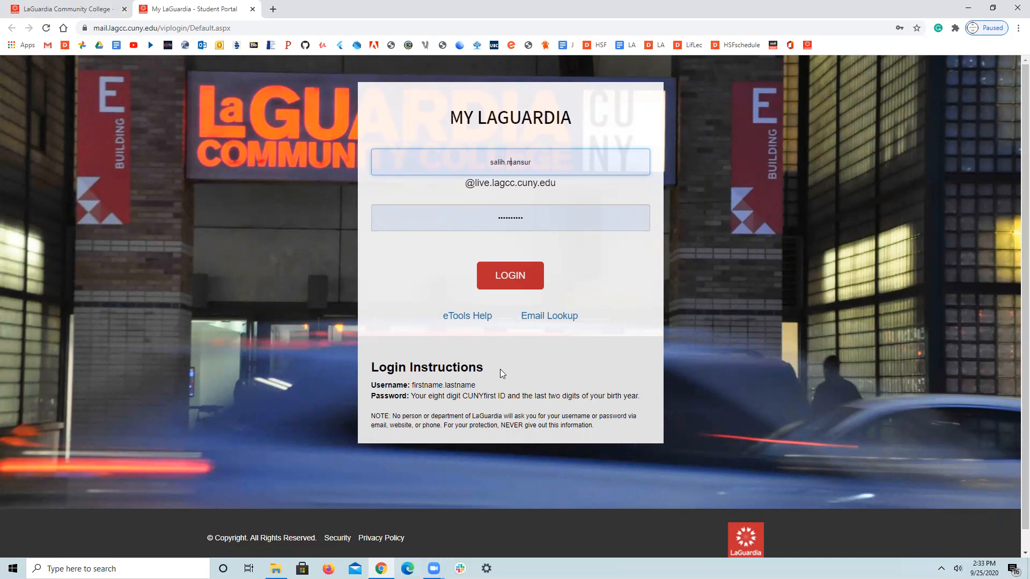
Step: Log in to the My LaGuardia student portal with the entered credentials
click(509, 275)
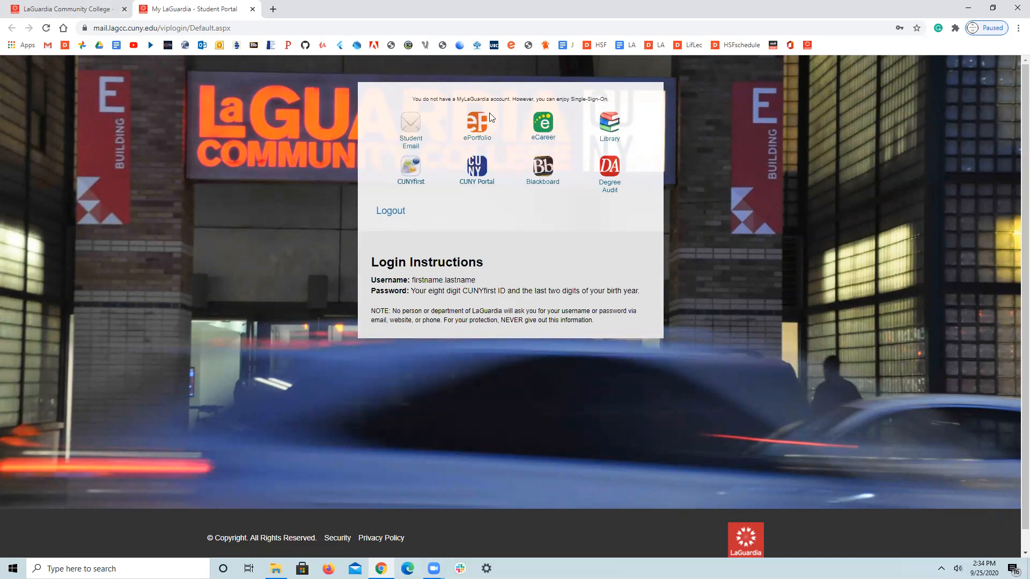
mouse_move(460, 148)
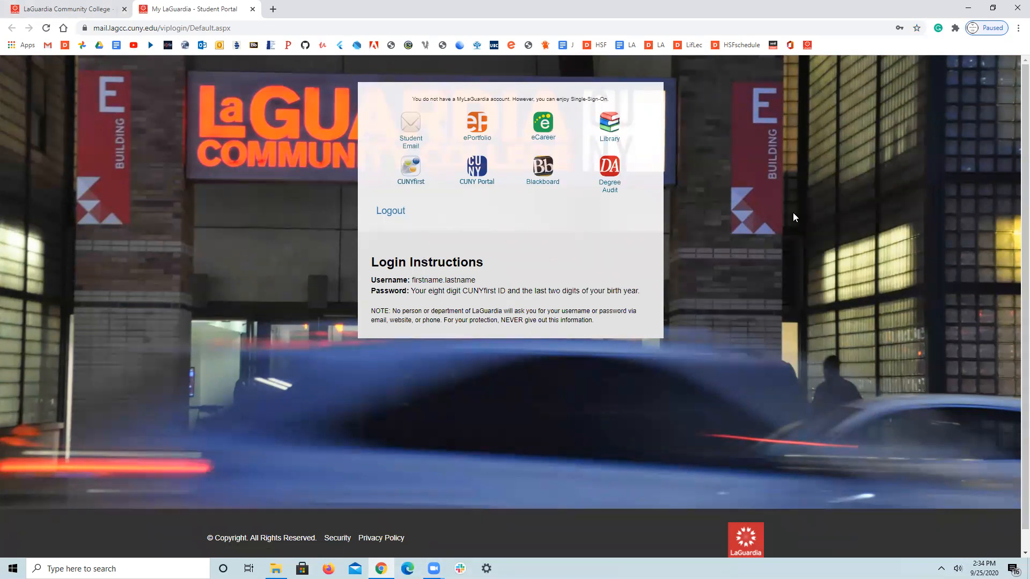
mouse_move(450, 143)
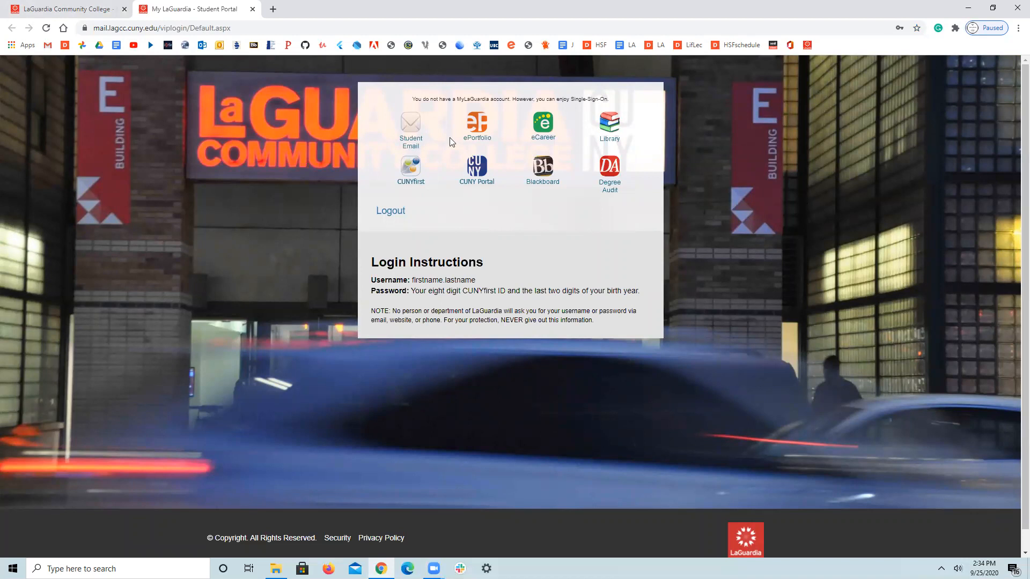
mouse_move(477, 126)
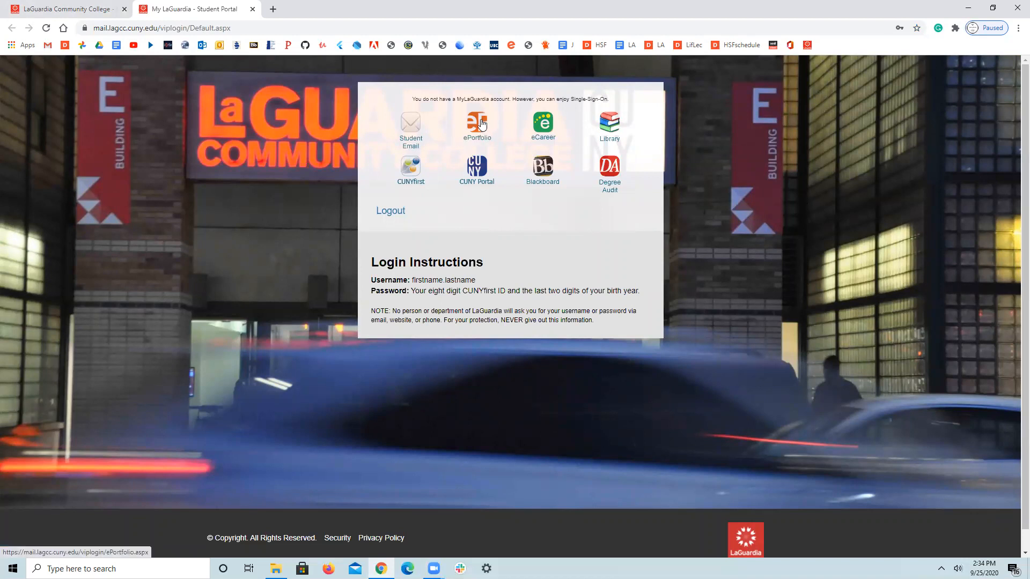
mouse_move(481, 149)
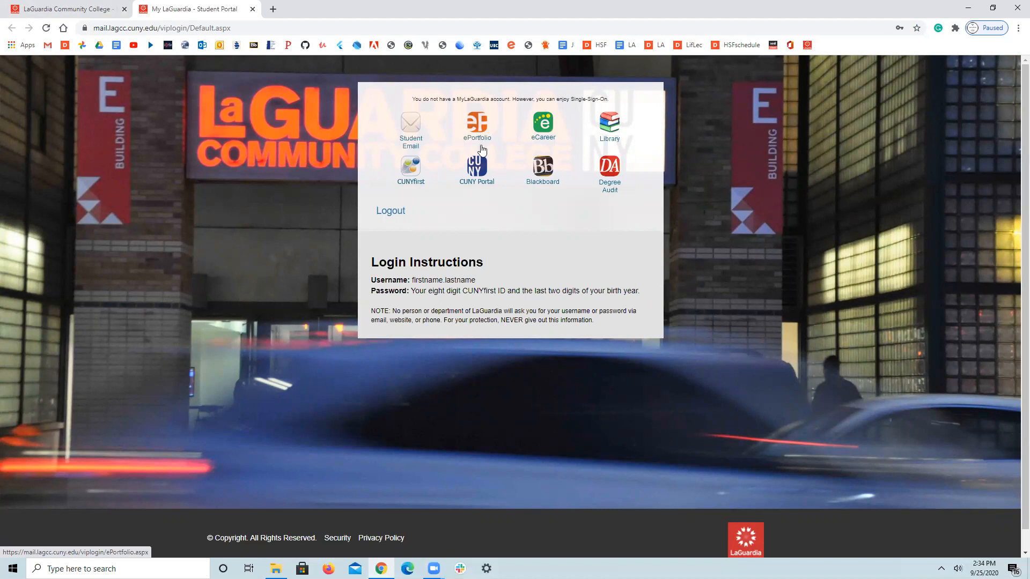
mouse_move(480, 124)
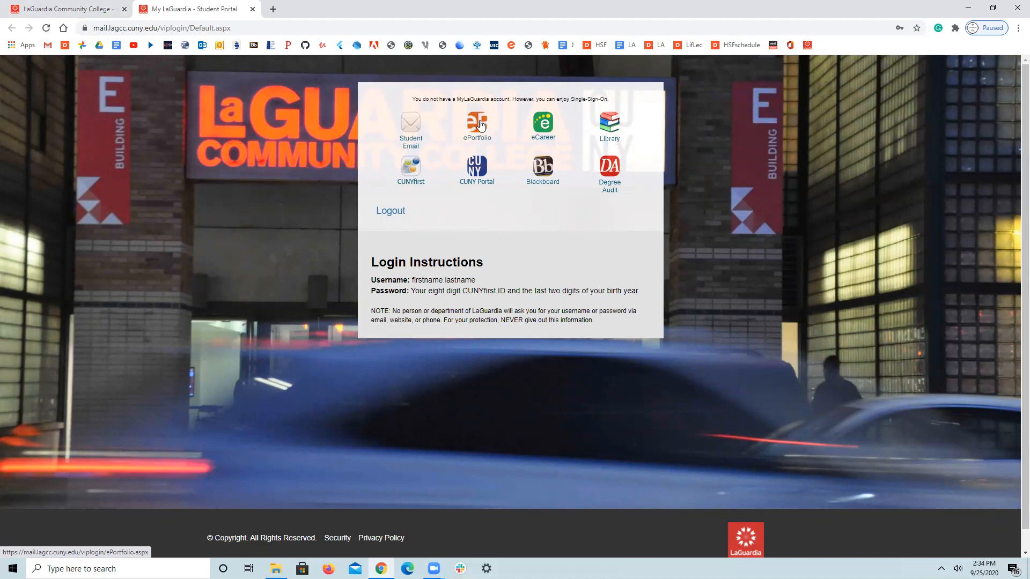
Step: Launch the ePortfolio login from the portal's Single-Sign-On icons
click(477, 123)
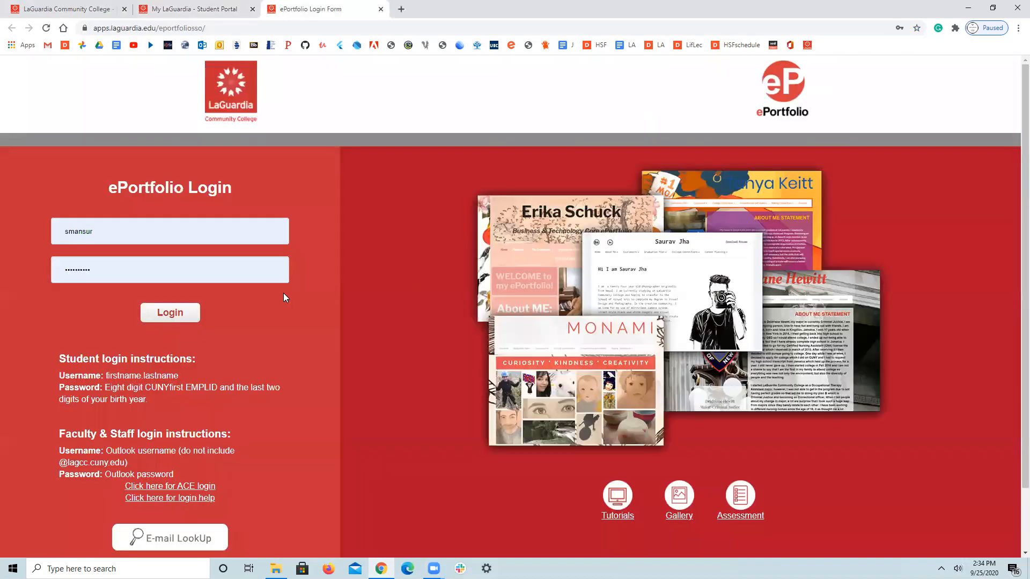
mouse_move(202, 334)
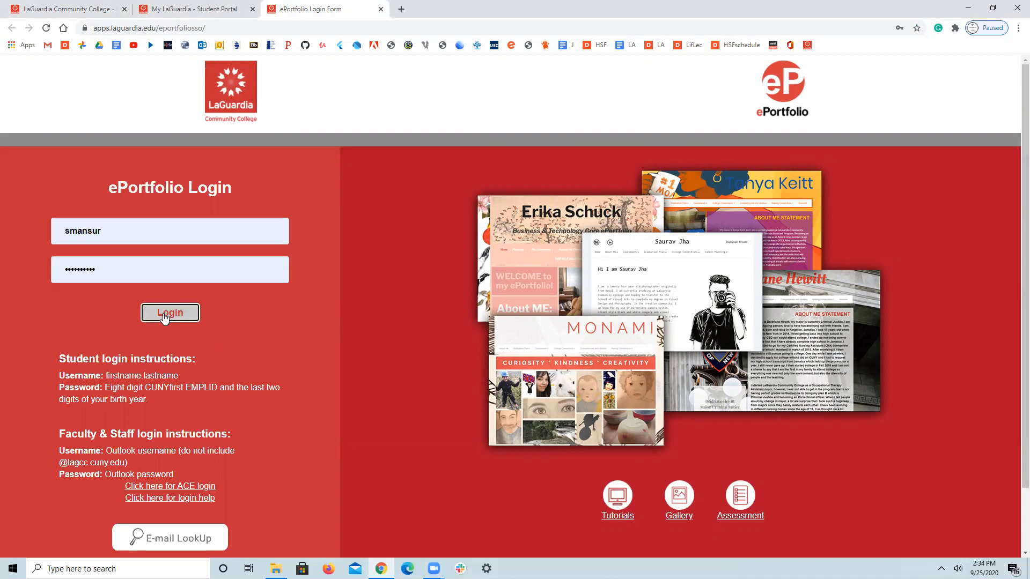
Step: Log in to the Digication ePortfolio account to reach the dashboard
click(169, 313)
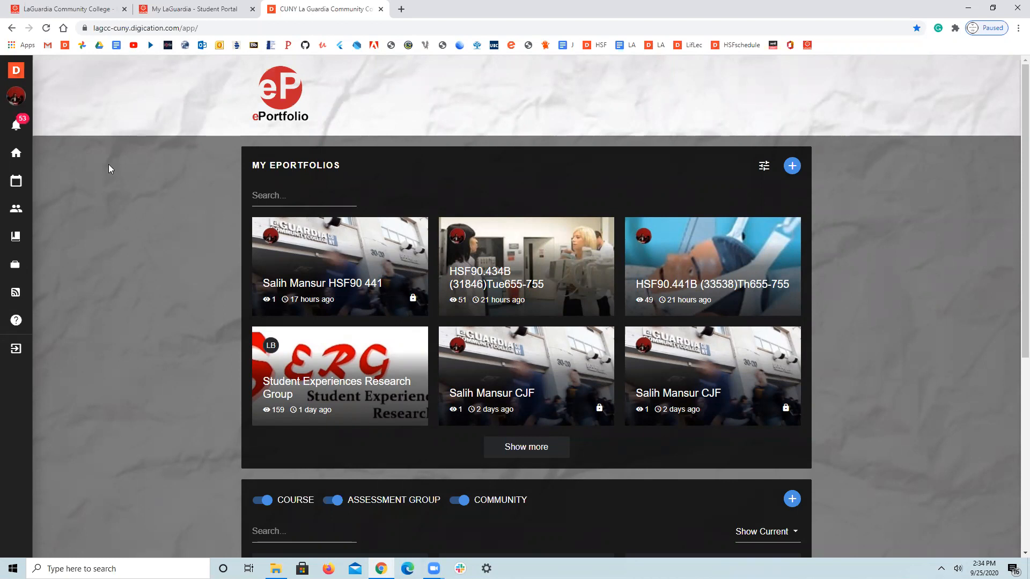
mouse_move(167, 280)
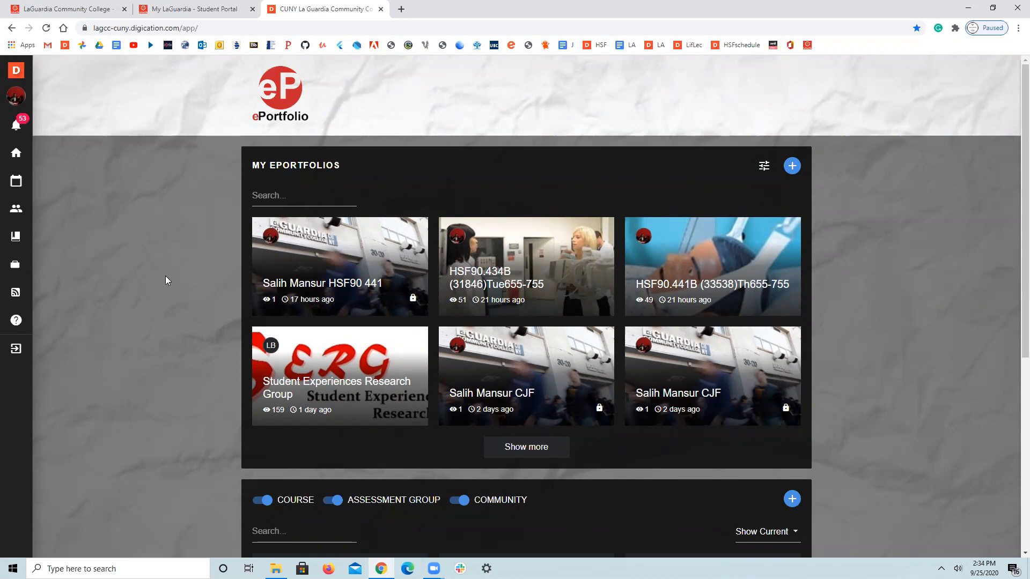
mouse_move(433, 293)
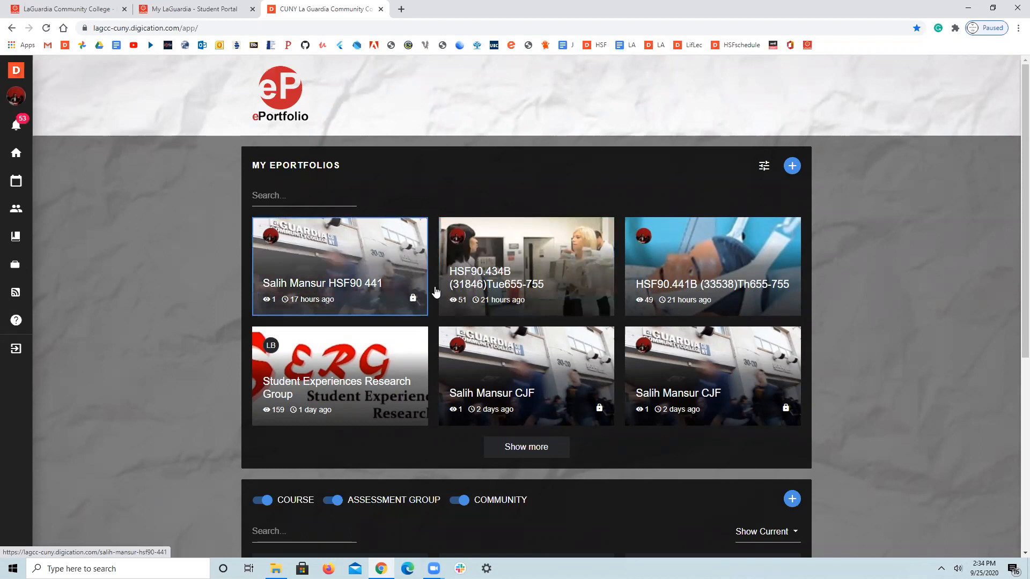
mouse_move(304, 275)
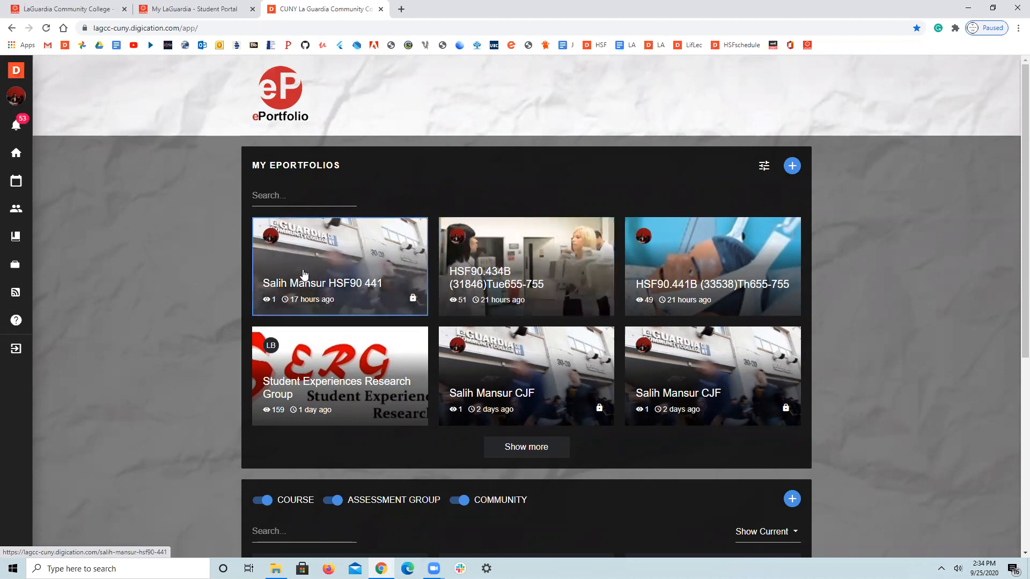
mouse_move(387, 282)
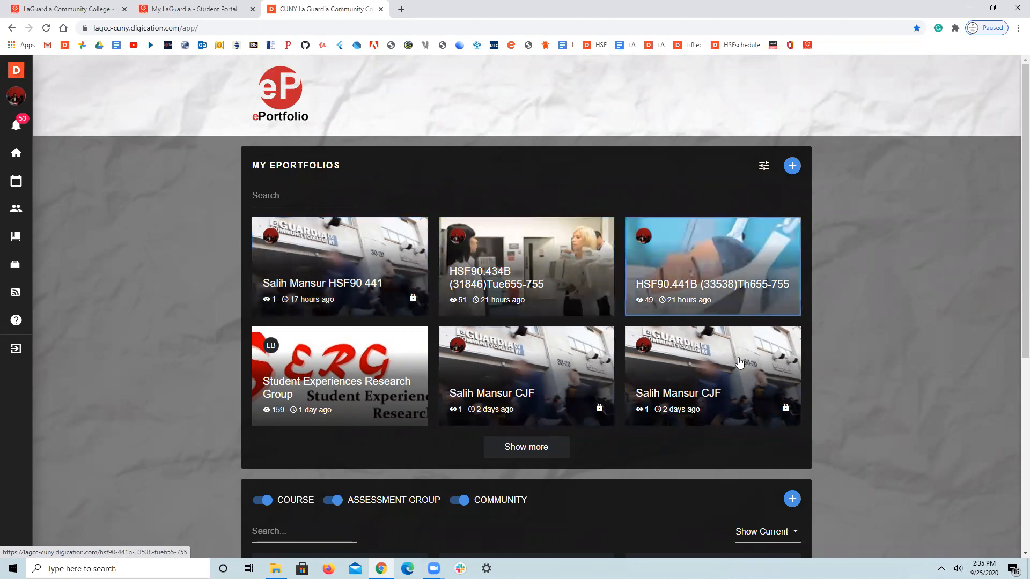
mouse_move(418, 276)
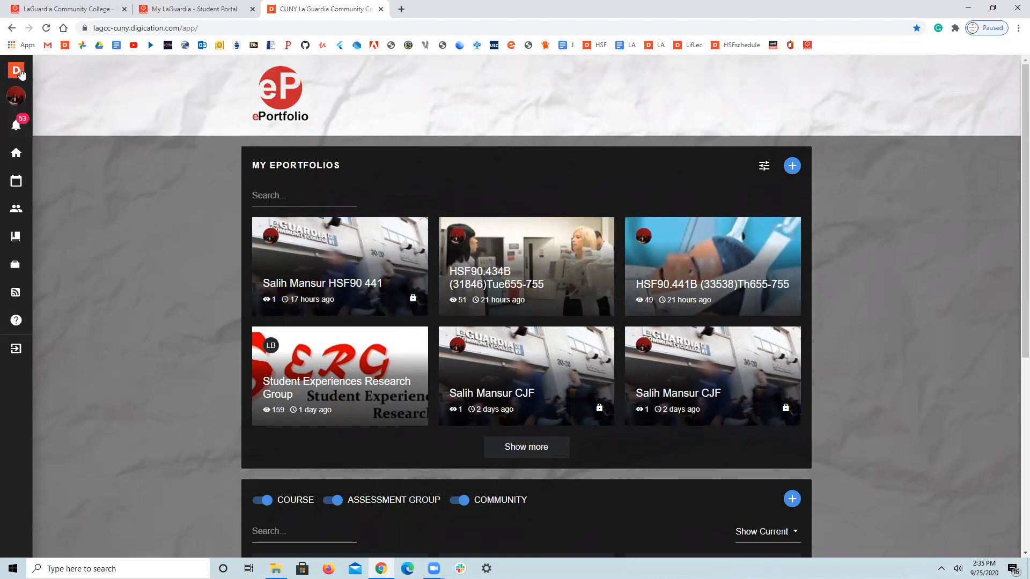
mouse_move(16, 96)
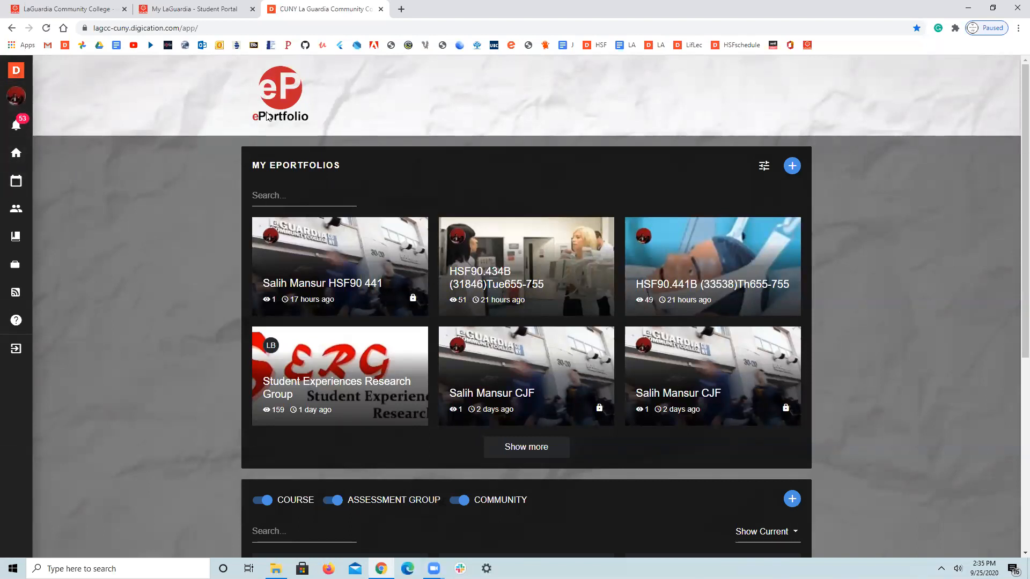
mouse_move(578, 105)
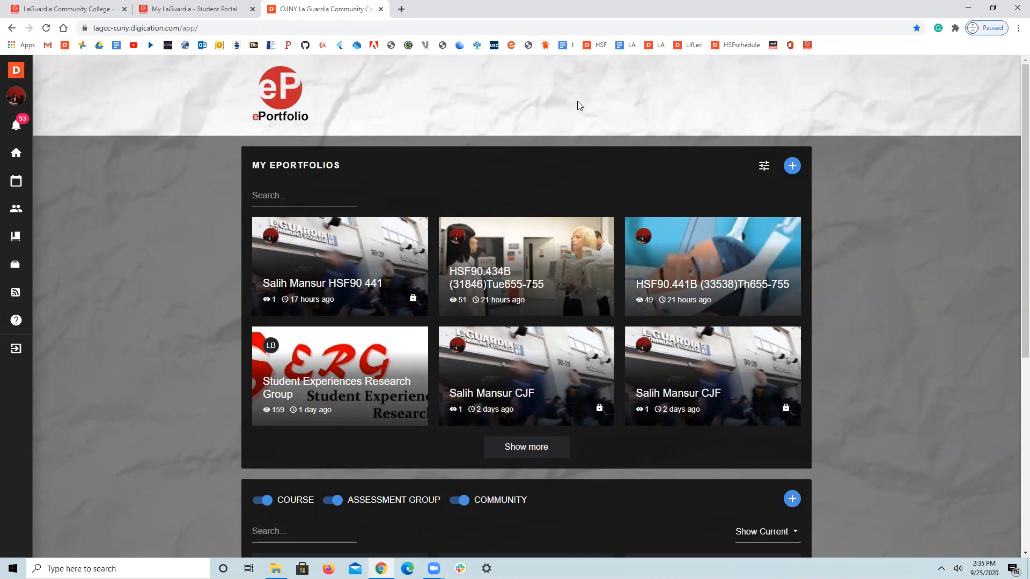
mouse_move(753, 186)
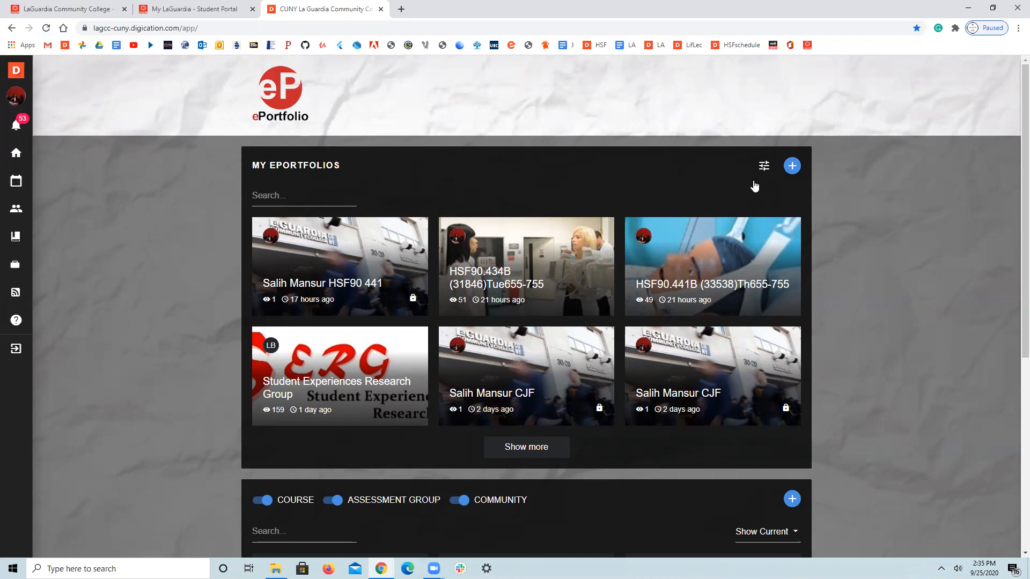
mouse_move(782, 169)
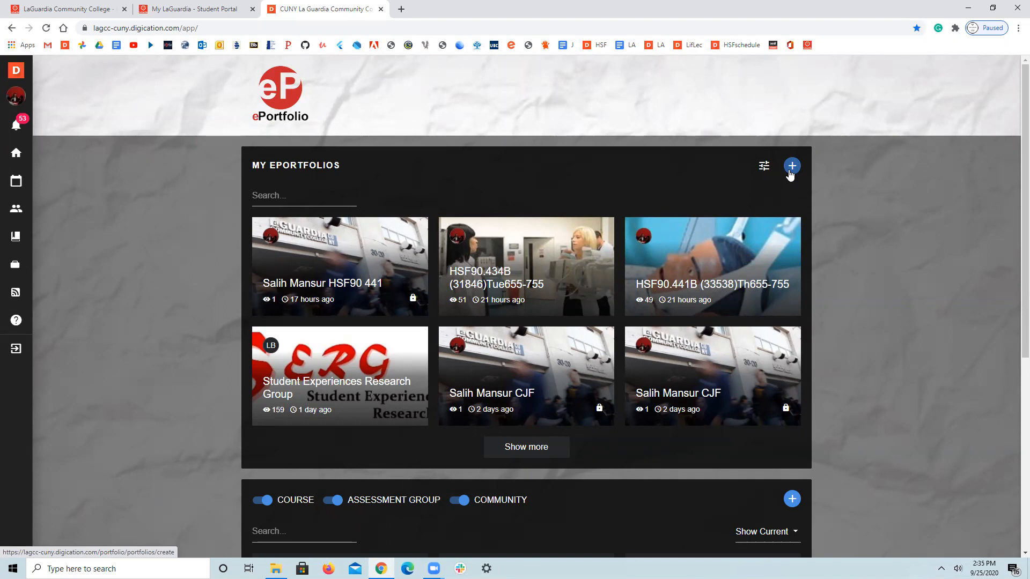
mouse_move(3, 73)
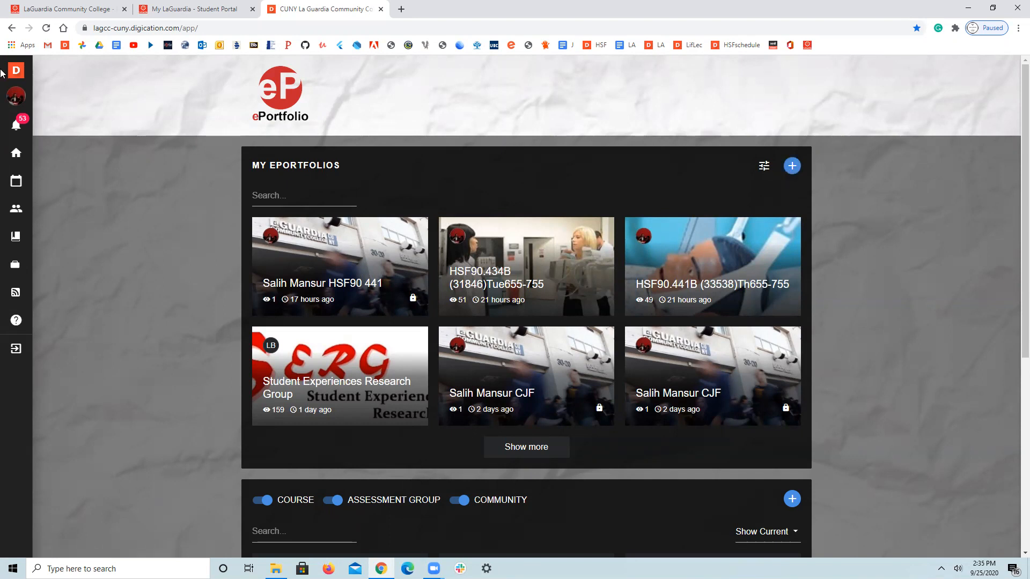
mouse_move(130, 56)
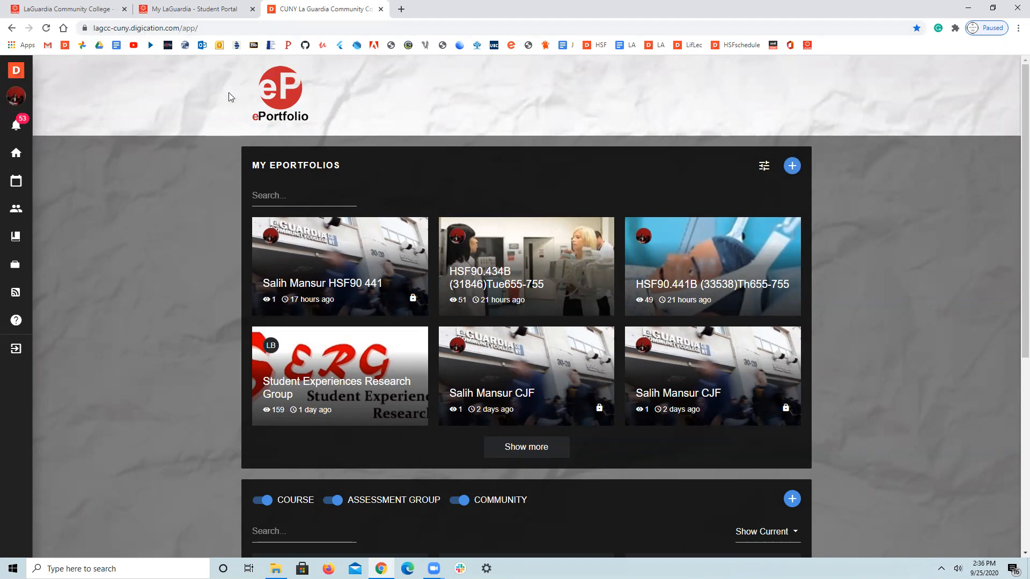
mouse_move(16, 71)
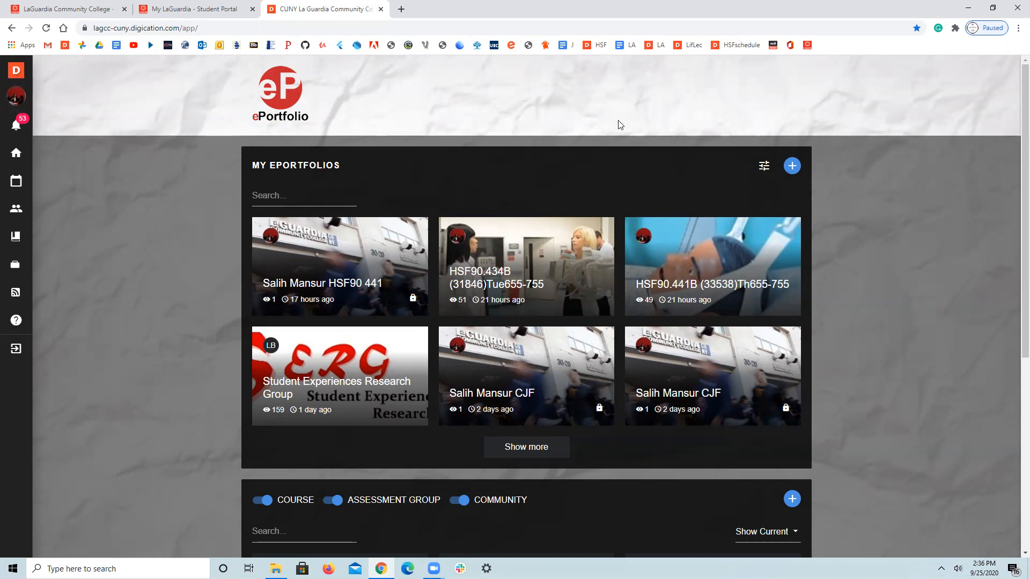
mouse_move(324, 162)
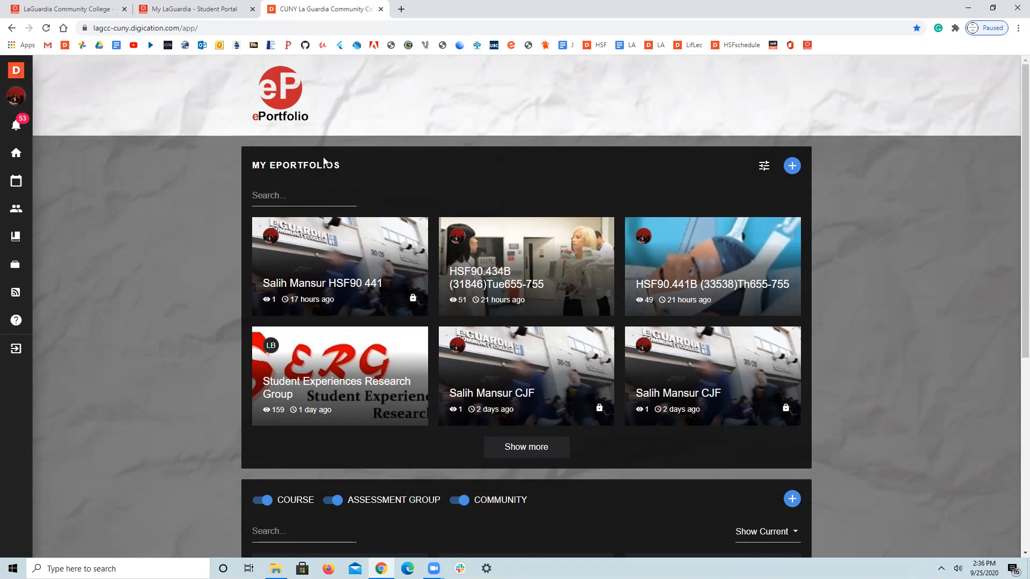
mouse_move(777, 163)
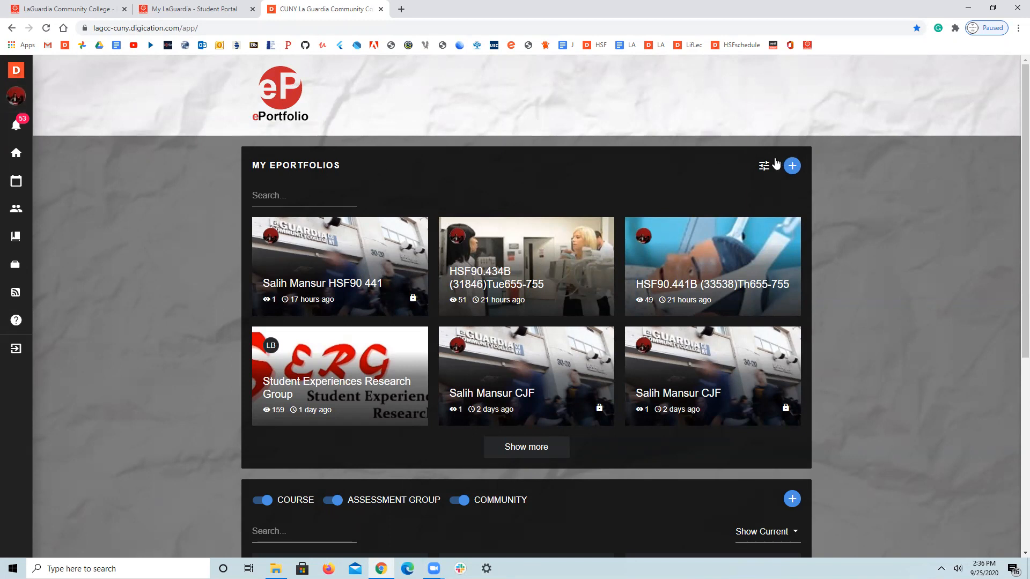
mouse_move(536, 131)
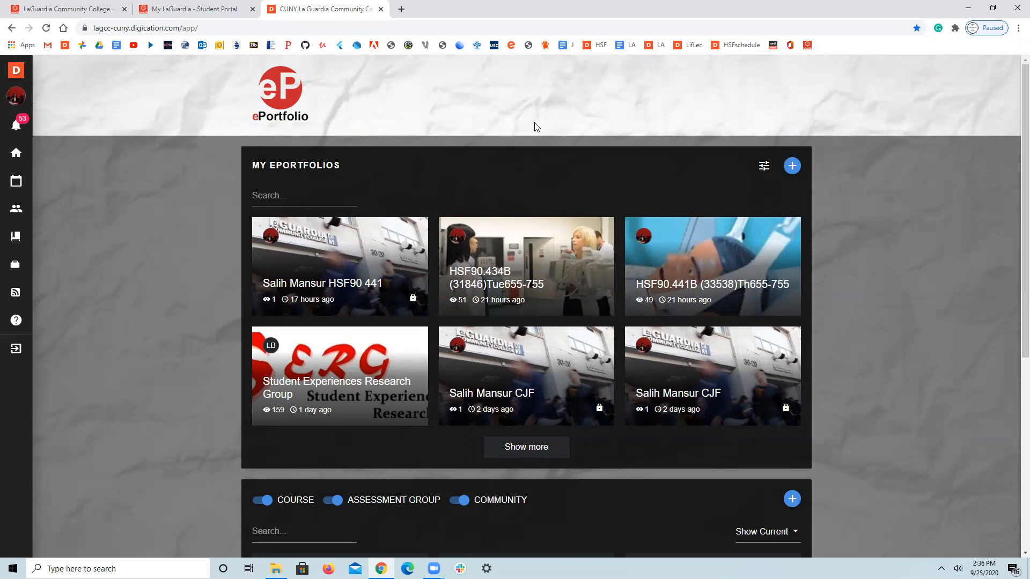
mouse_move(535, 123)
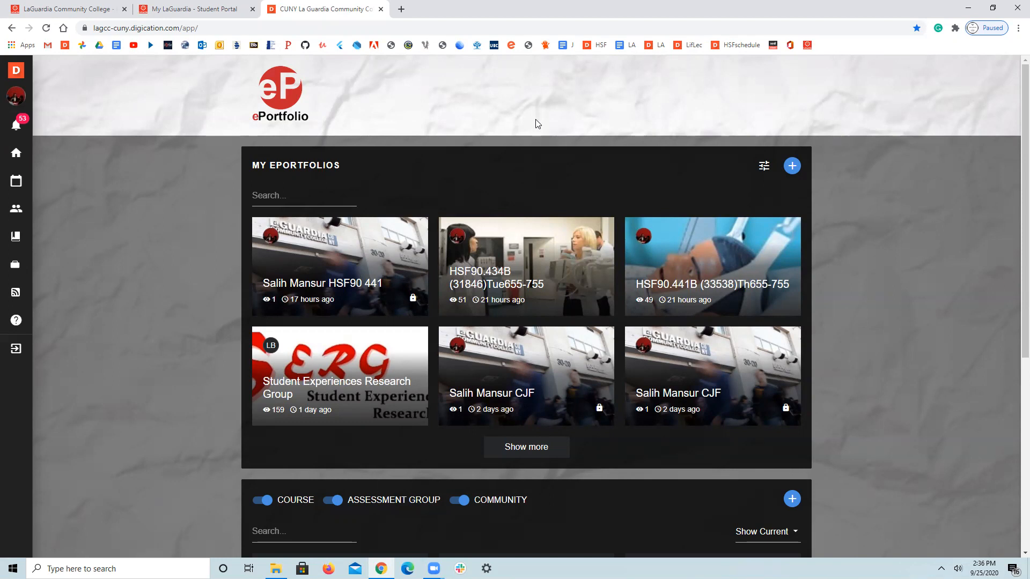
mouse_move(502, 132)
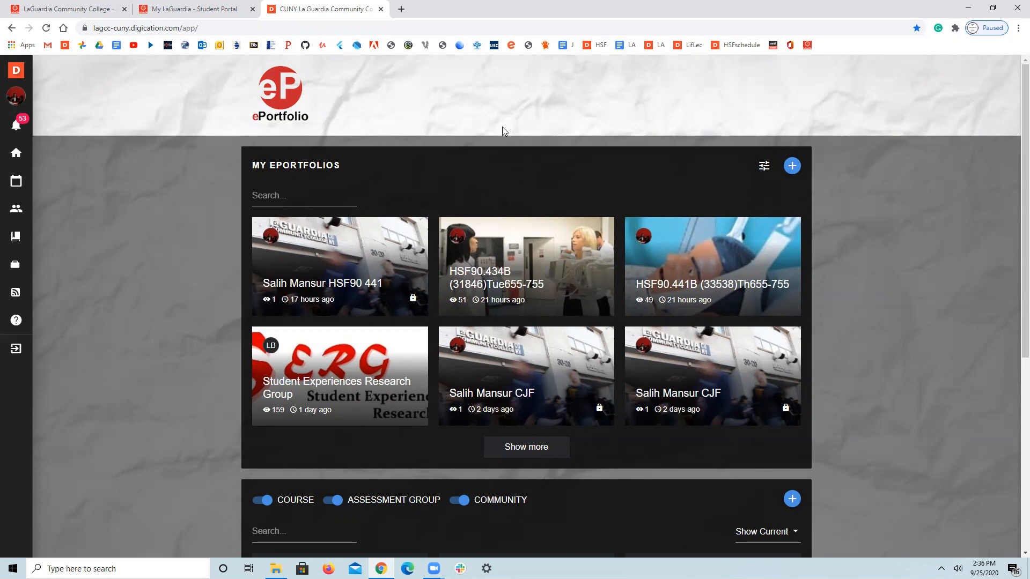
mouse_move(489, 143)
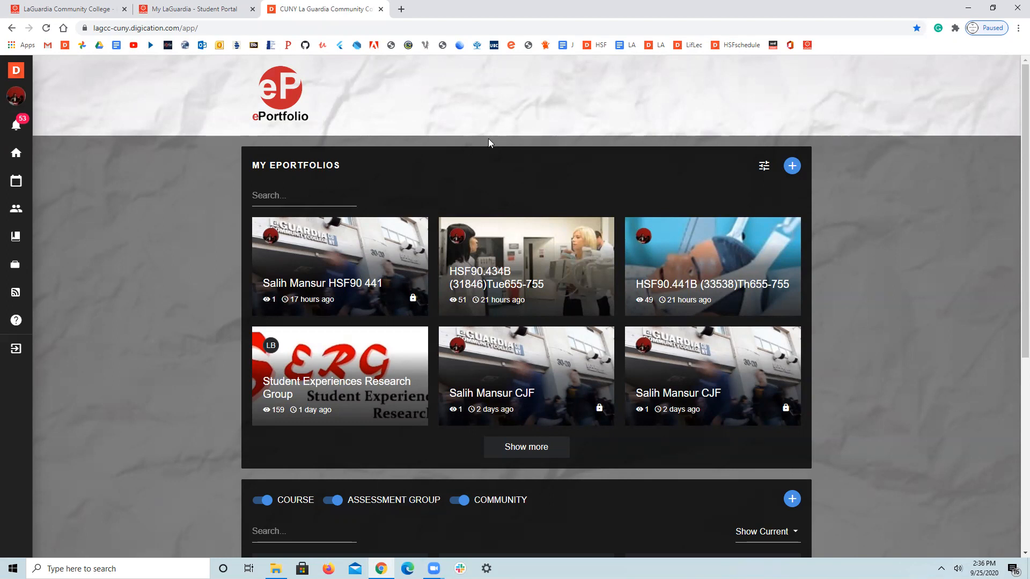
mouse_move(488, 141)
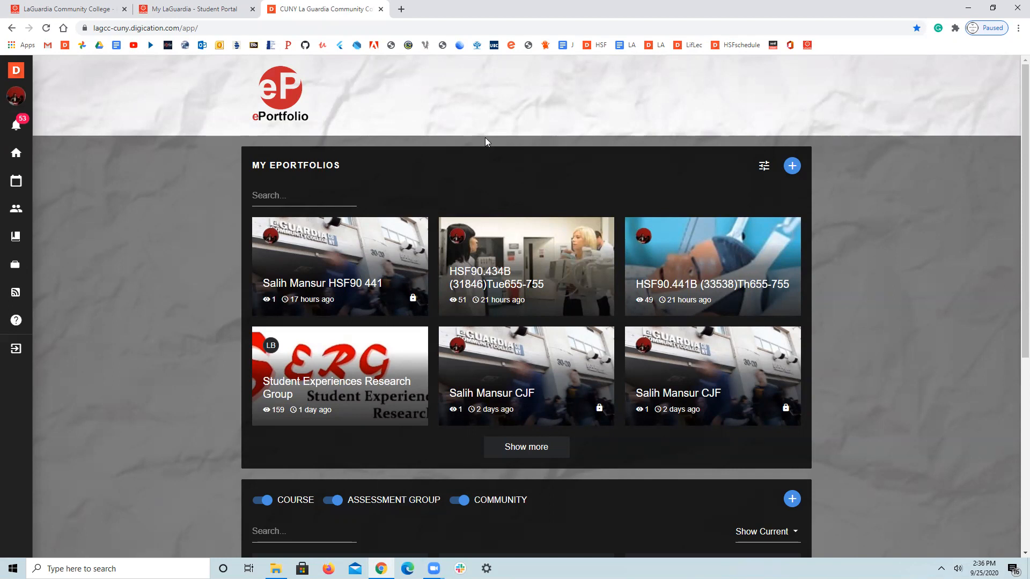
mouse_move(617, 165)
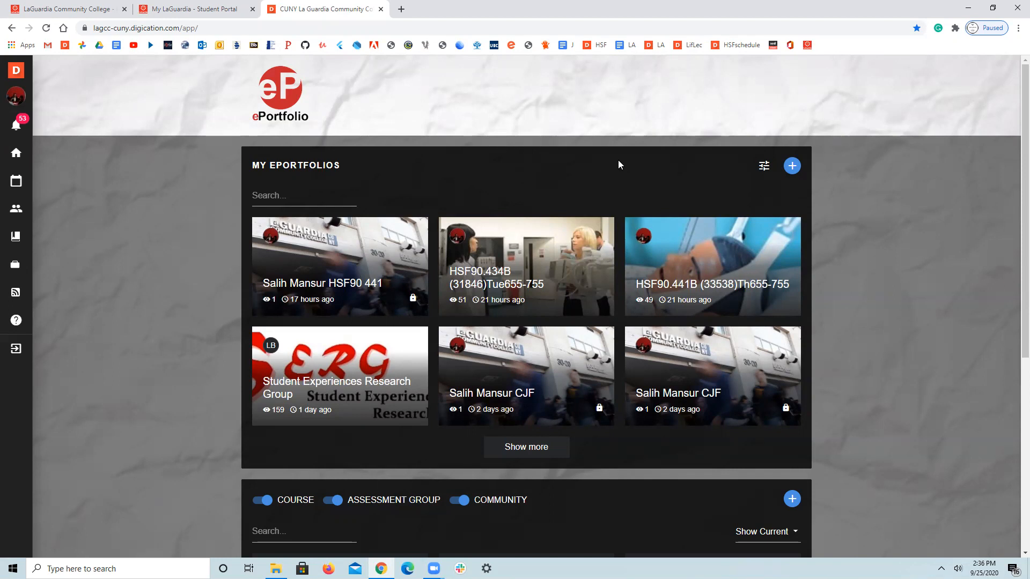
mouse_move(798, 184)
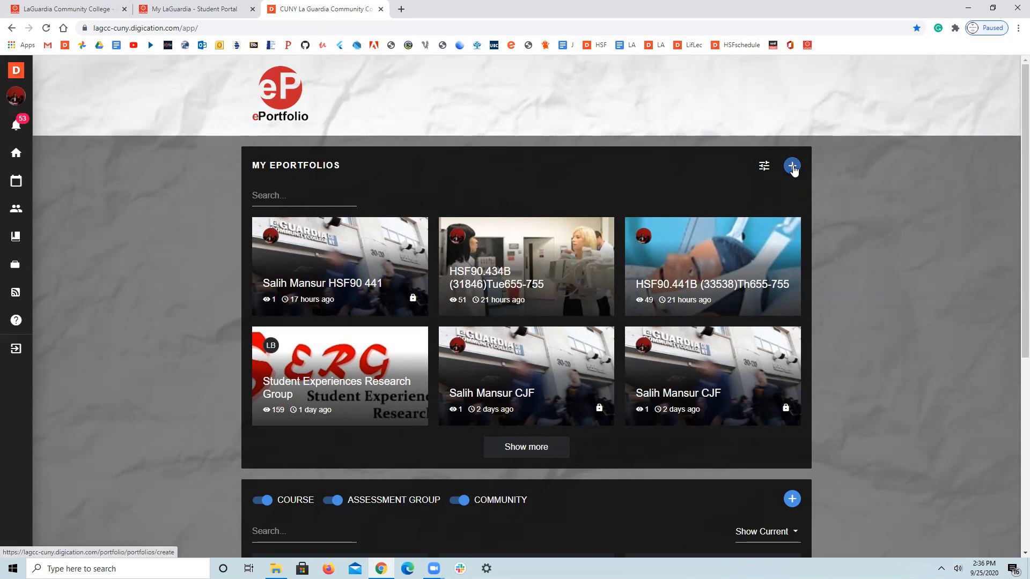
Step: Create a new ePortfolio titled 'Salih Mansur' using a suggested title ending in FYS
click(792, 166)
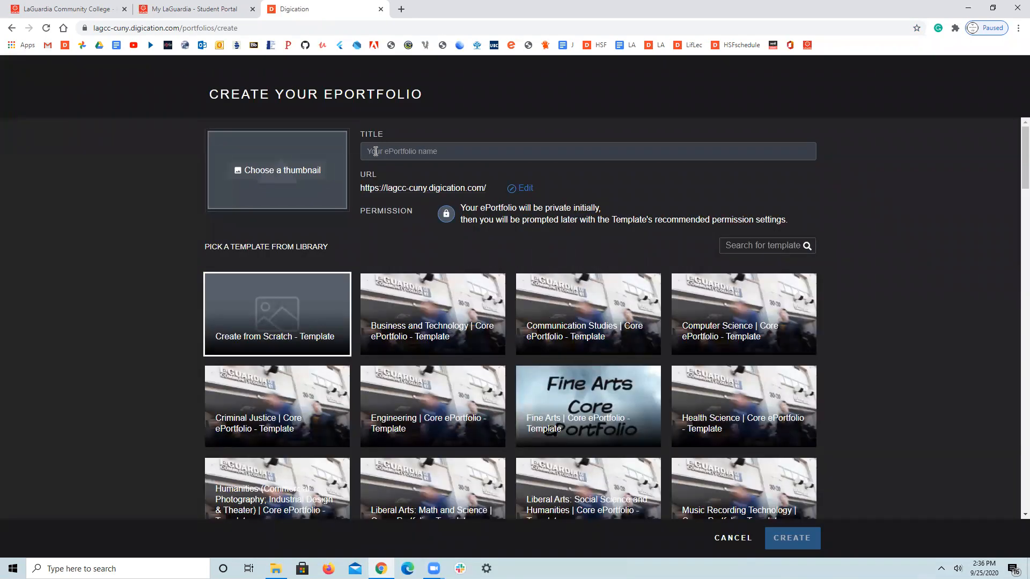
click(587, 151)
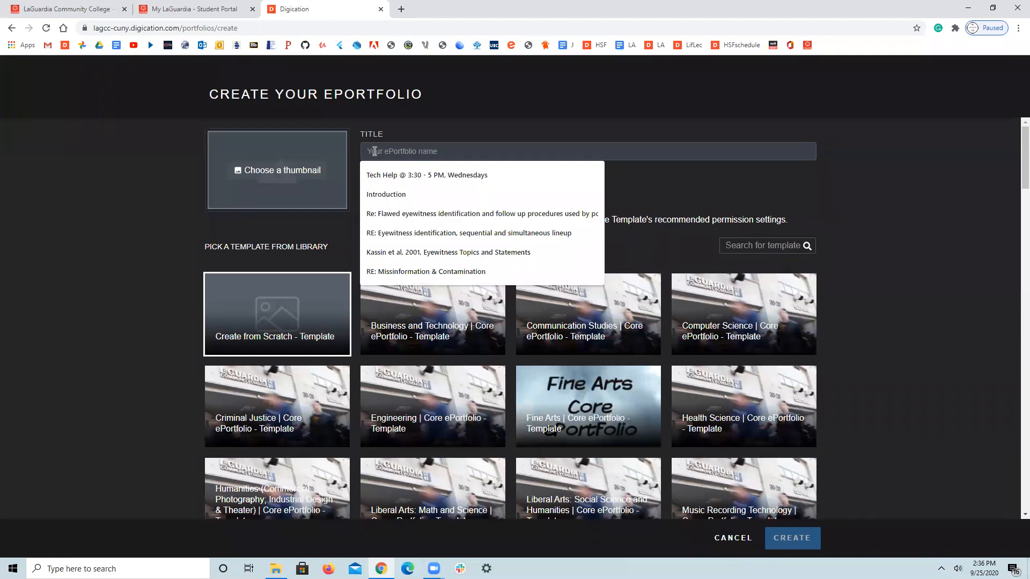
mouse_move(487, 156)
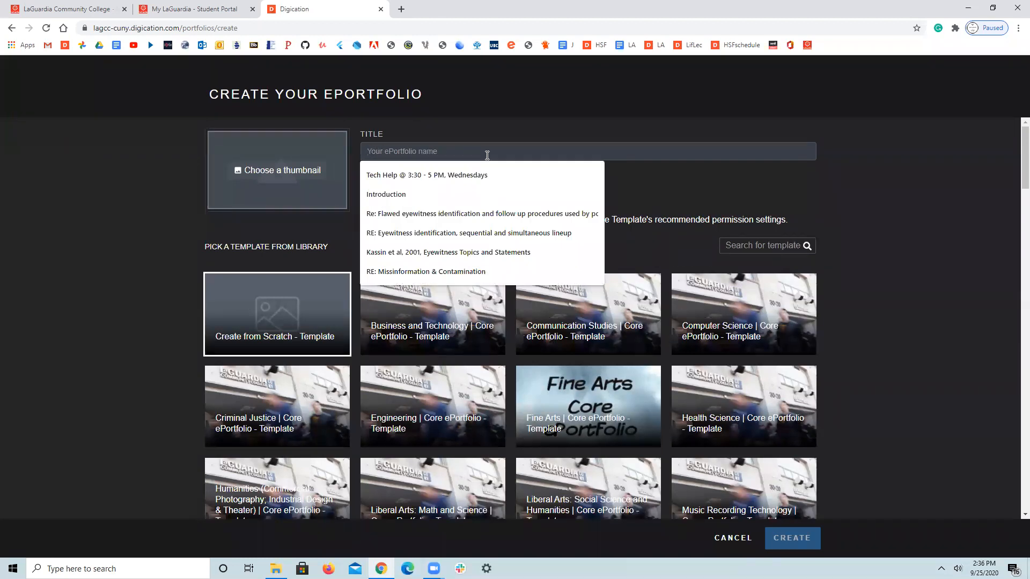
text(Salih)
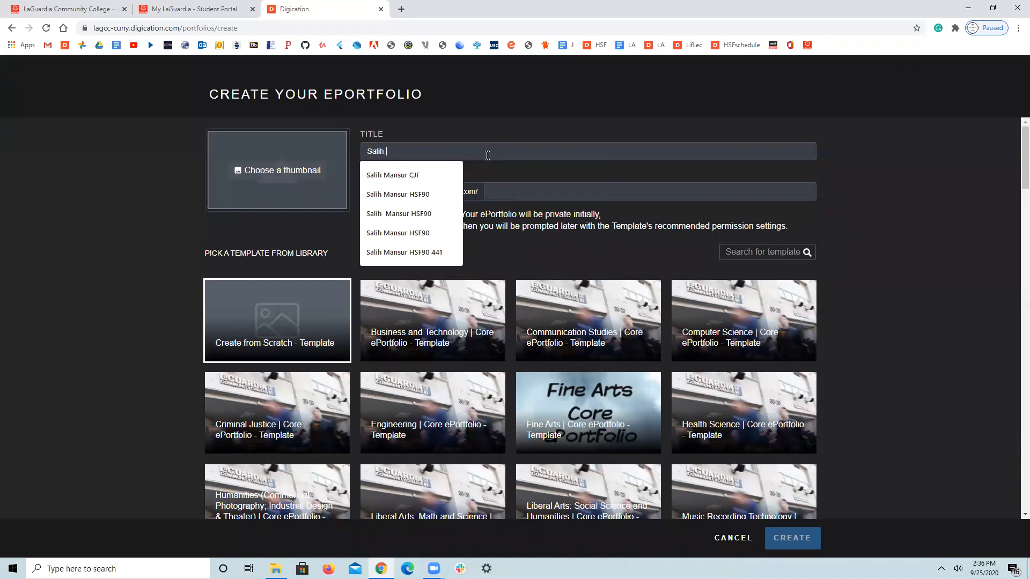
text(Mansur HSF)
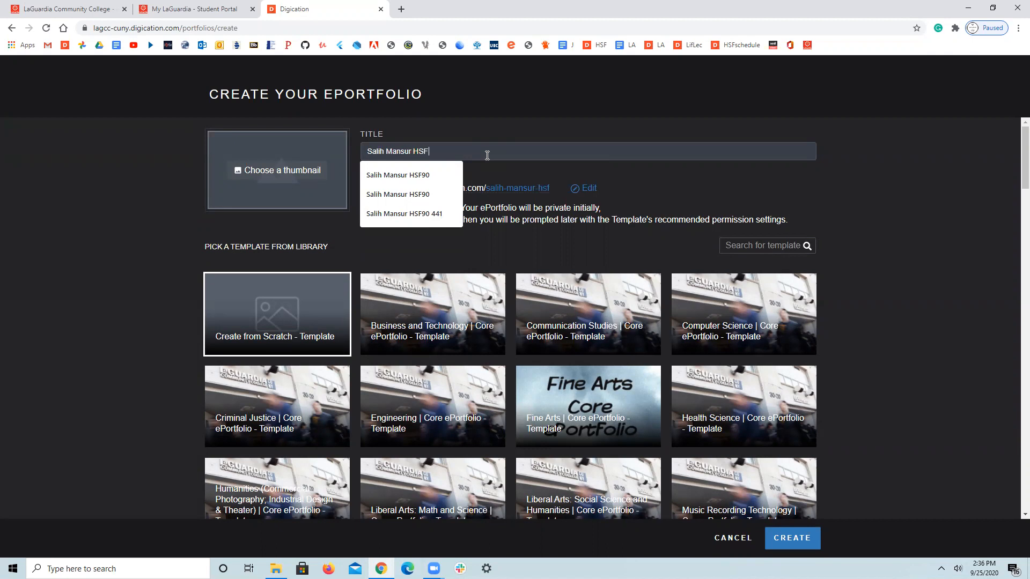
key(backspace)
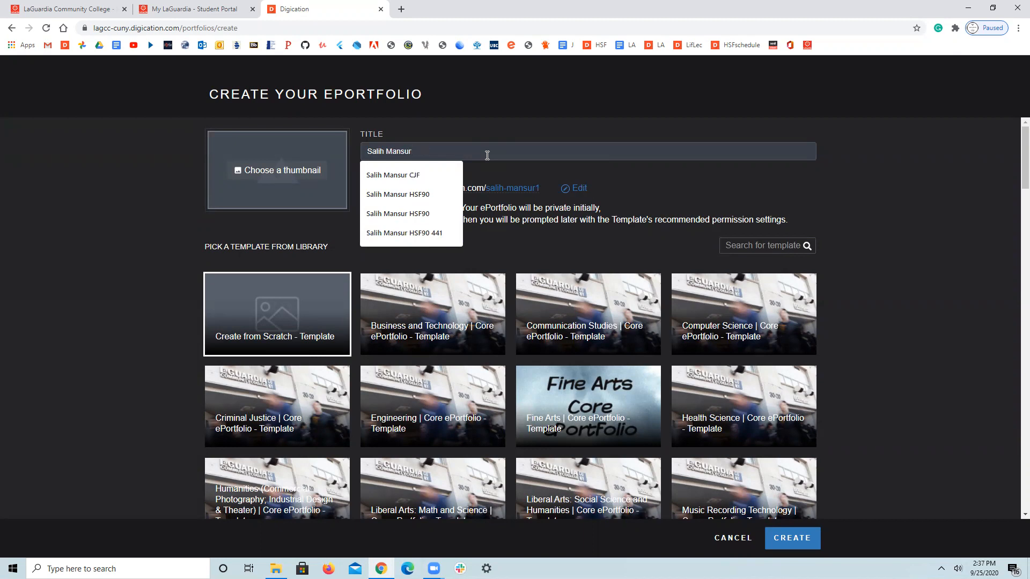
click(392, 174)
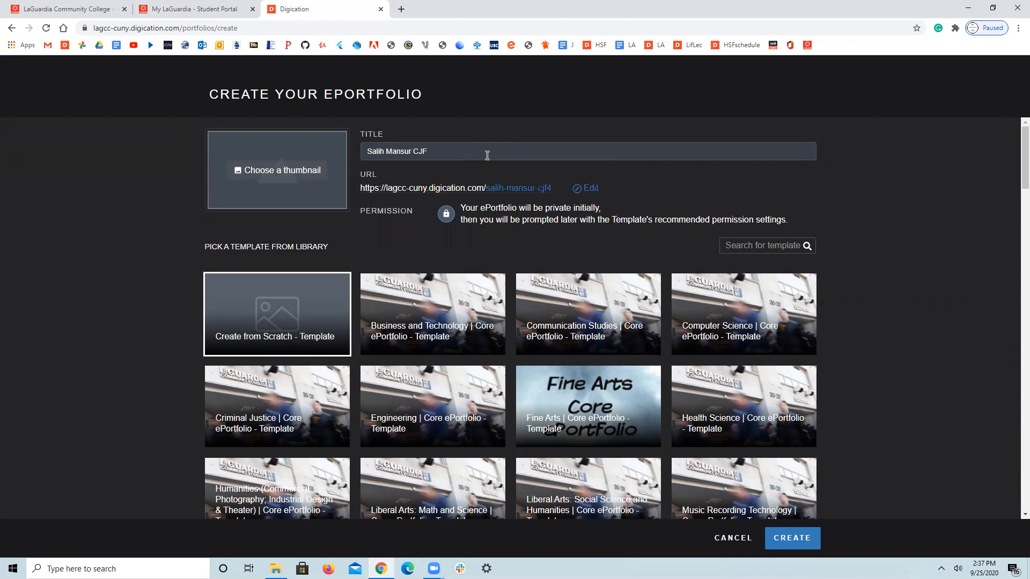
click(427, 151)
text(YS)
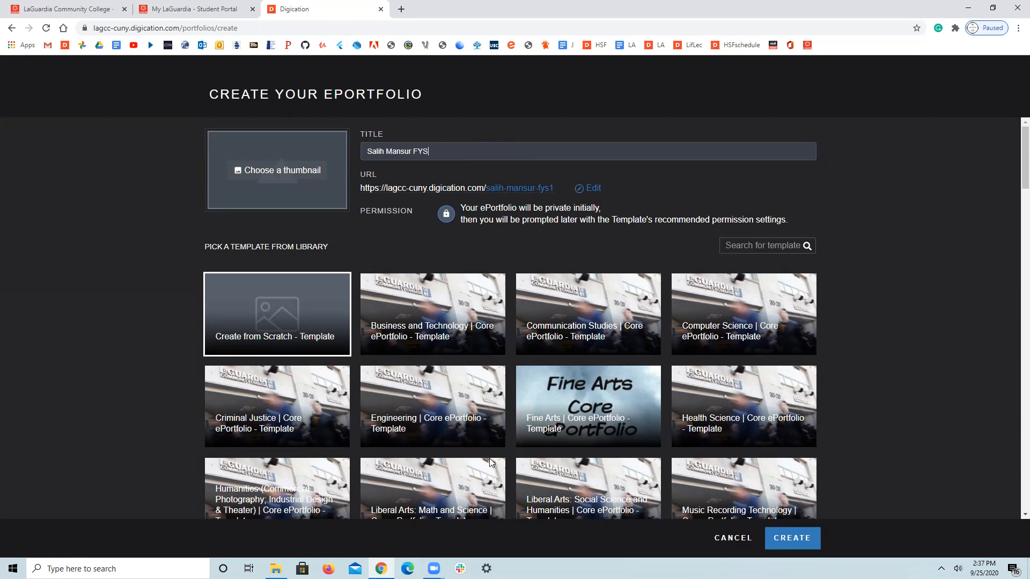
scroll(down, 3)
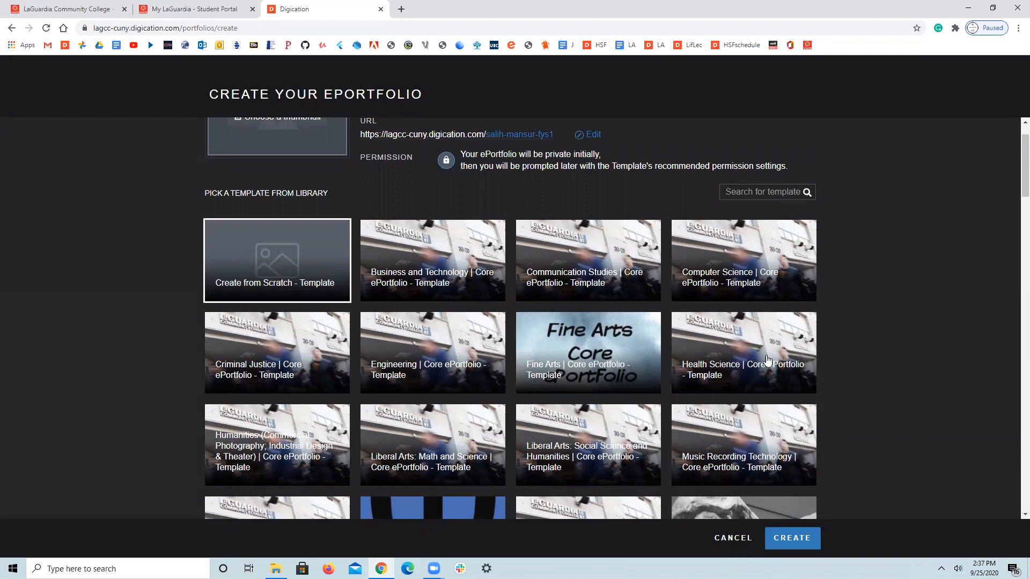
click(743, 352)
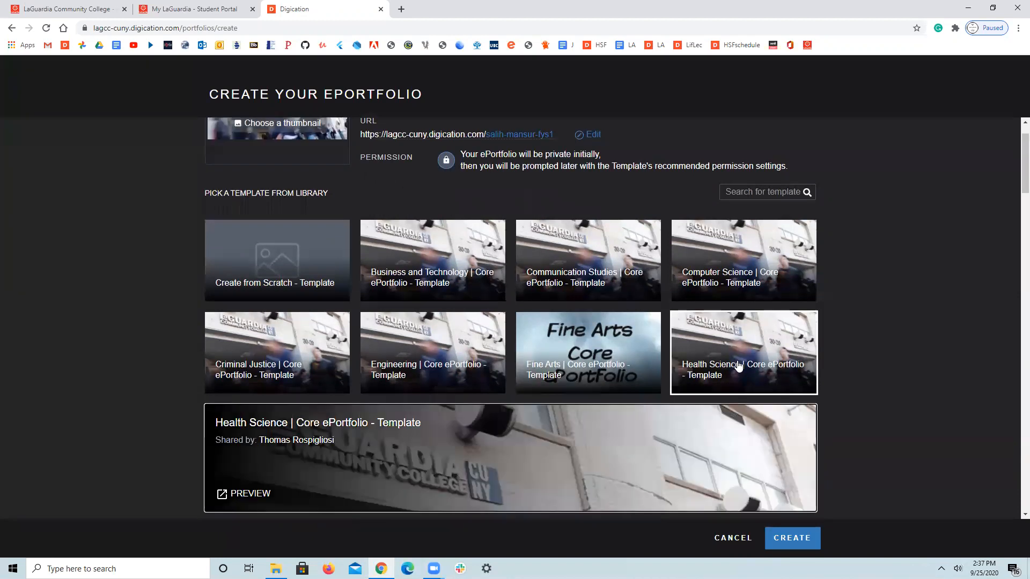
mouse_move(696, 315)
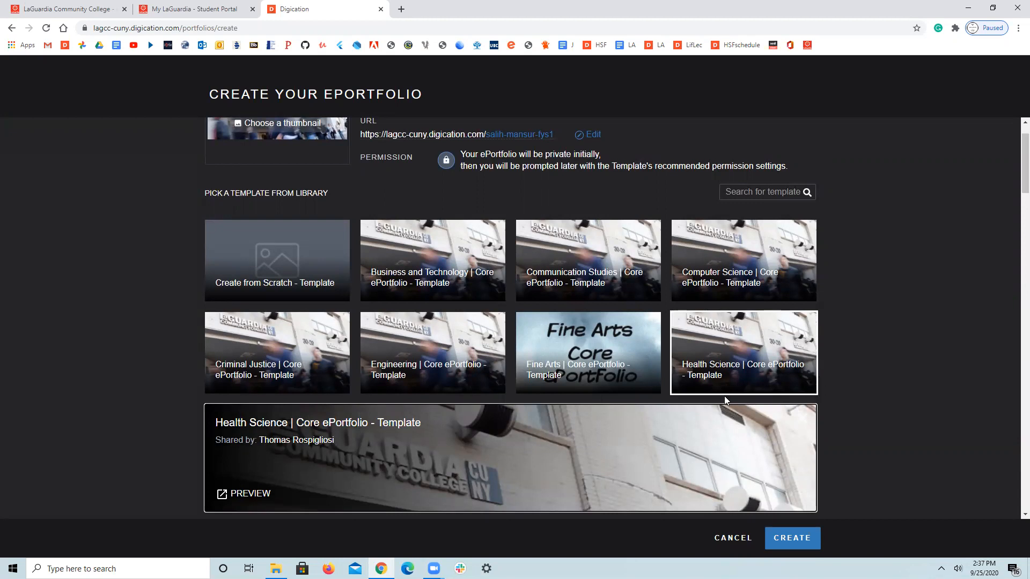
mouse_move(783, 321)
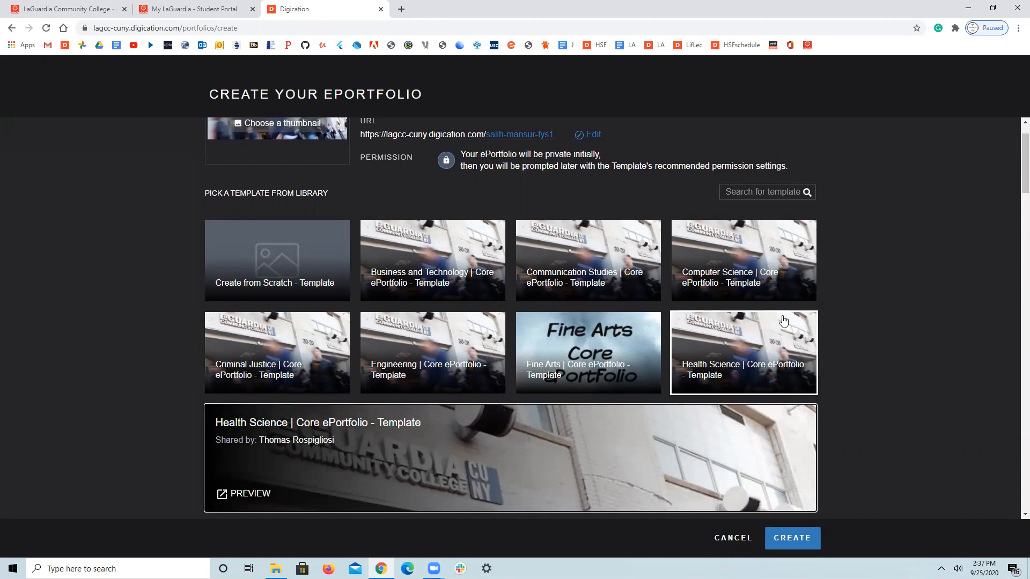
mouse_move(295, 433)
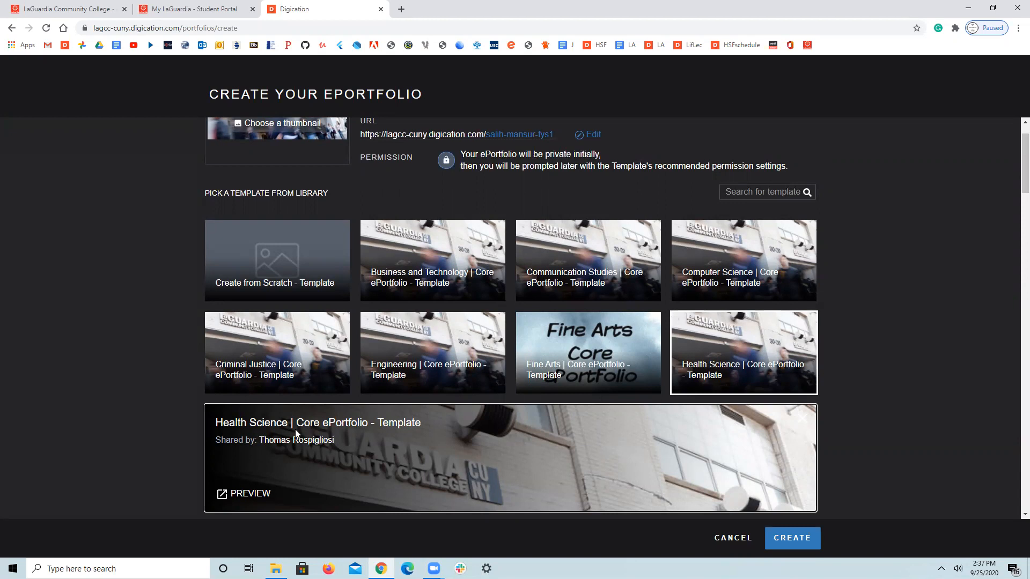
mouse_move(825, 543)
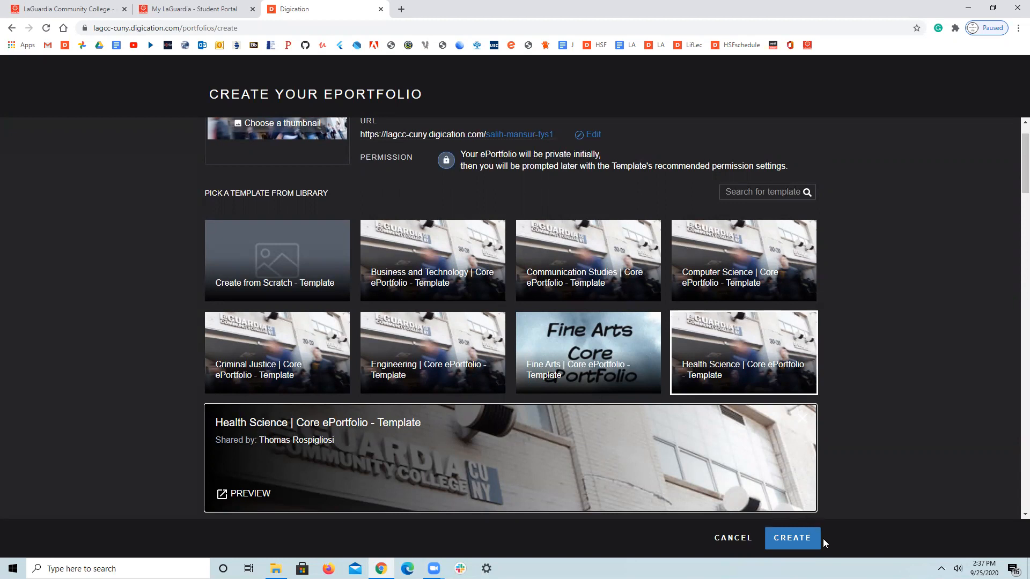
mouse_move(750, 364)
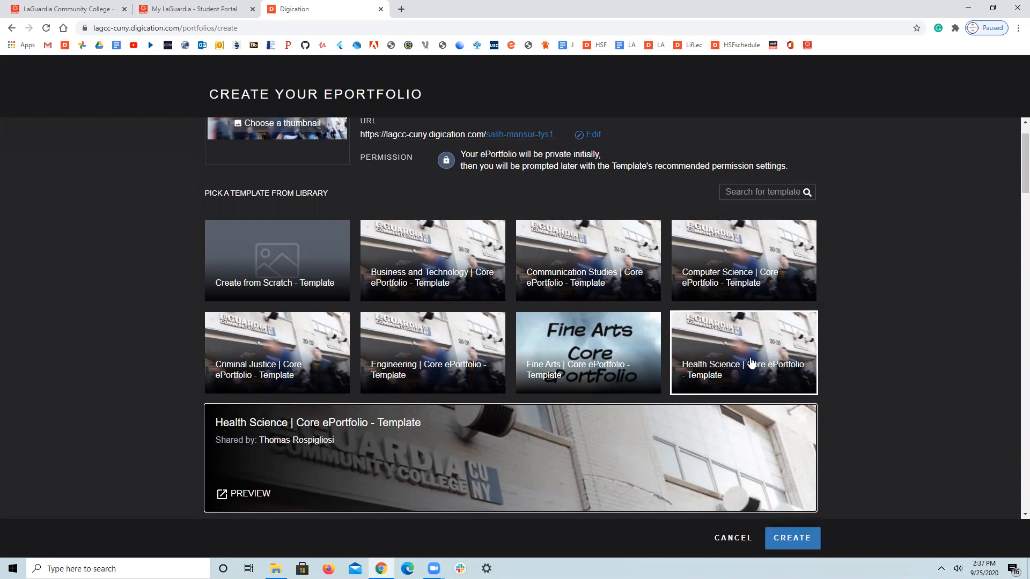
mouse_move(717, 295)
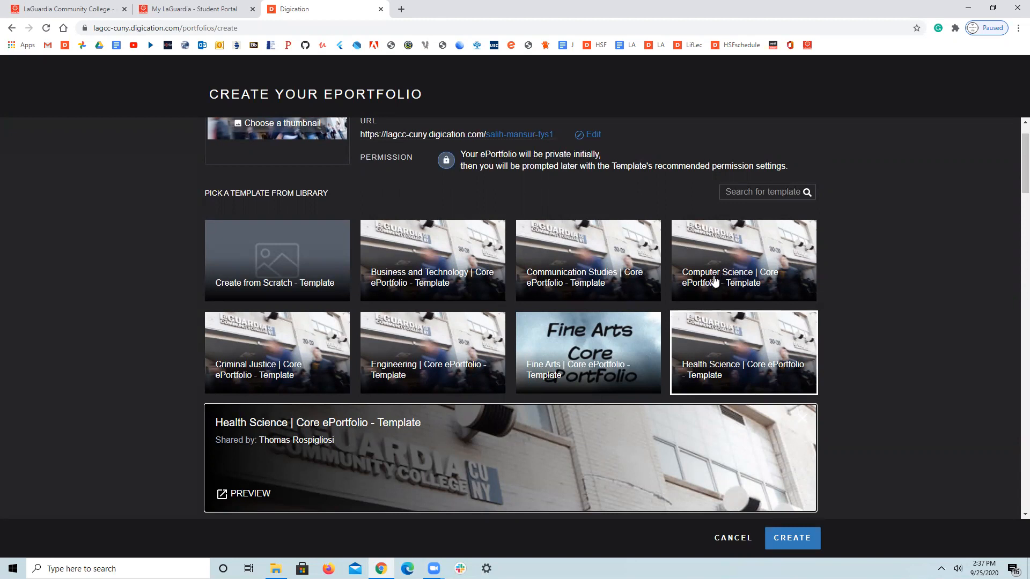
click(743, 277)
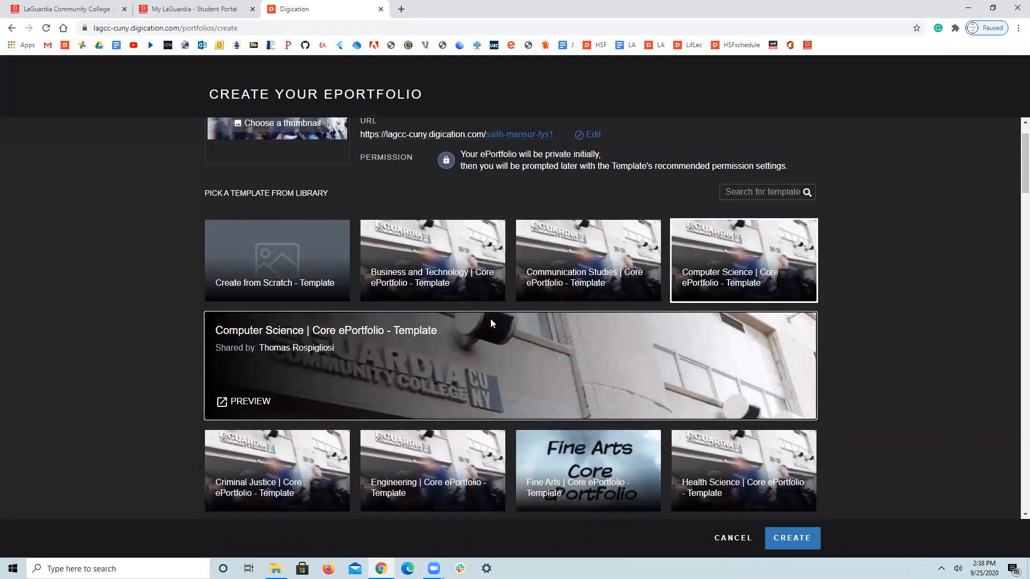
mouse_move(685, 348)
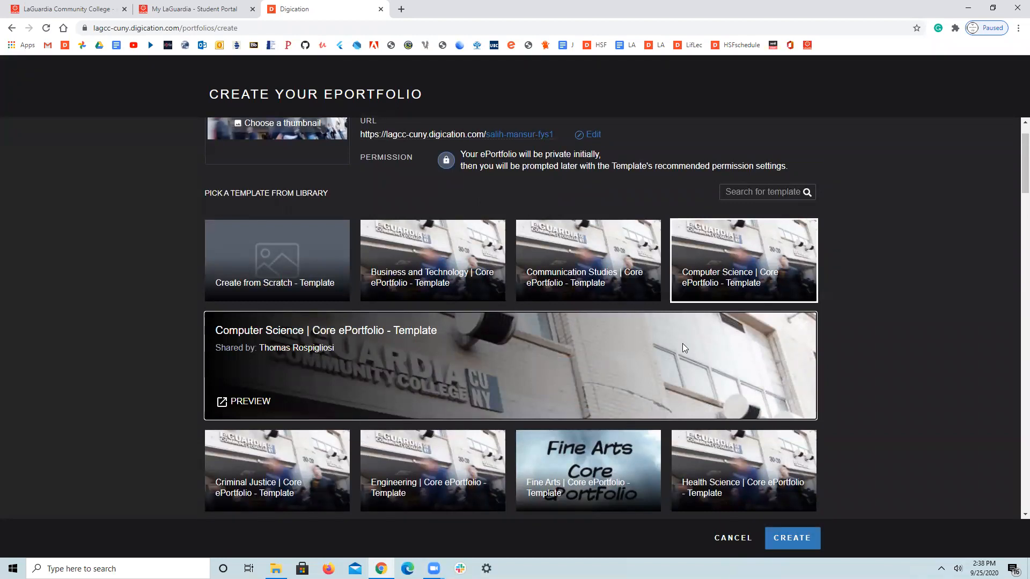
scroll(down, 3)
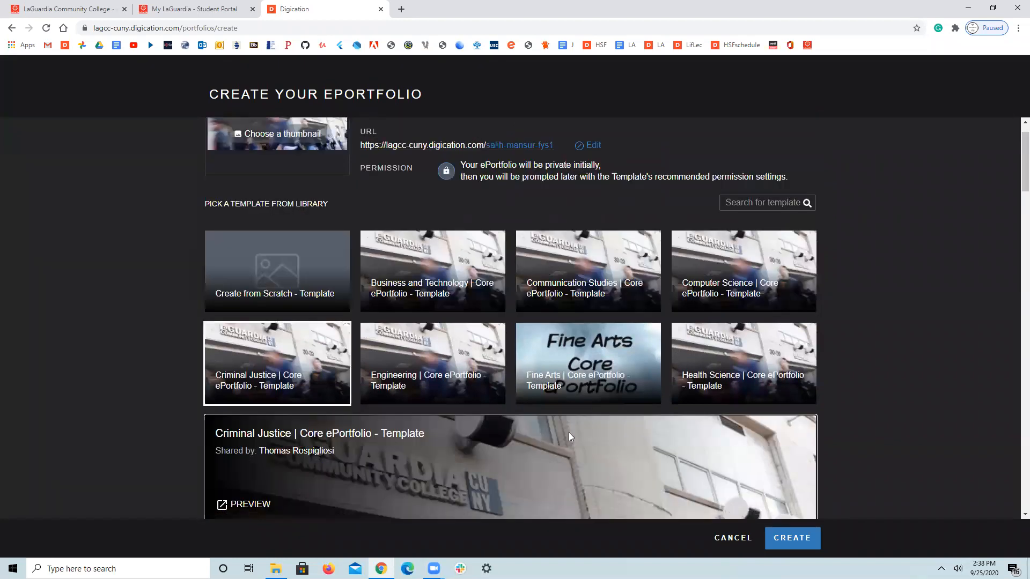
scroll(down, 3)
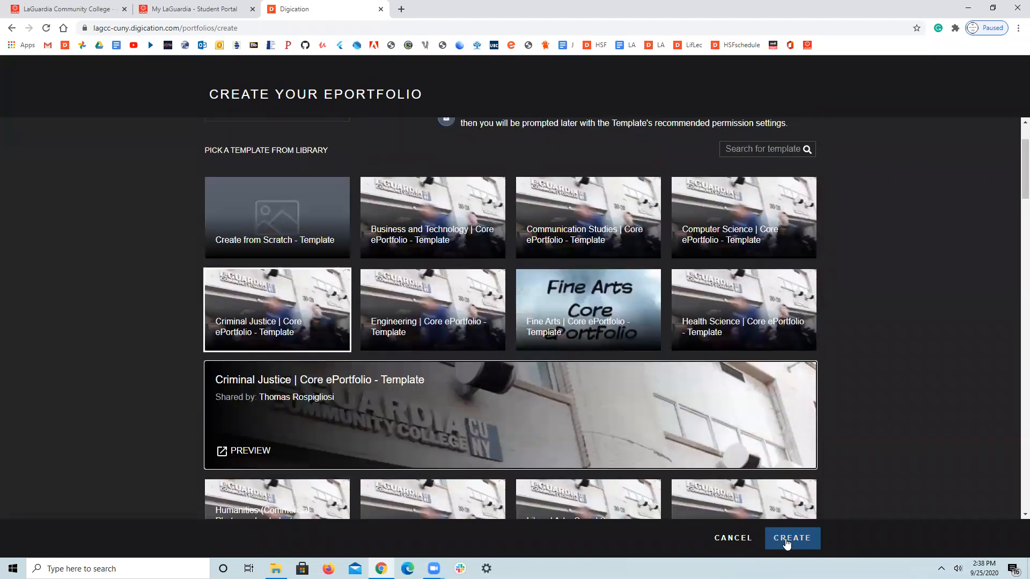
scroll(down, 3)
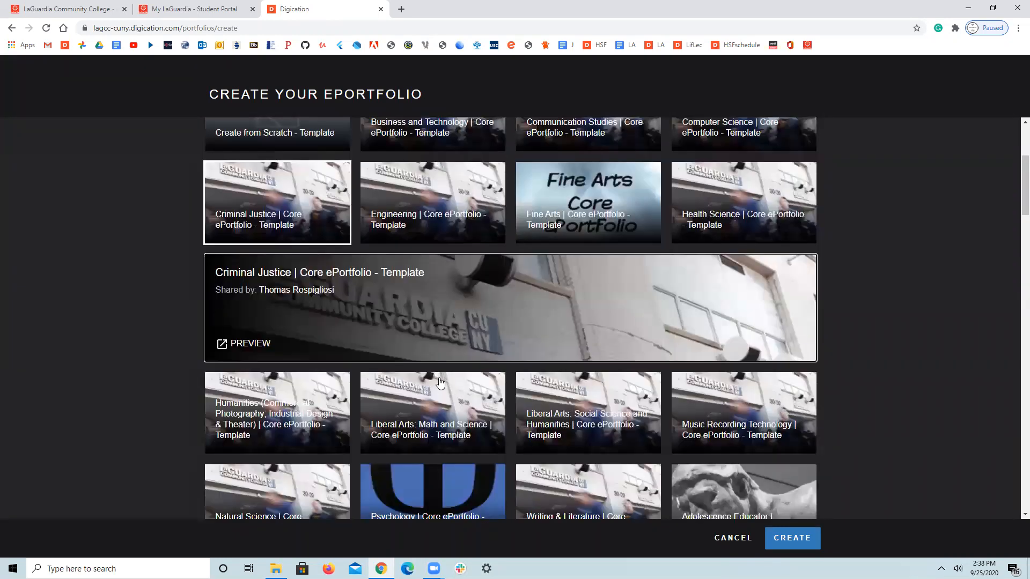
mouse_move(615, 424)
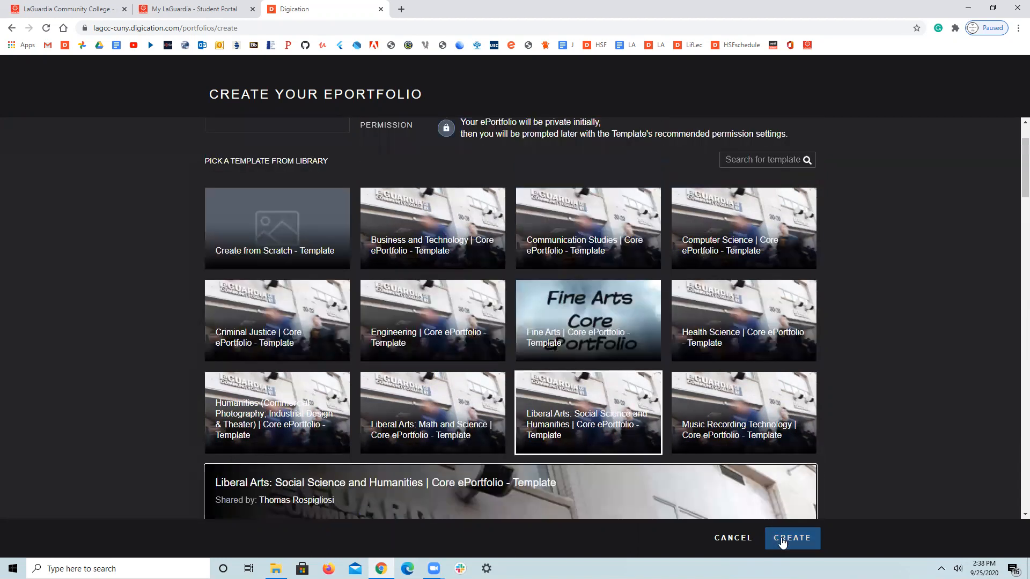
scroll(down, 3)
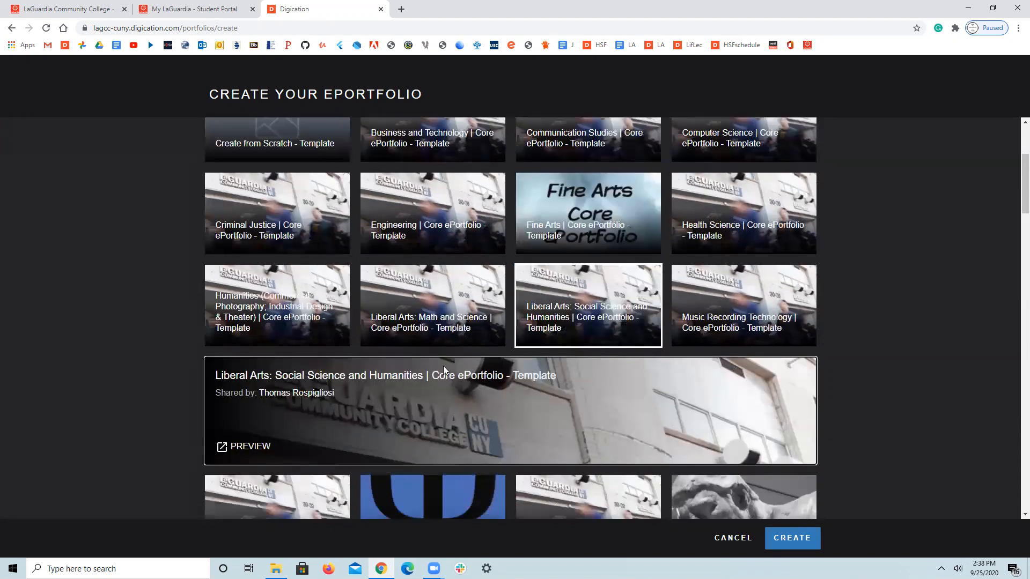
scroll(down, 3)
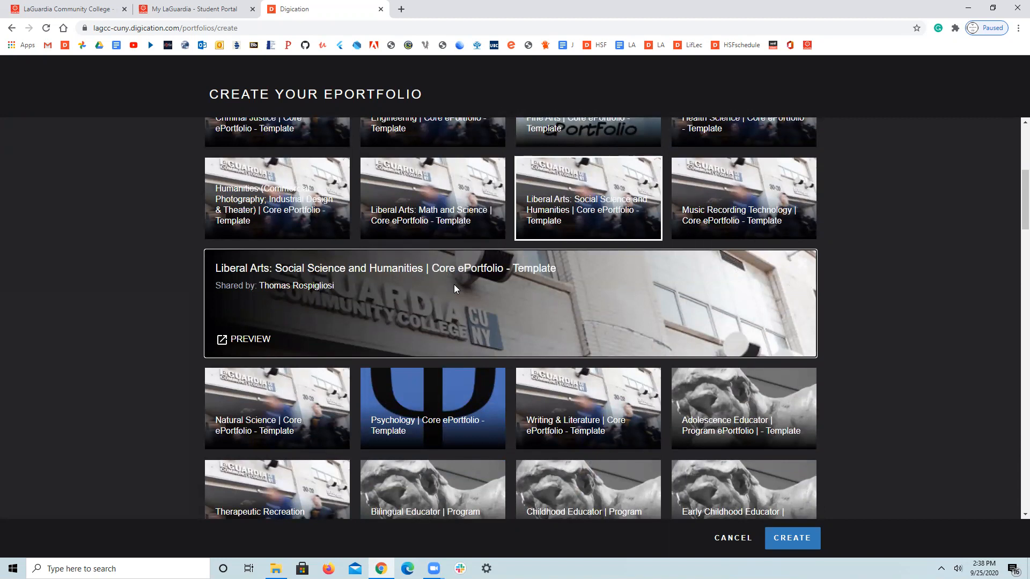
mouse_move(466, 293)
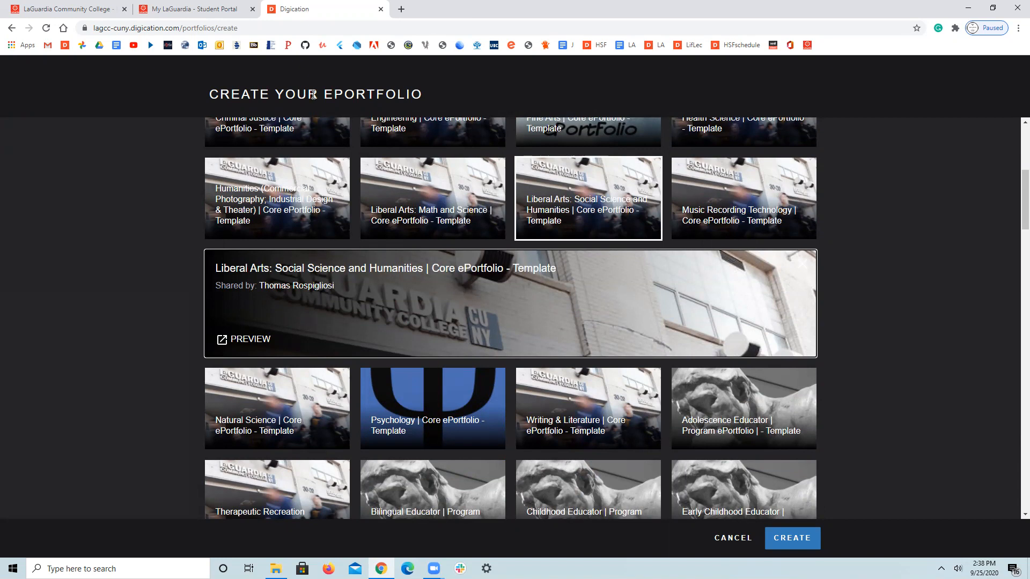
mouse_move(269, 197)
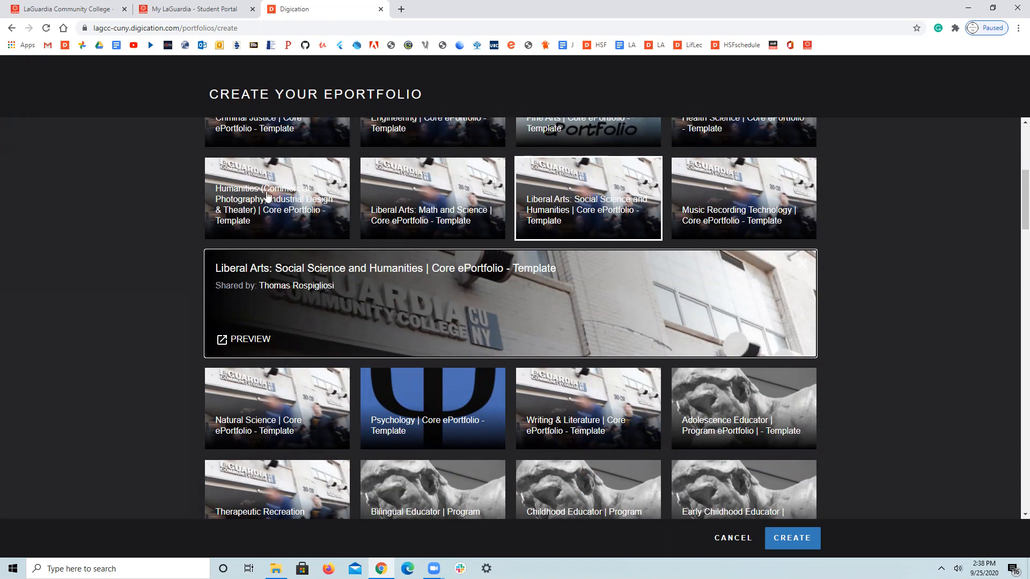
mouse_move(263, 242)
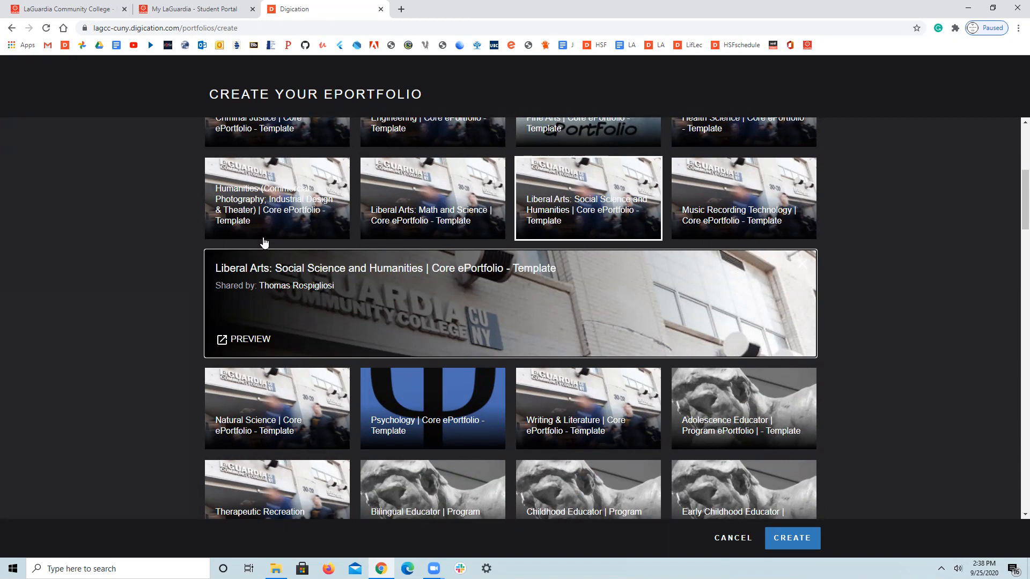
mouse_move(236, 267)
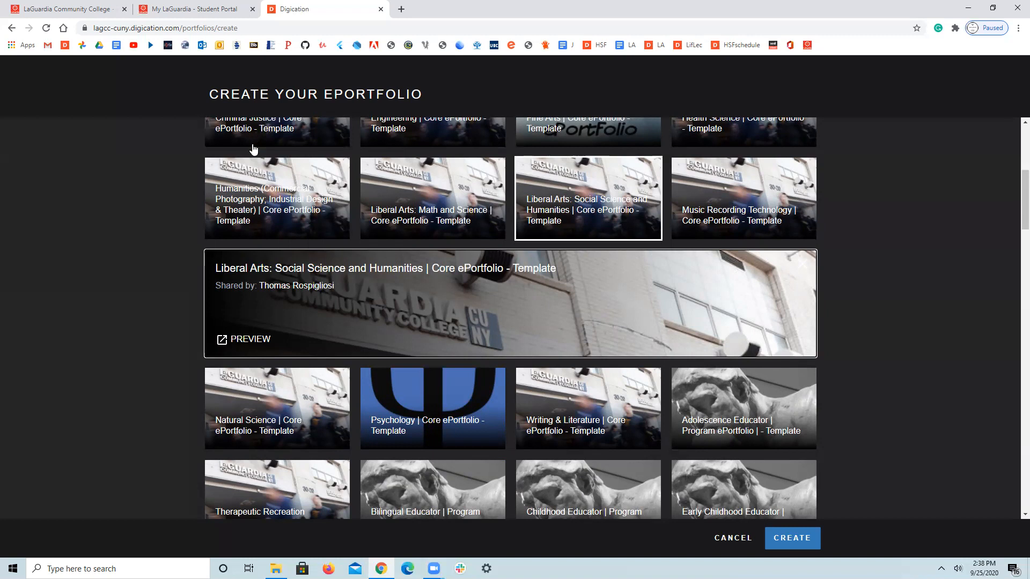
mouse_move(249, 152)
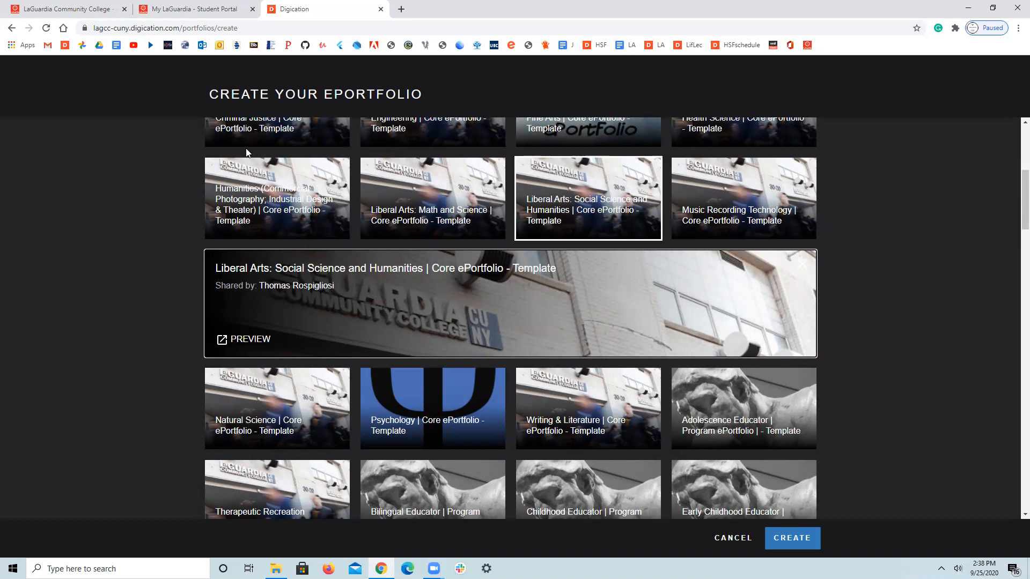
mouse_move(247, 197)
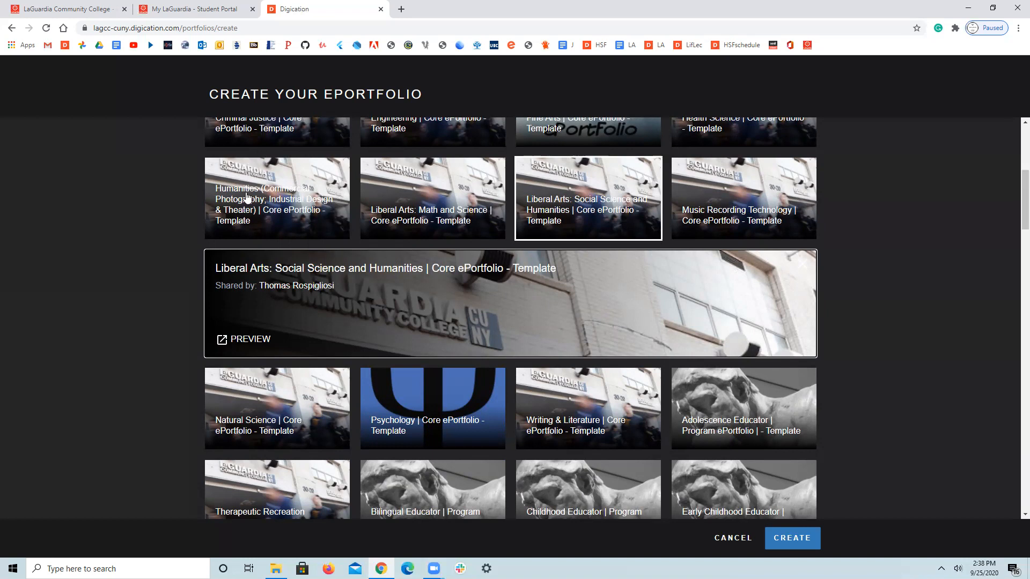
mouse_move(131, 283)
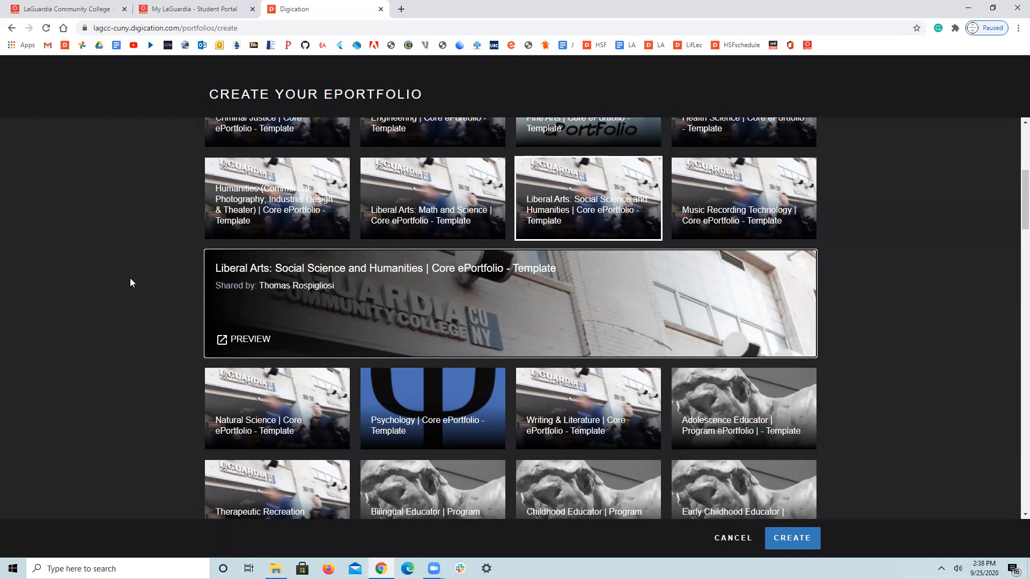
mouse_move(138, 275)
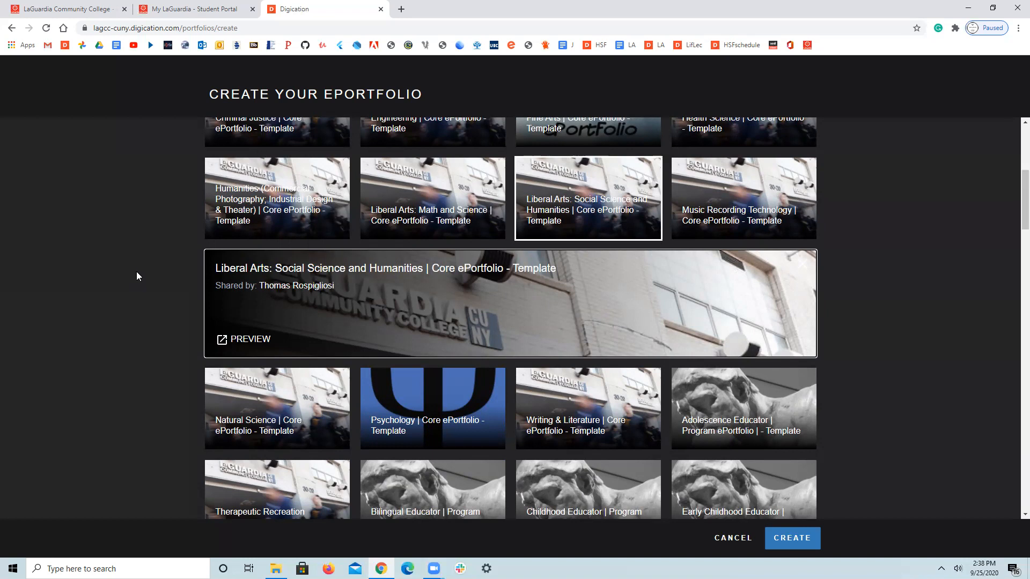
mouse_move(402, 318)
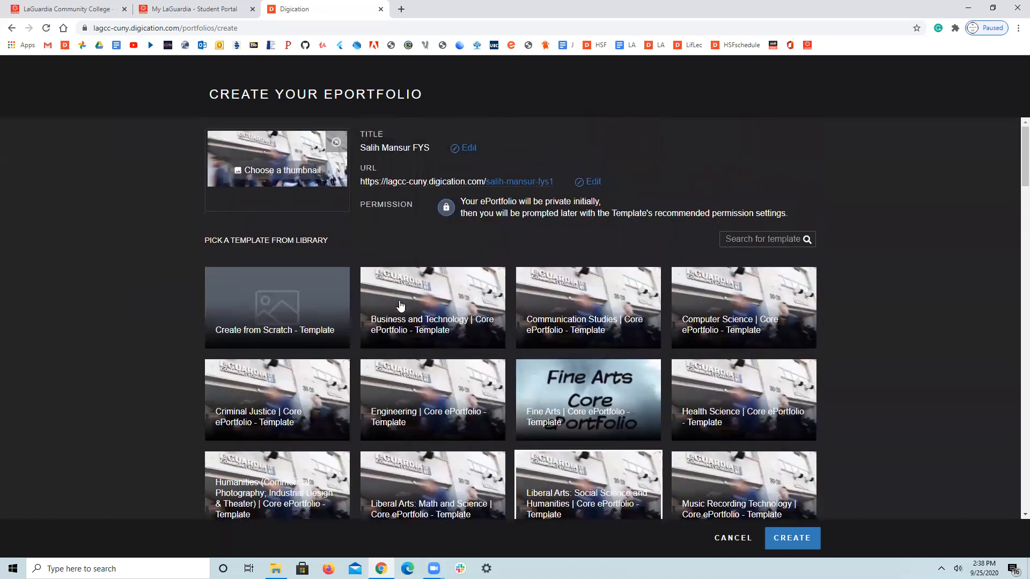
mouse_move(377, 435)
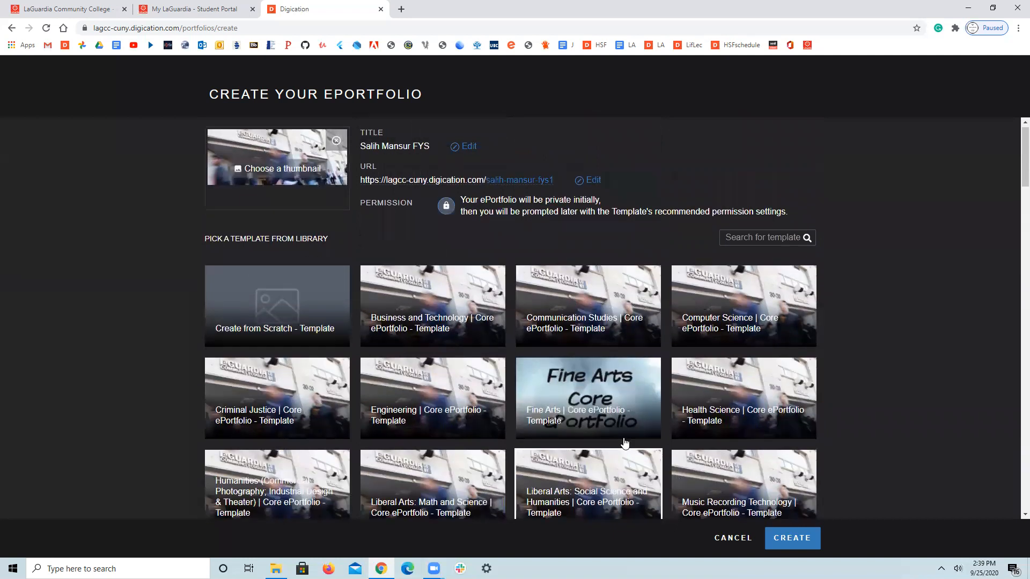
Step: Select the 'Health Science | Core ePortfolio - Template' from the template library
scroll(down, 3)
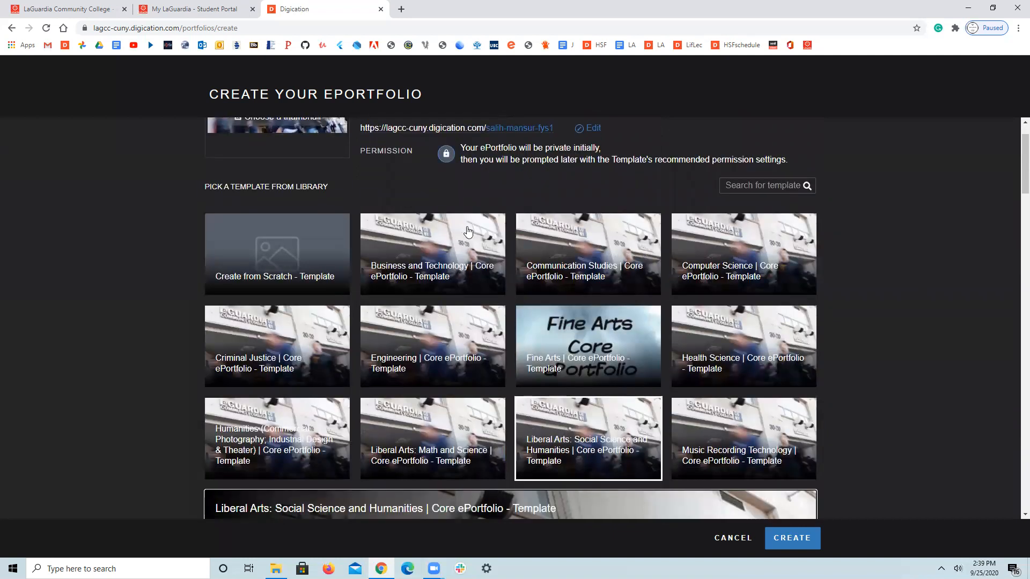
mouse_move(411, 451)
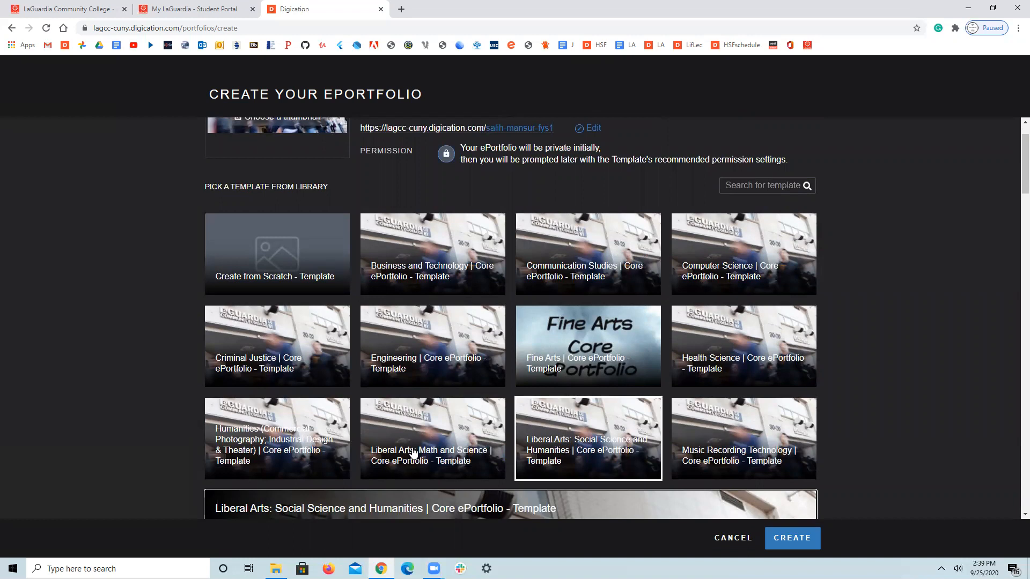
mouse_move(578, 398)
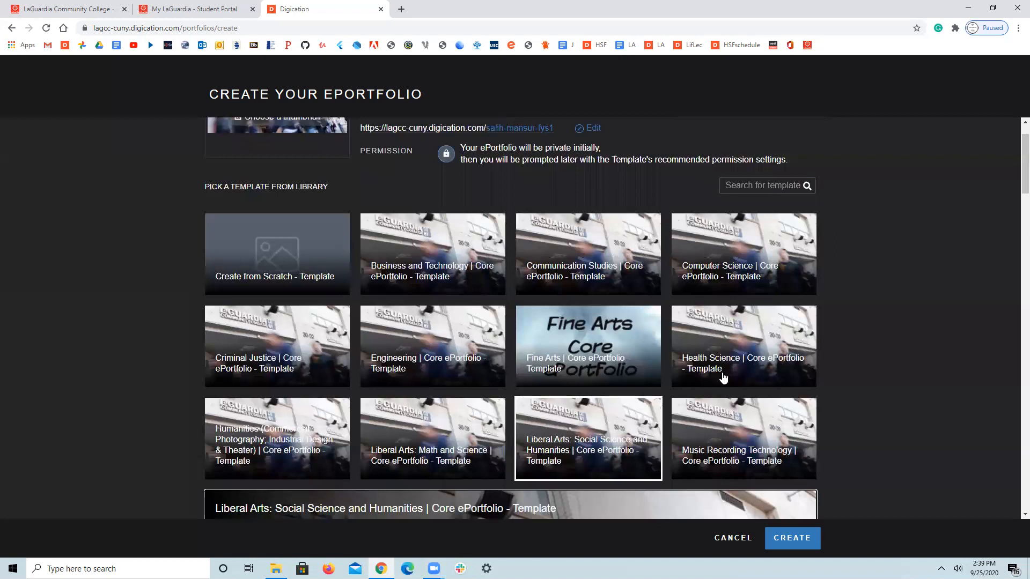
mouse_move(714, 445)
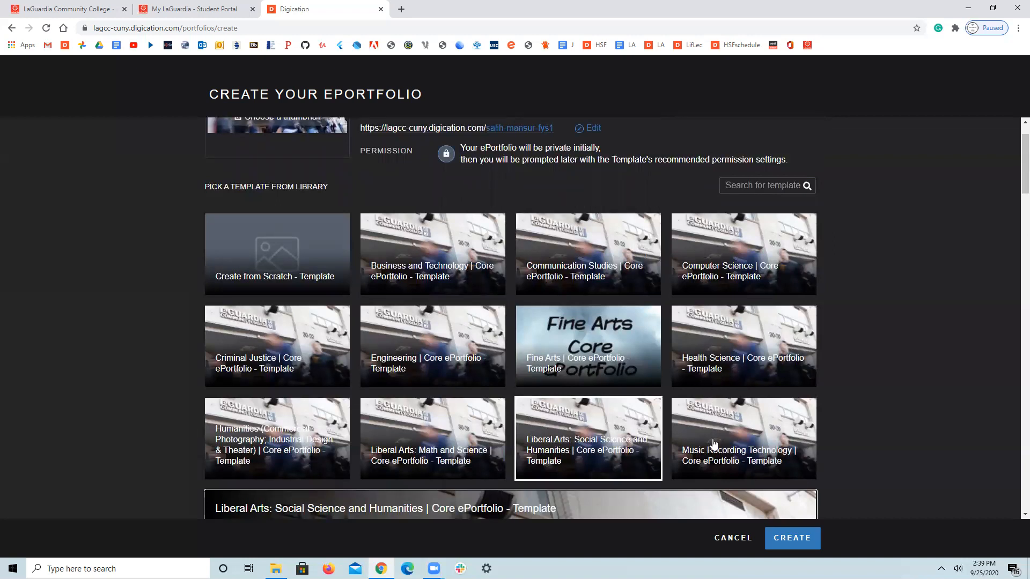
mouse_move(747, 365)
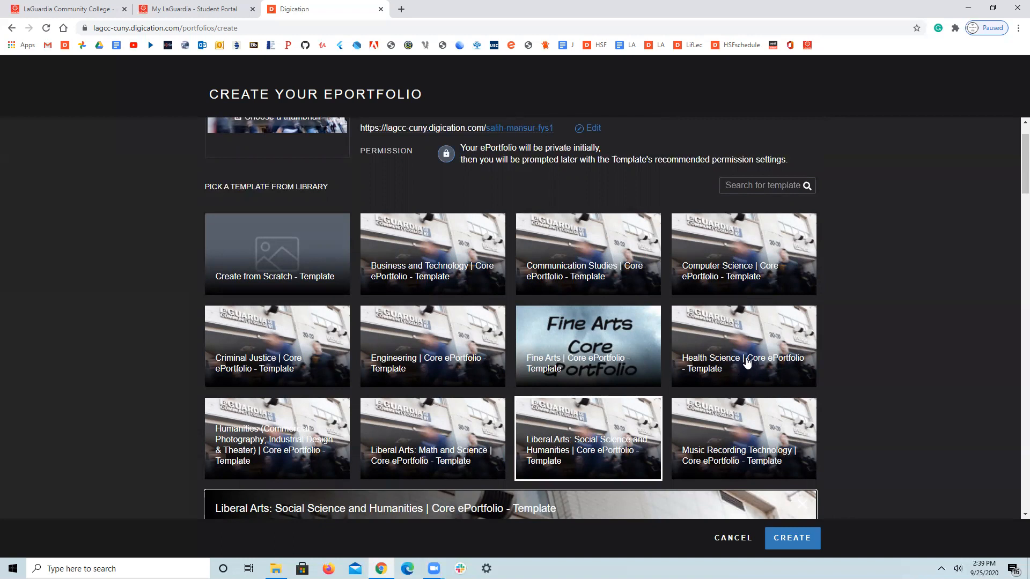
mouse_move(729, 363)
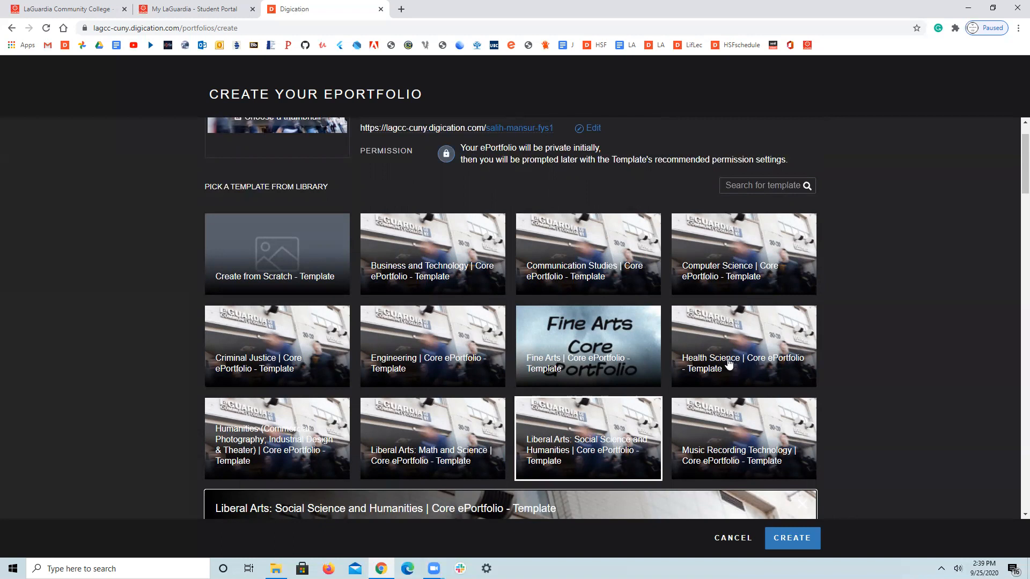
mouse_move(720, 406)
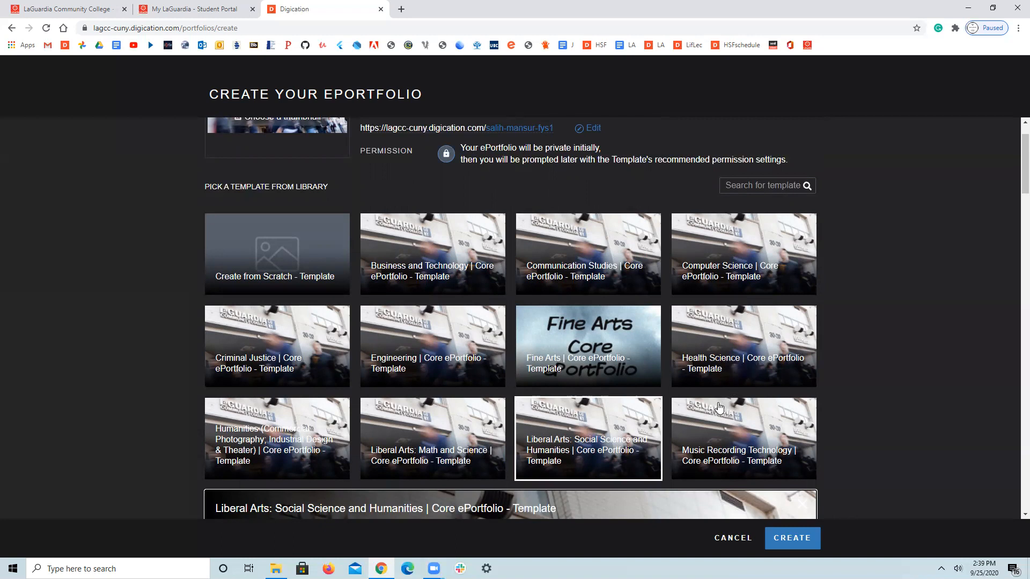
mouse_move(720, 406)
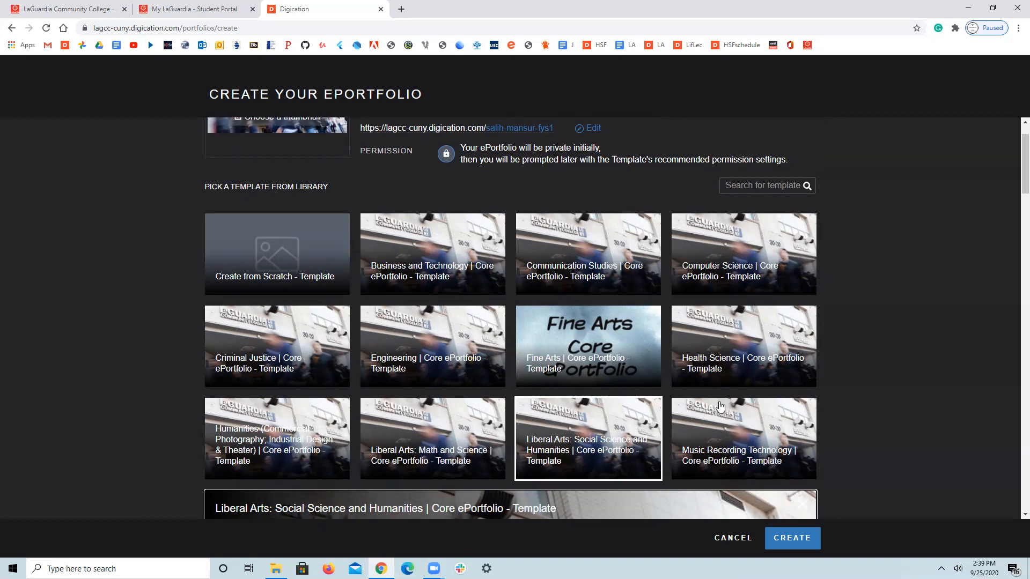
mouse_move(702, 404)
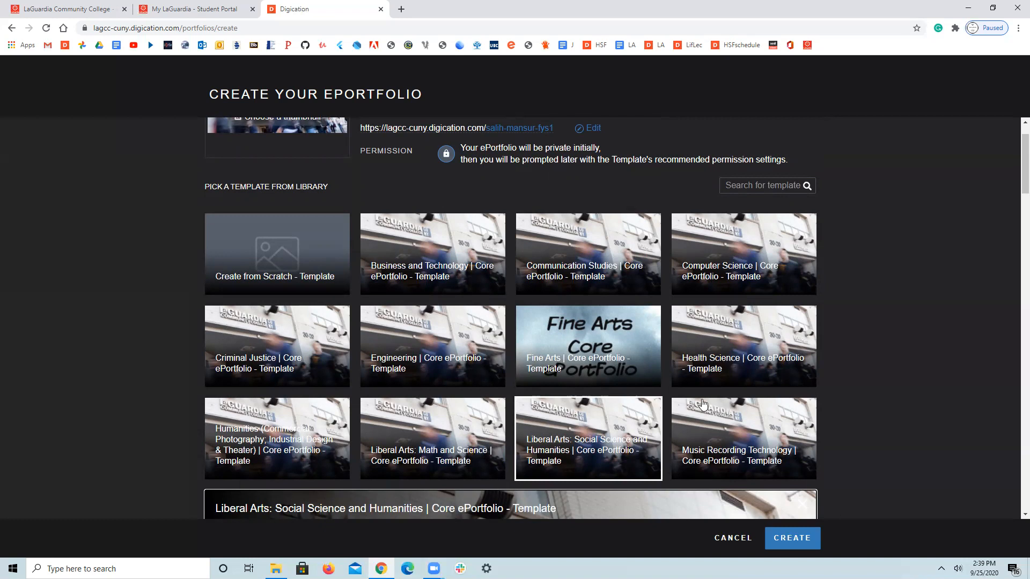
mouse_move(660, 375)
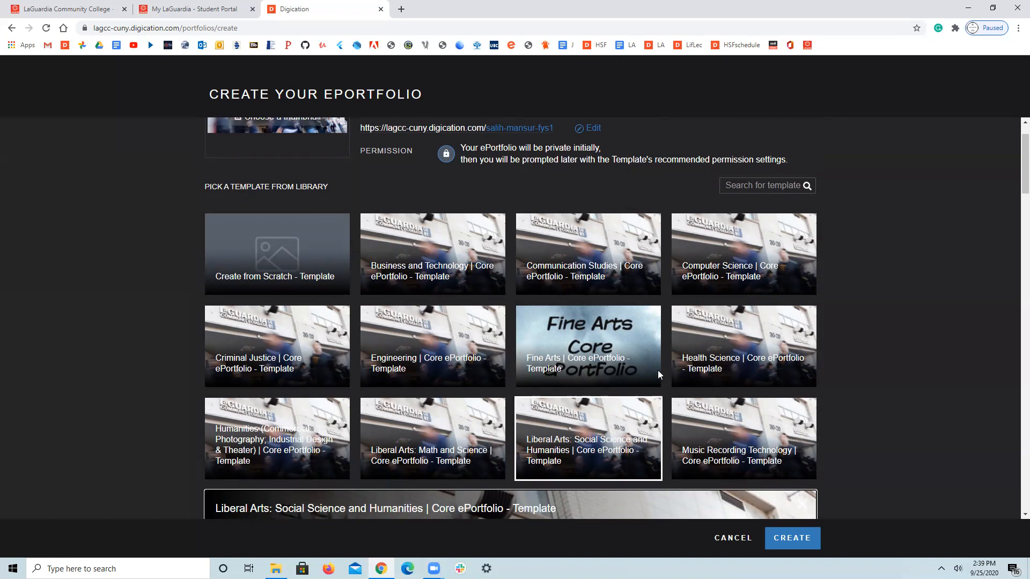
mouse_move(735, 280)
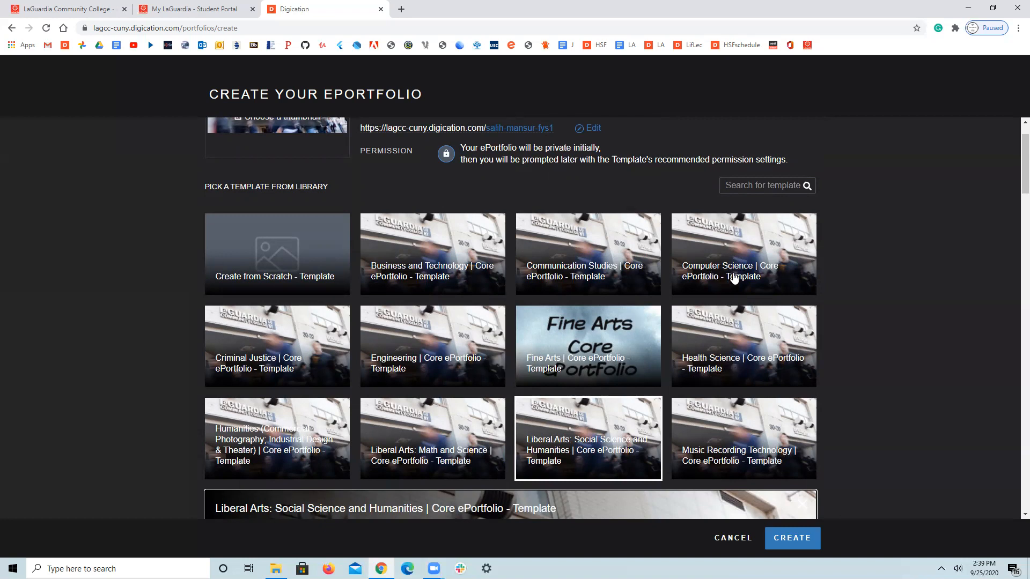
mouse_move(257, 367)
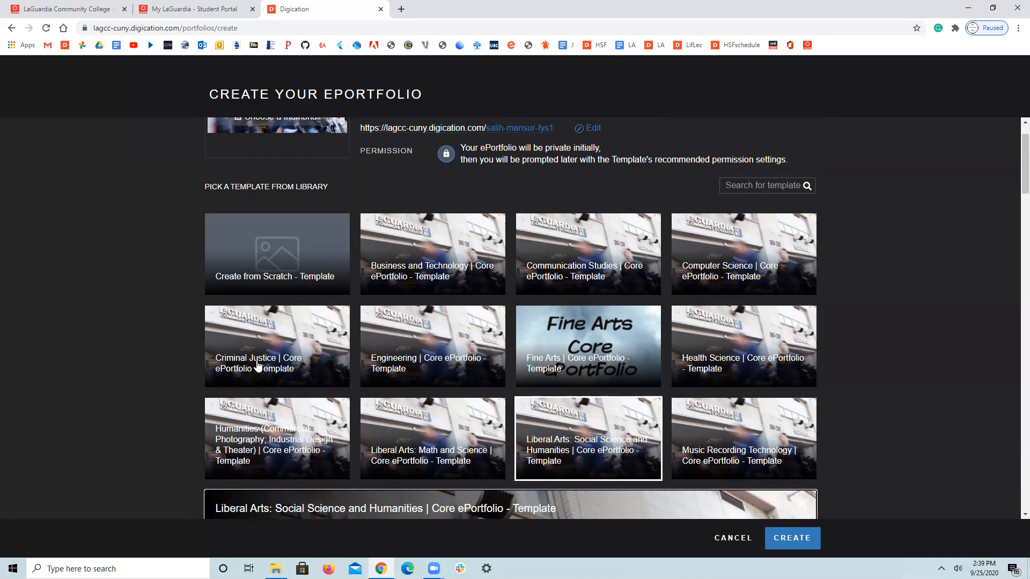
mouse_move(412, 414)
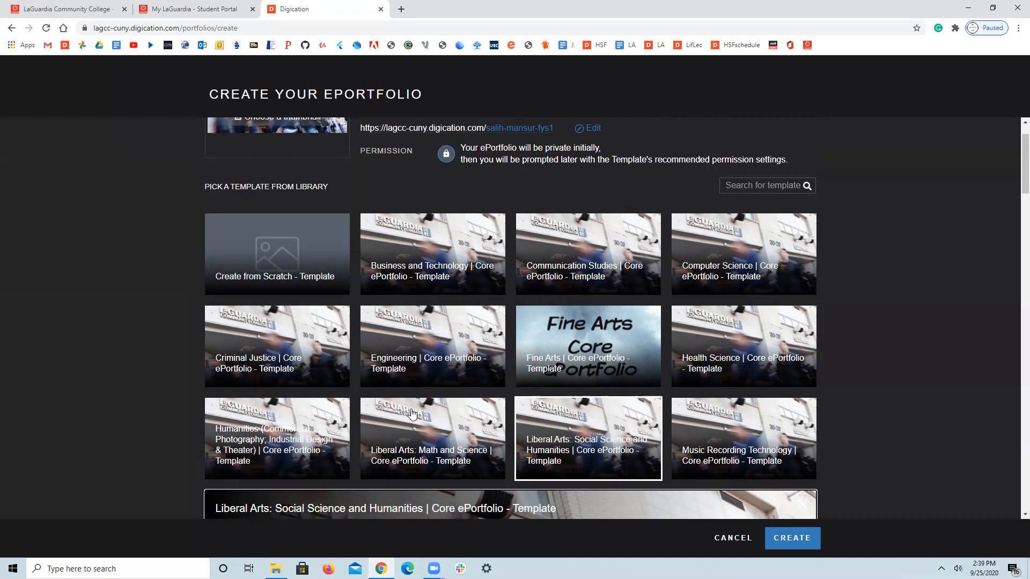
scroll(down, 3)
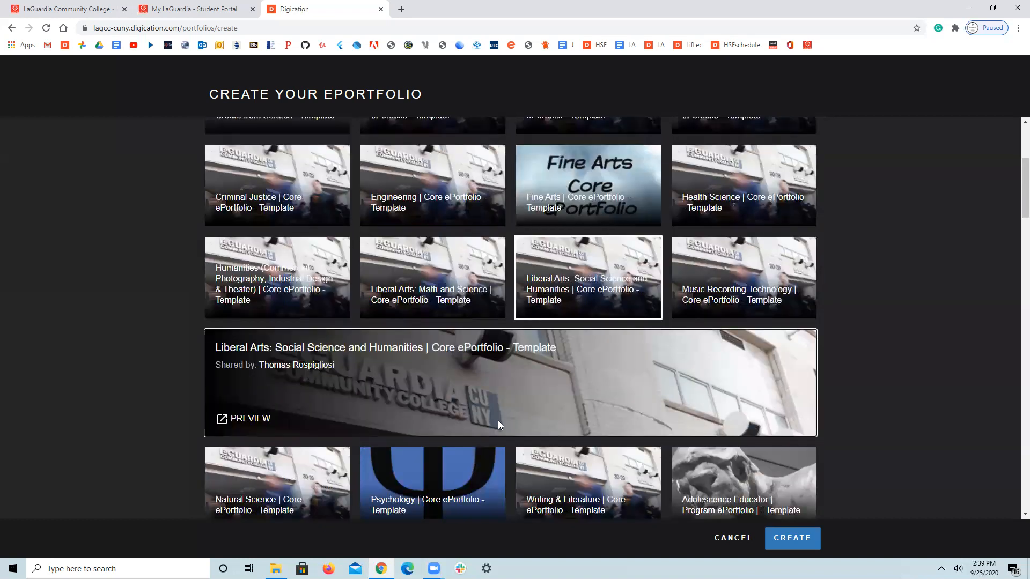
scroll(down, 3)
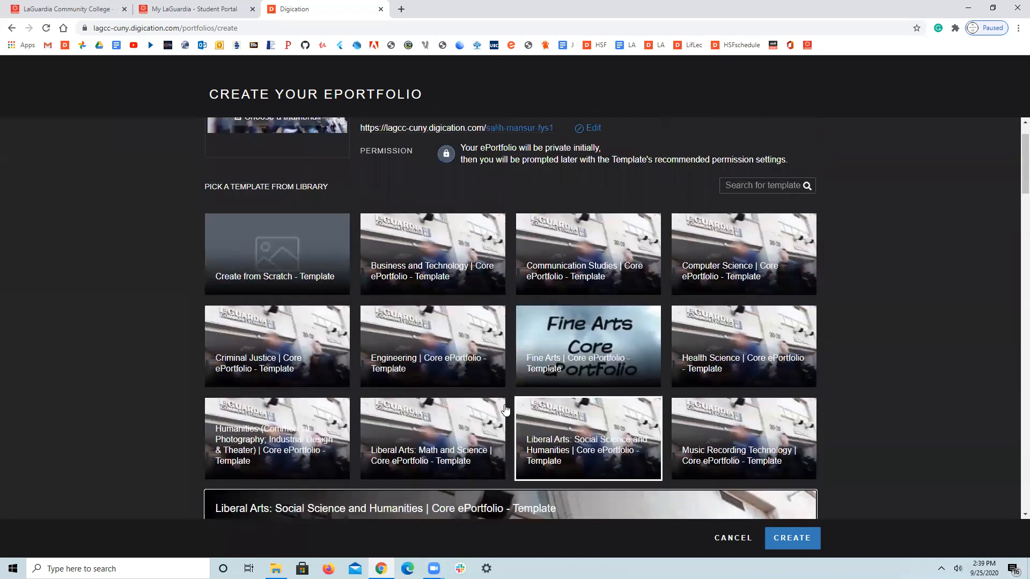
mouse_move(267, 252)
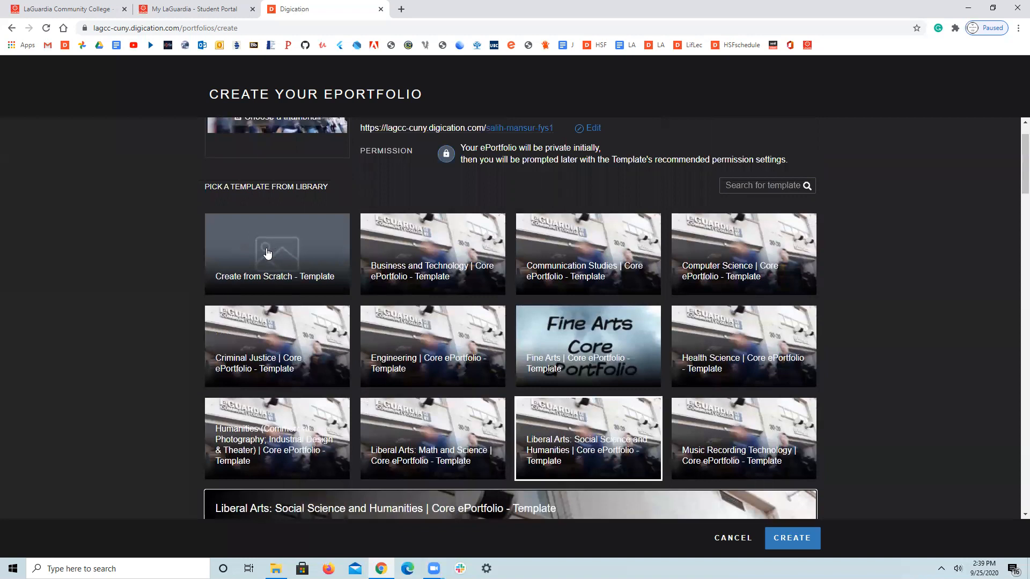
scroll(down, 3)
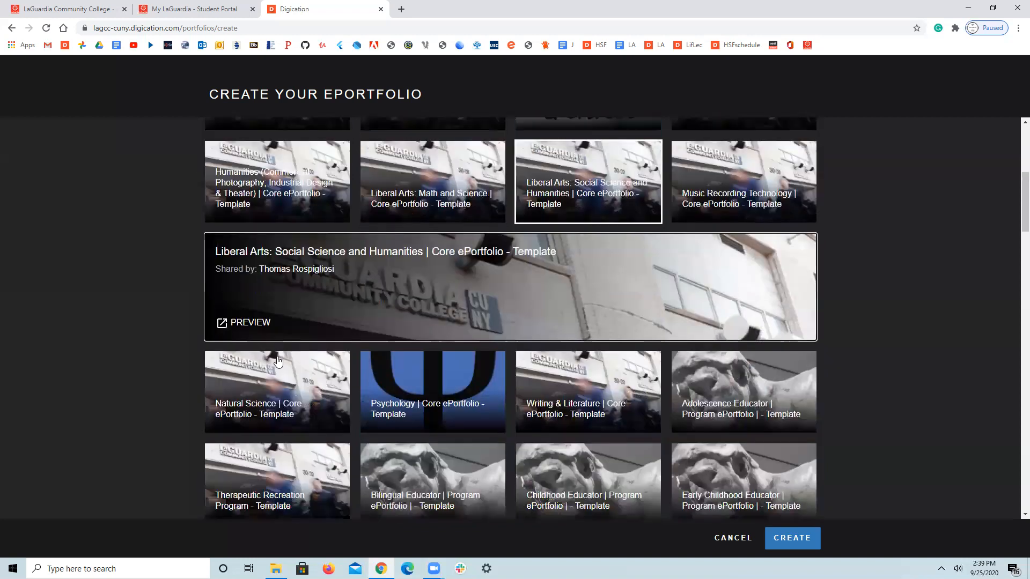
scroll(down, 3)
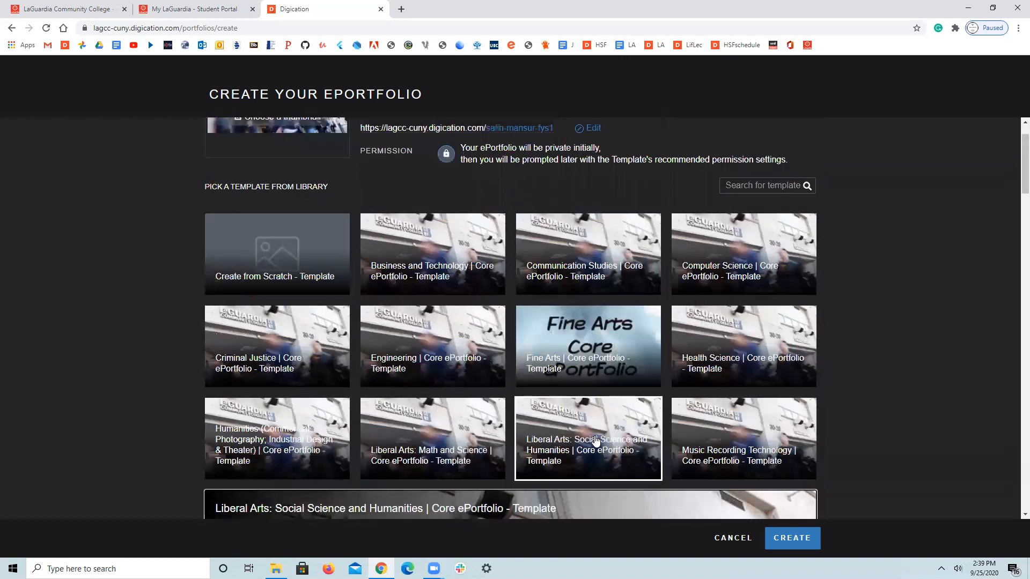
click(743, 345)
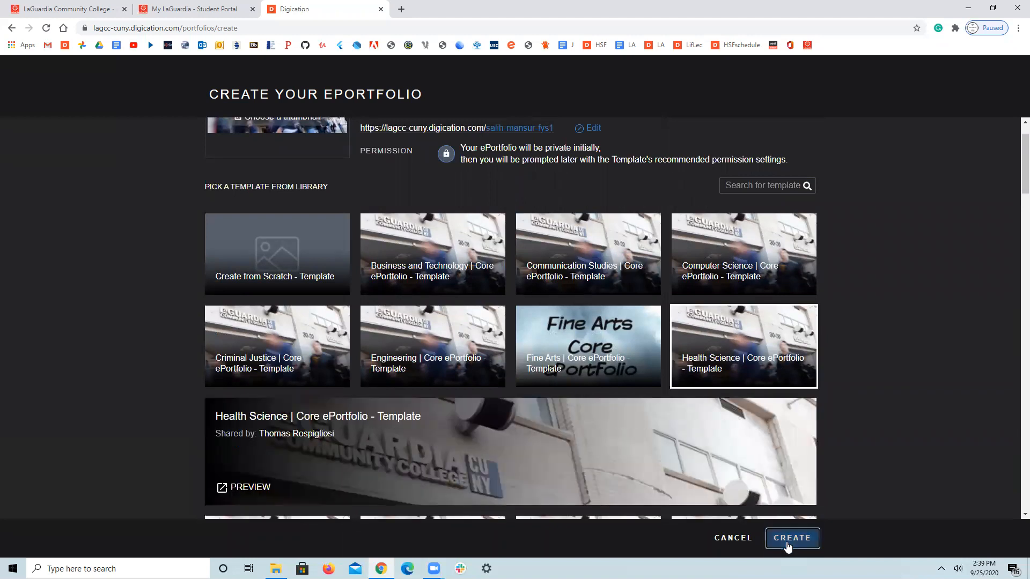
Step: Create the ePortfolio from the Health Science template
click(791, 538)
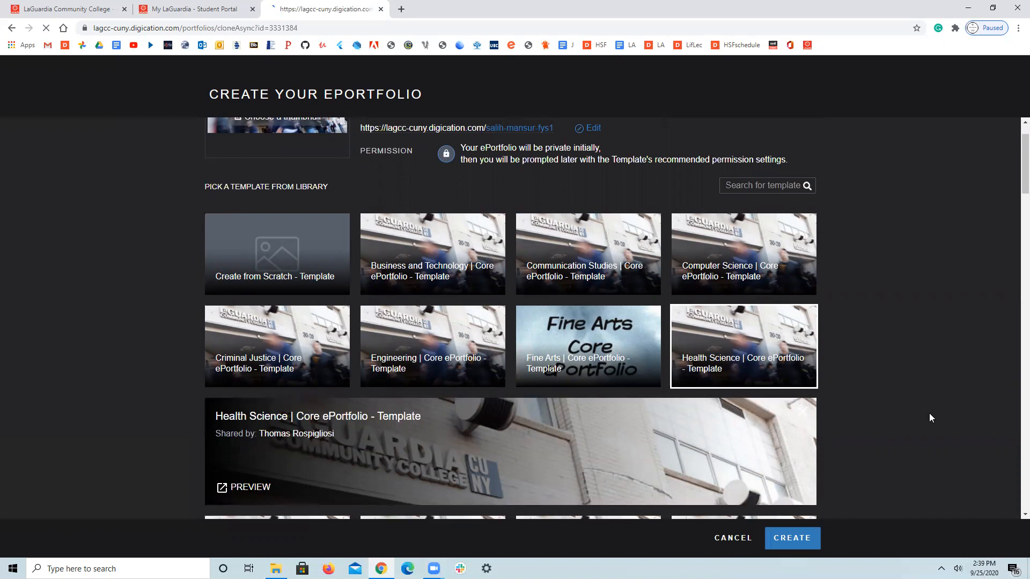
click(791, 538)
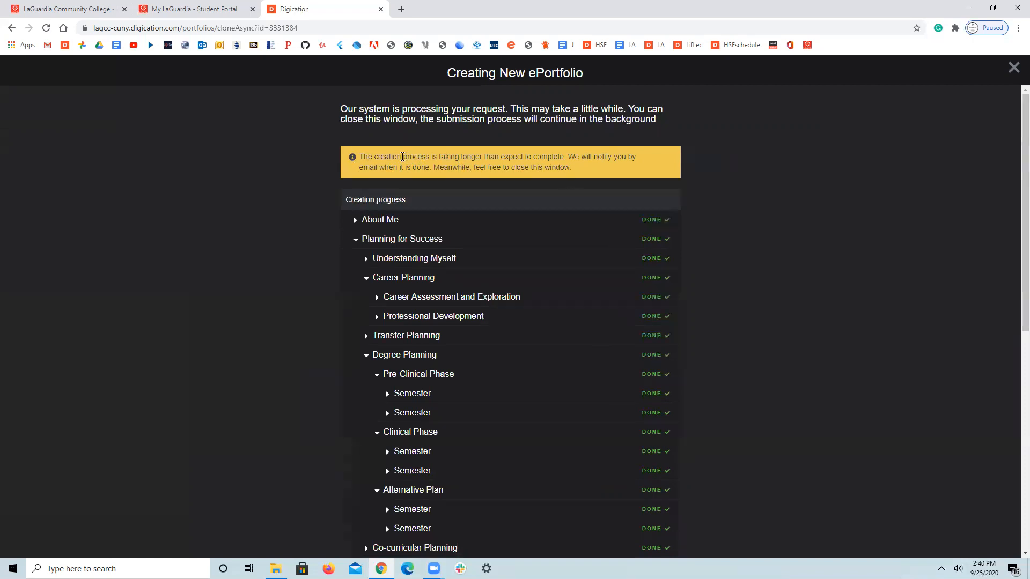
mouse_move(463, 187)
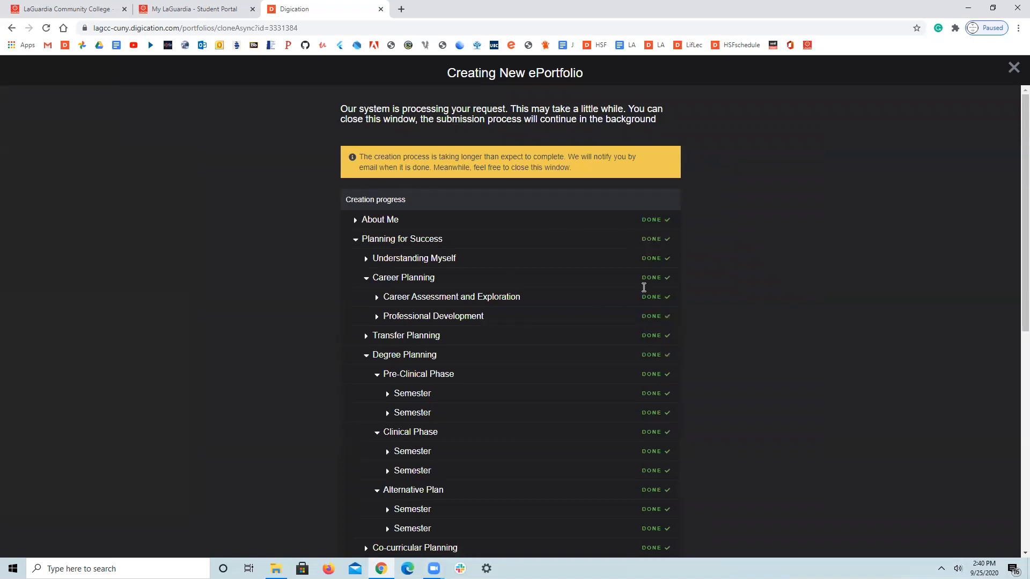
Step: Scroll the creation progress list until the About Me edit page opens
scroll(down, 3)
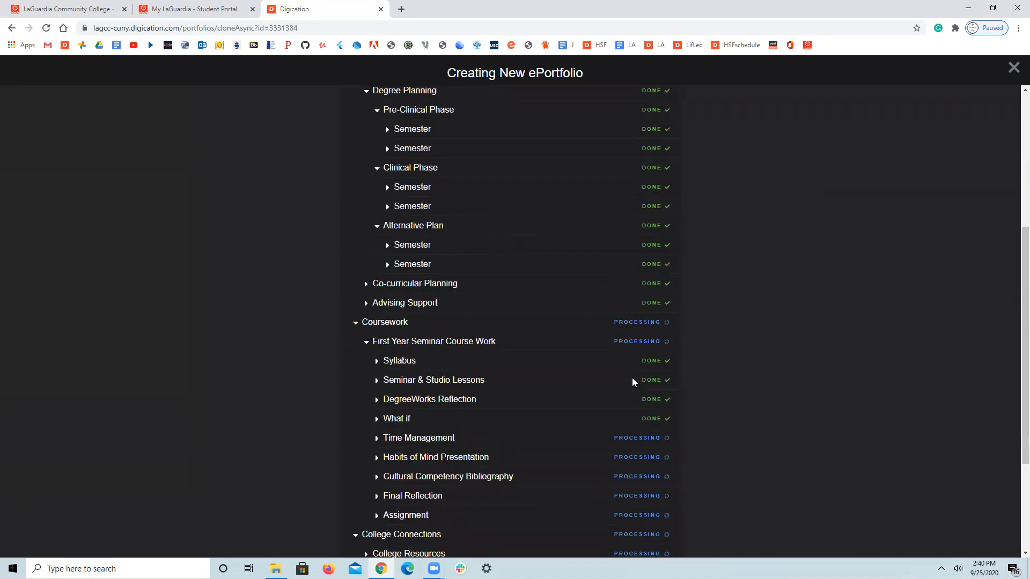
scroll(down, 3)
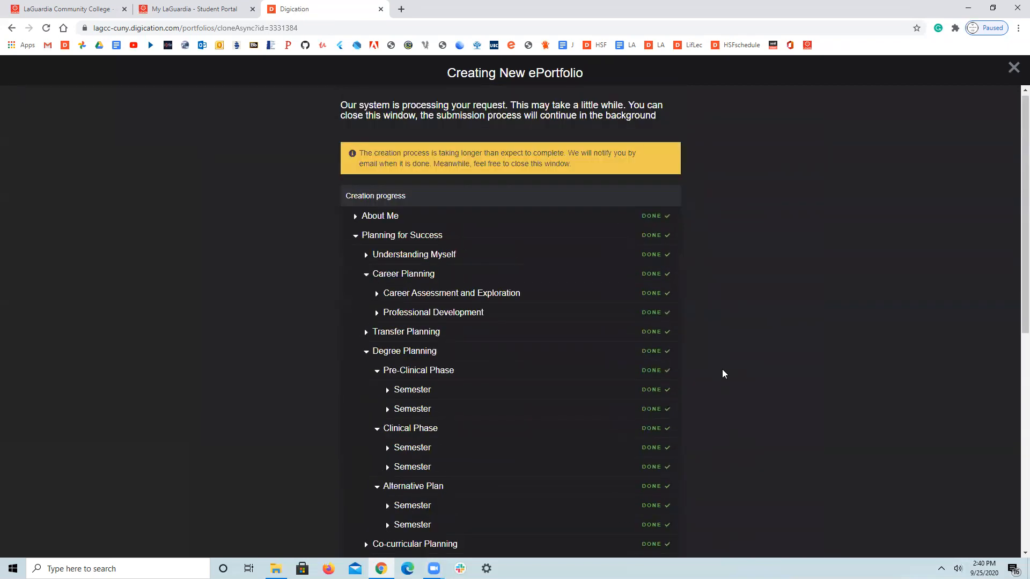
scroll(down, 3)
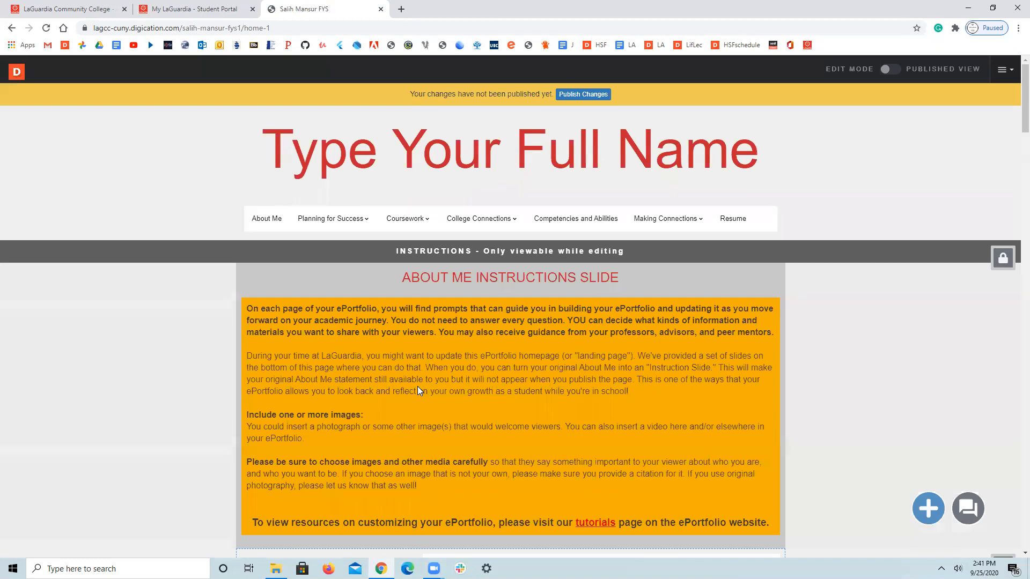
mouse_move(373, 356)
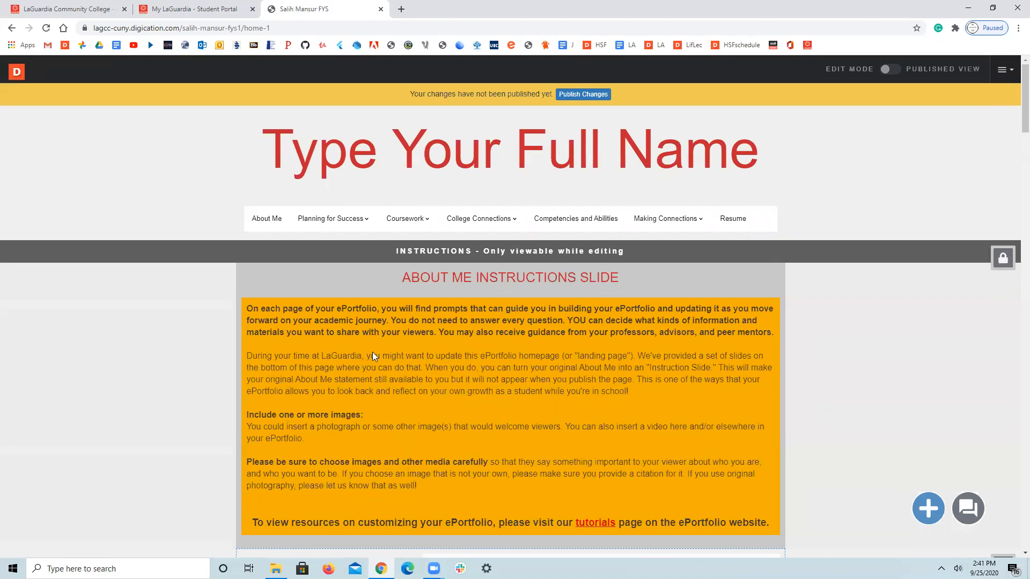
Step: Click the homepage and wait for the campus-building header and saved notice
click(406, 218)
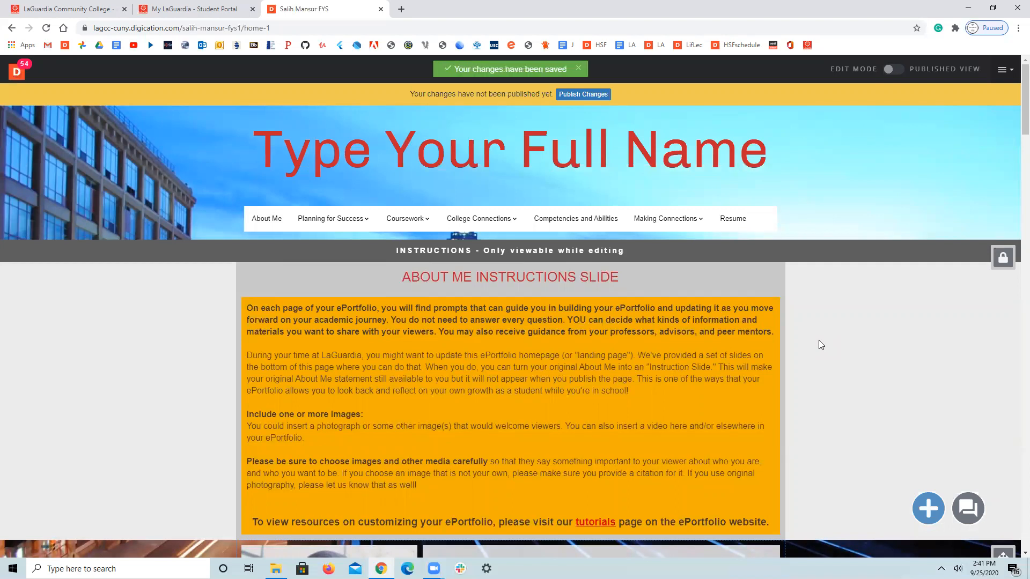
mouse_move(785, 282)
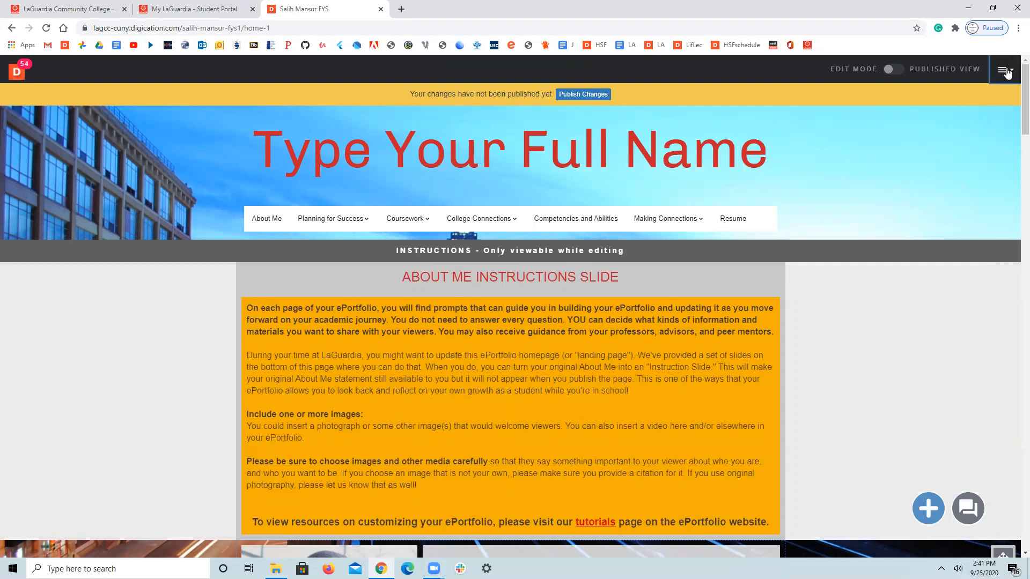
mouse_move(997, 93)
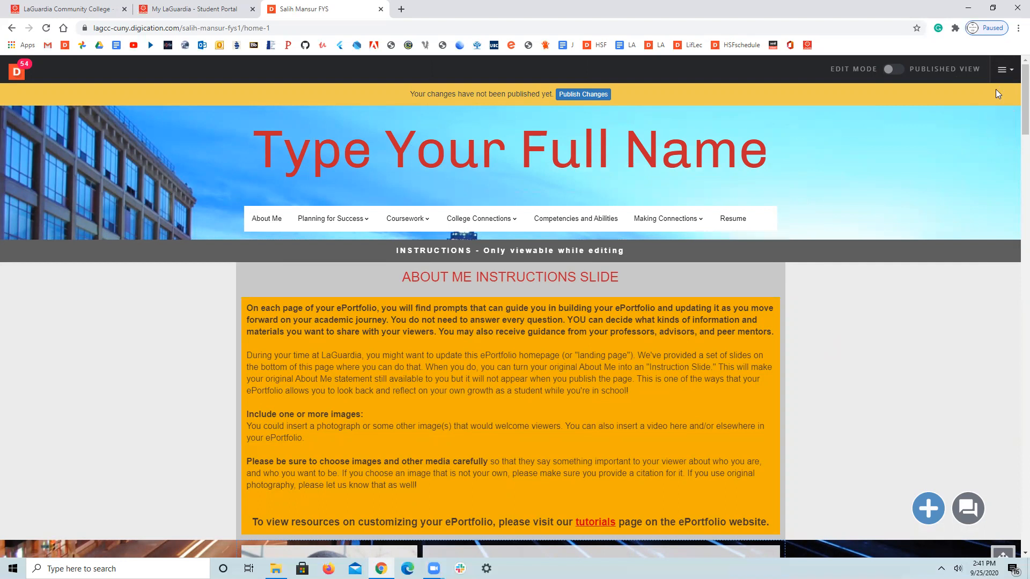
mouse_move(1004, 70)
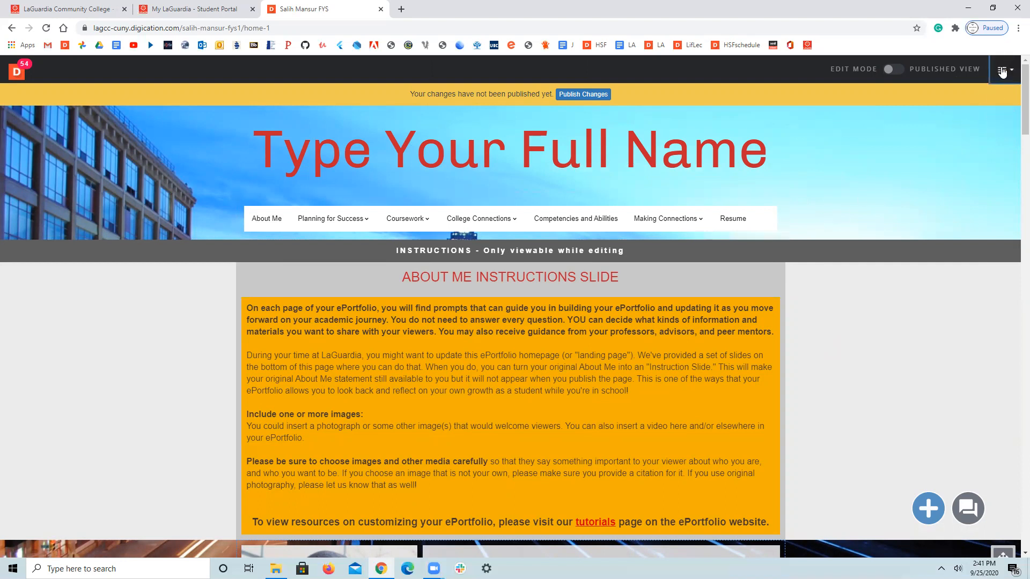
Step: Publish all pages via Publish Pages, saving the current ePortfolio settings
click(1003, 69)
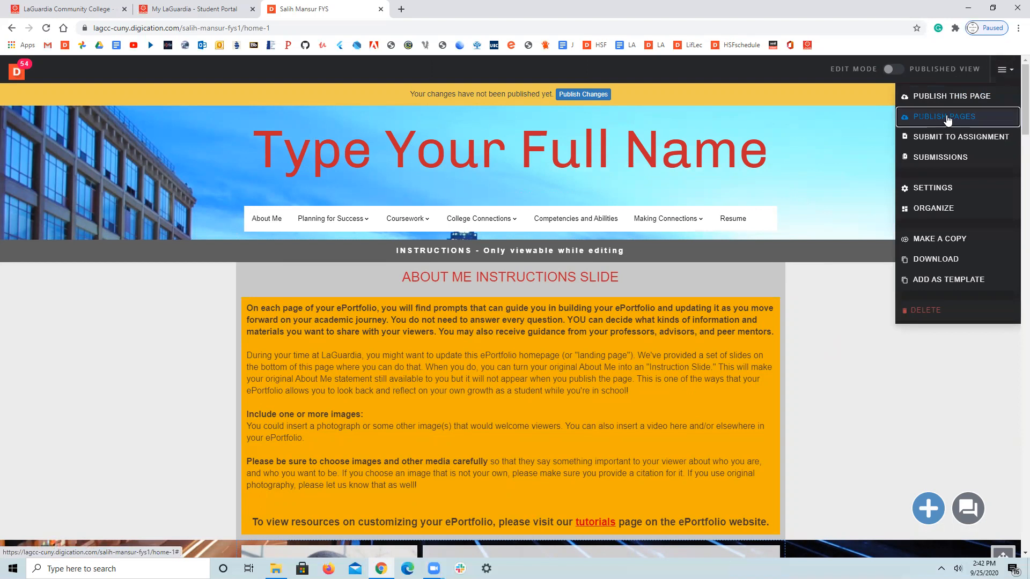
click(942, 116)
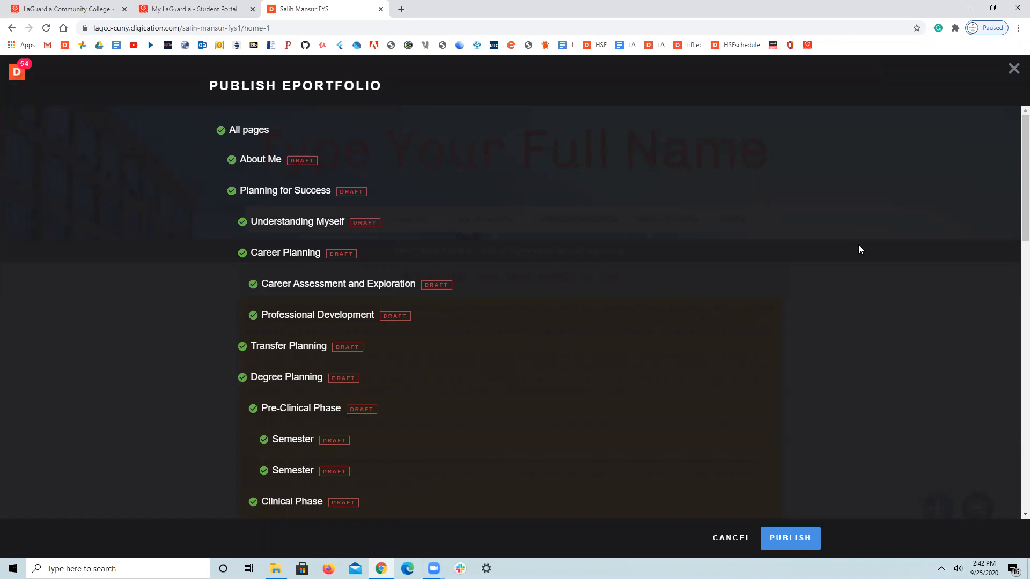
mouse_move(822, 409)
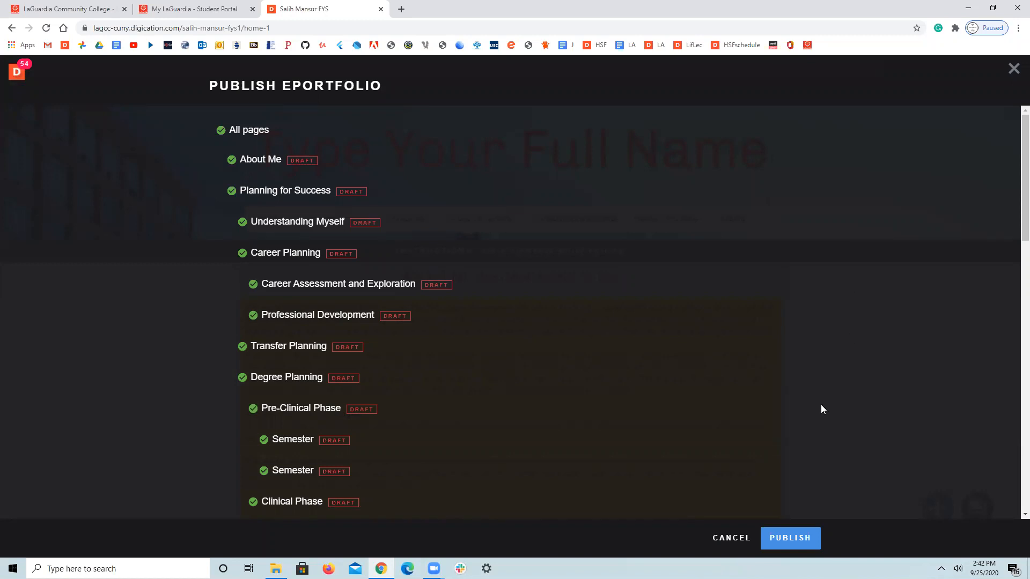
mouse_move(224, 163)
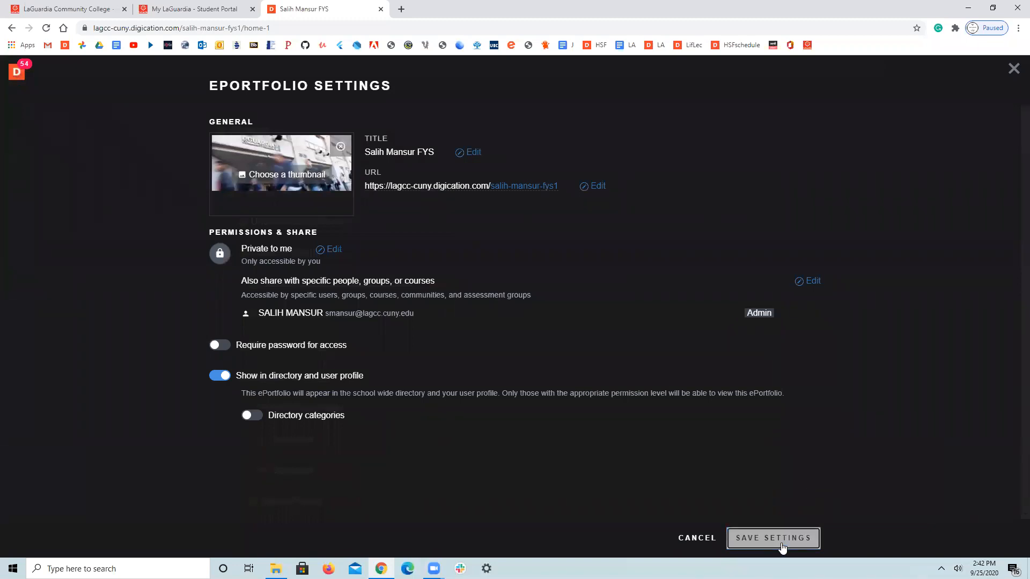
click(772, 538)
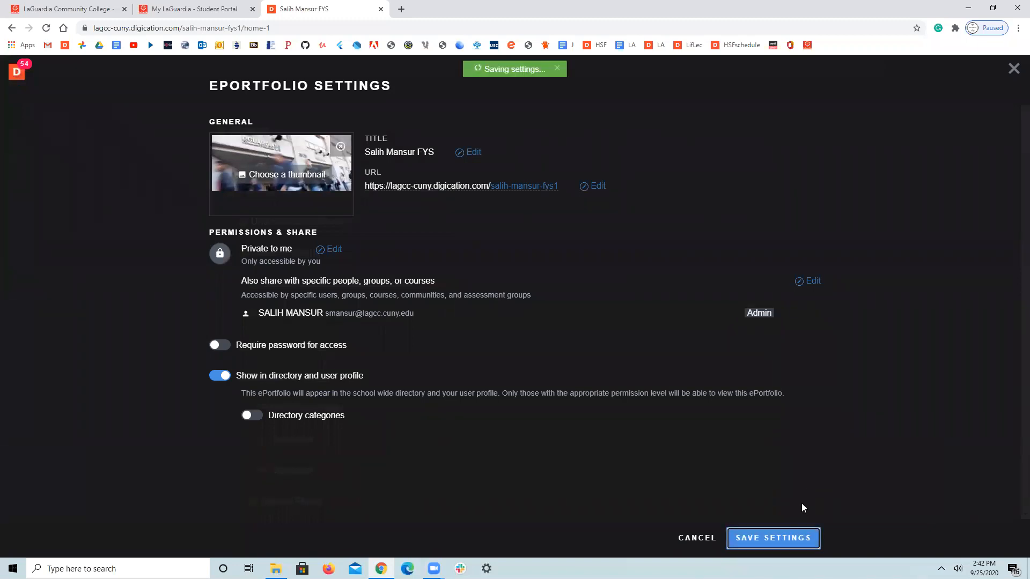
click(772, 538)
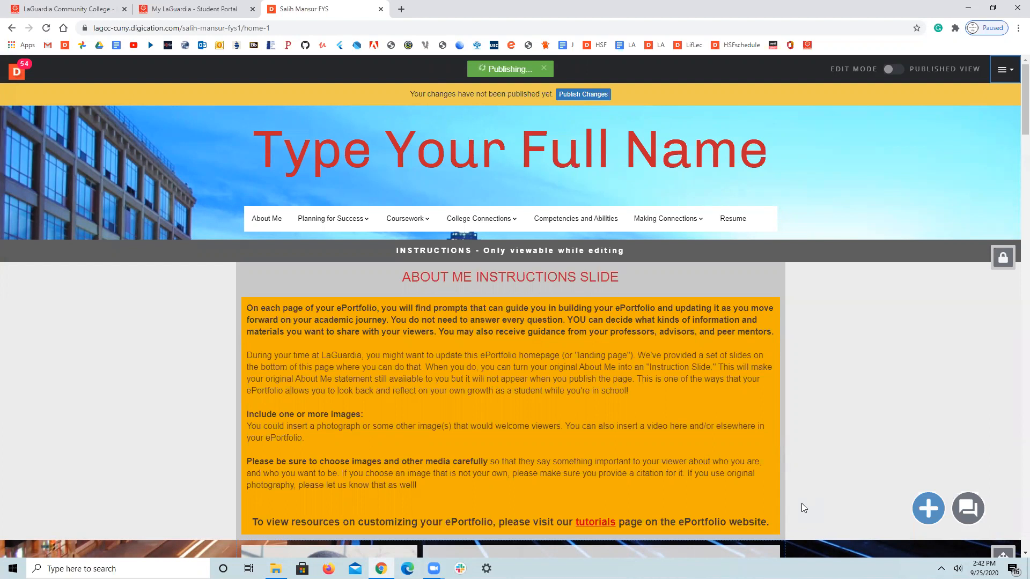
Step: In ePortfolio Settings, change privacy from only-me to 'Private within CUNY LaGuardia Community College'
click(581, 94)
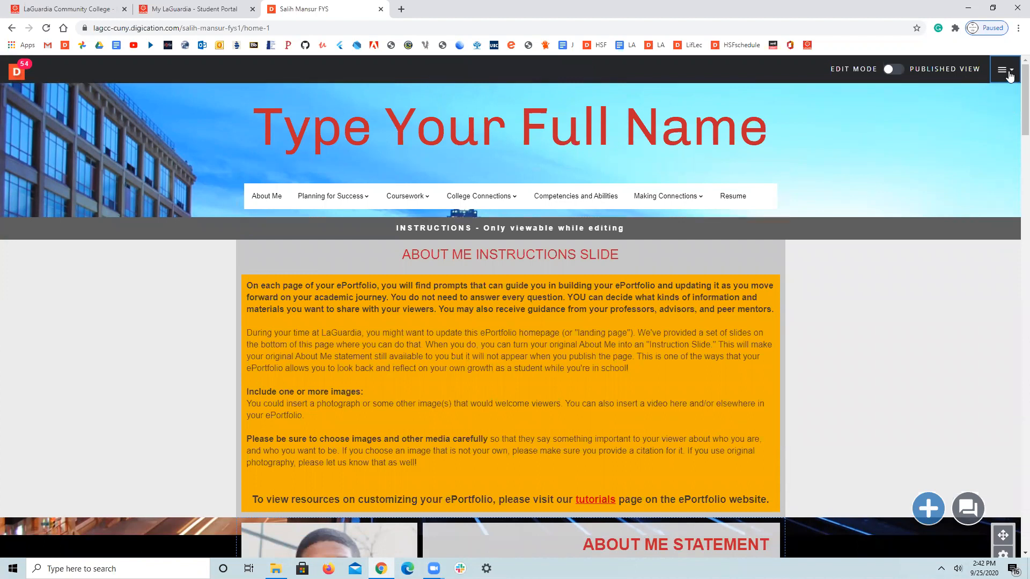
click(1004, 70)
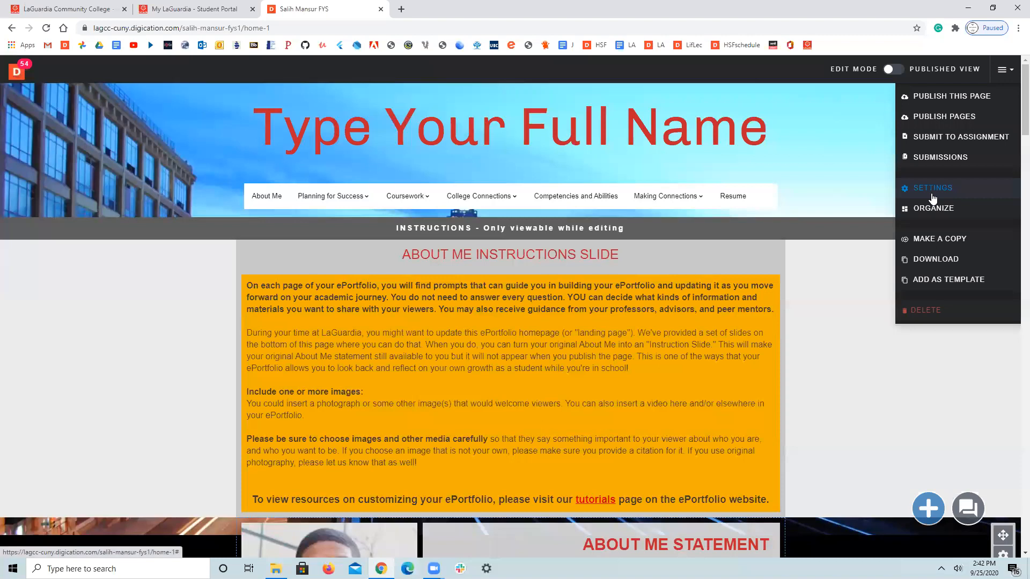
click(931, 187)
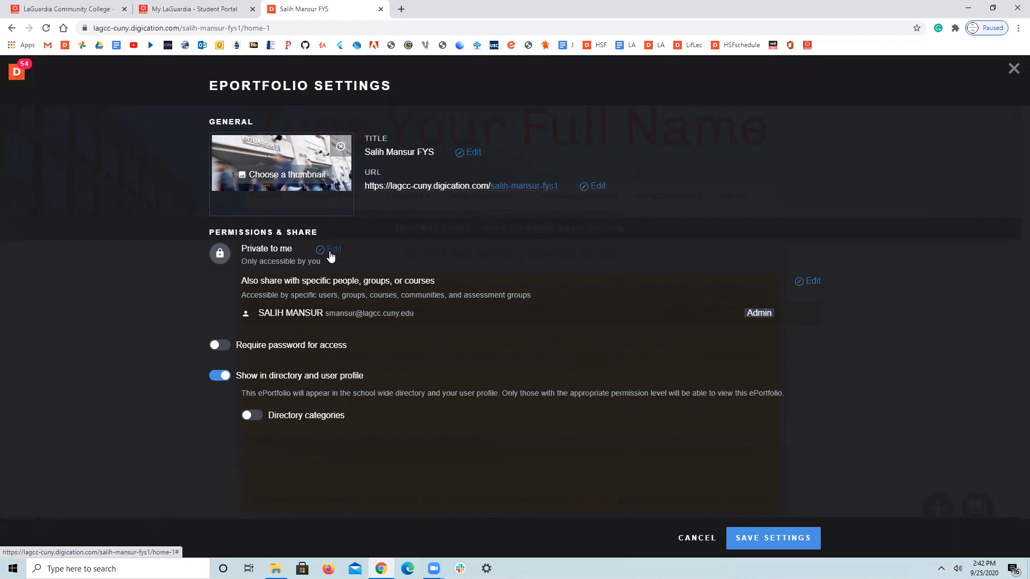
click(334, 249)
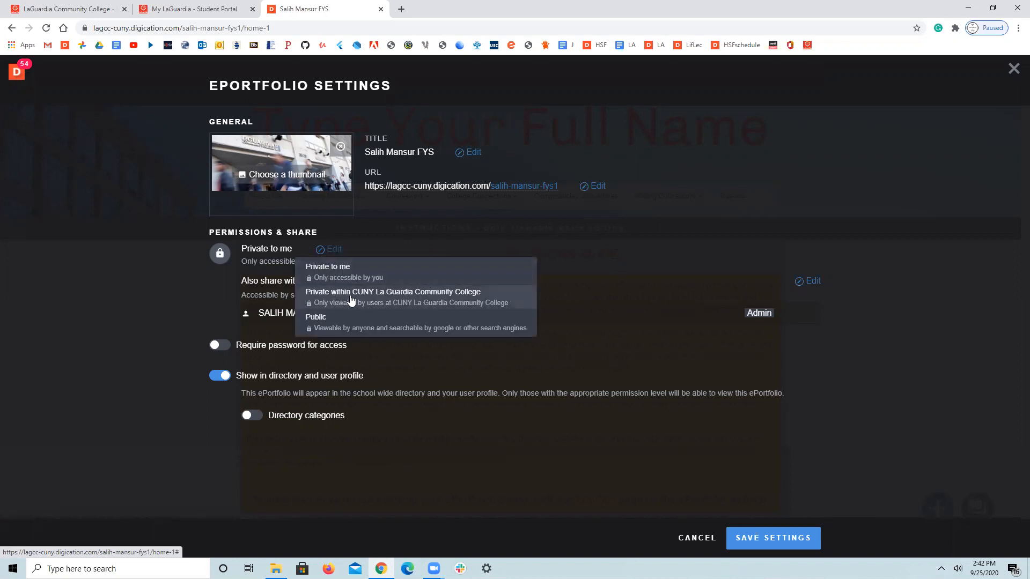
mouse_move(432, 295)
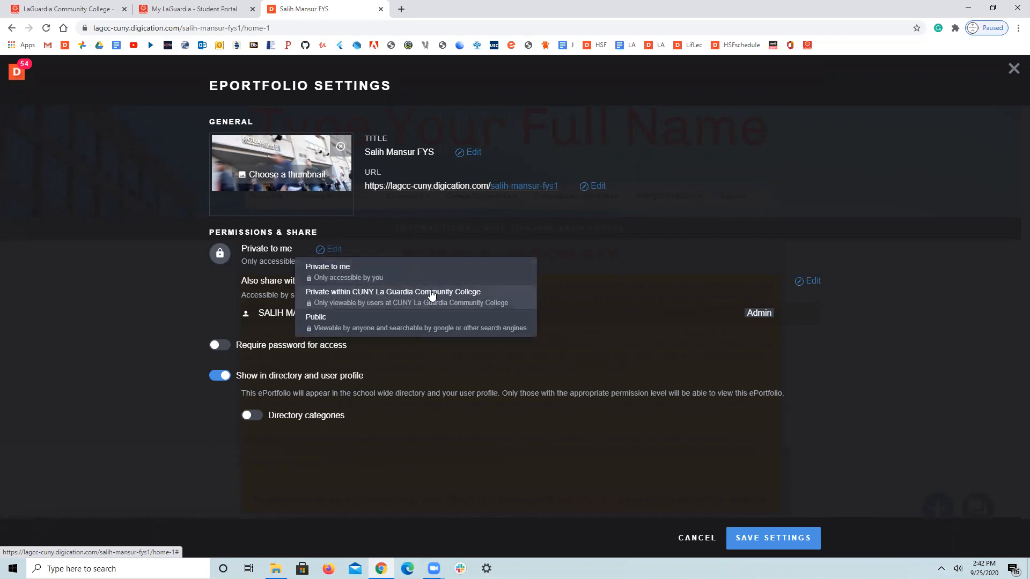
click(392, 291)
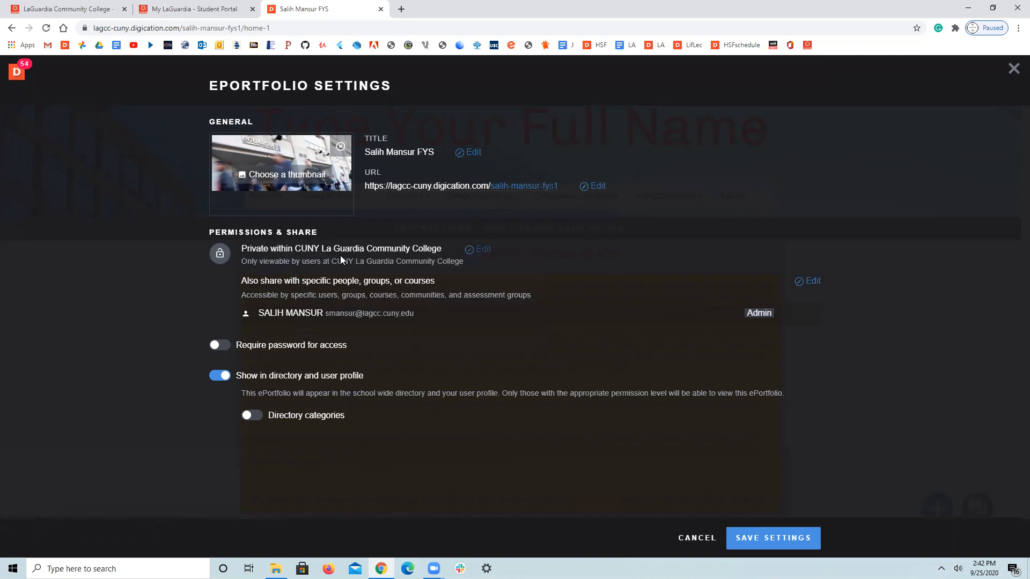
mouse_move(284, 255)
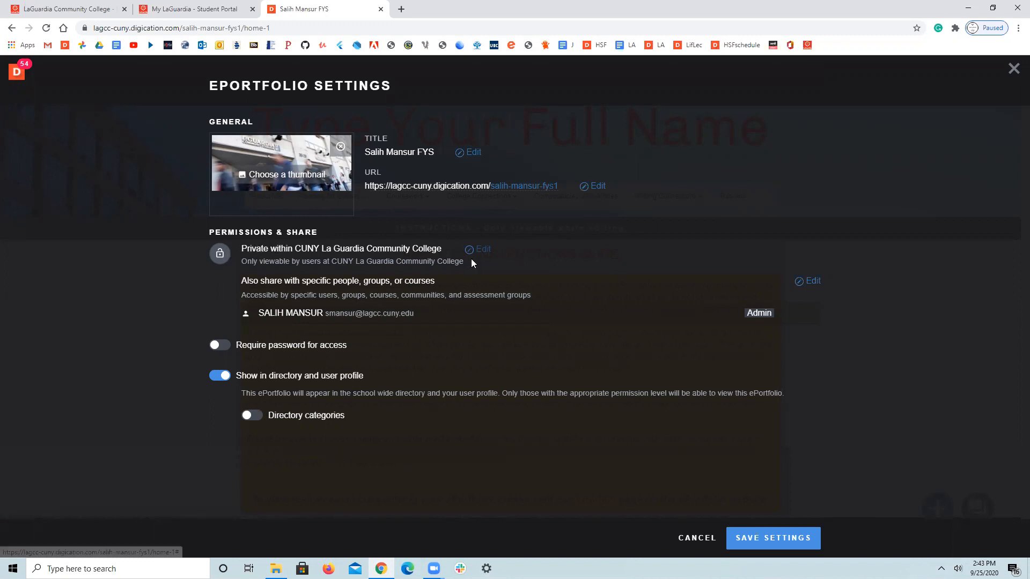
click(482, 249)
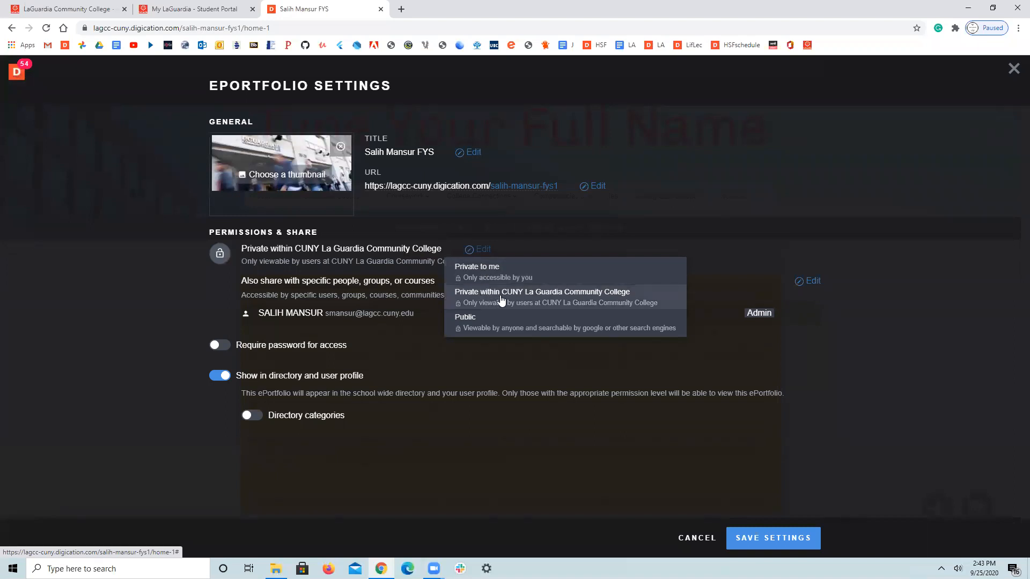
click(541, 292)
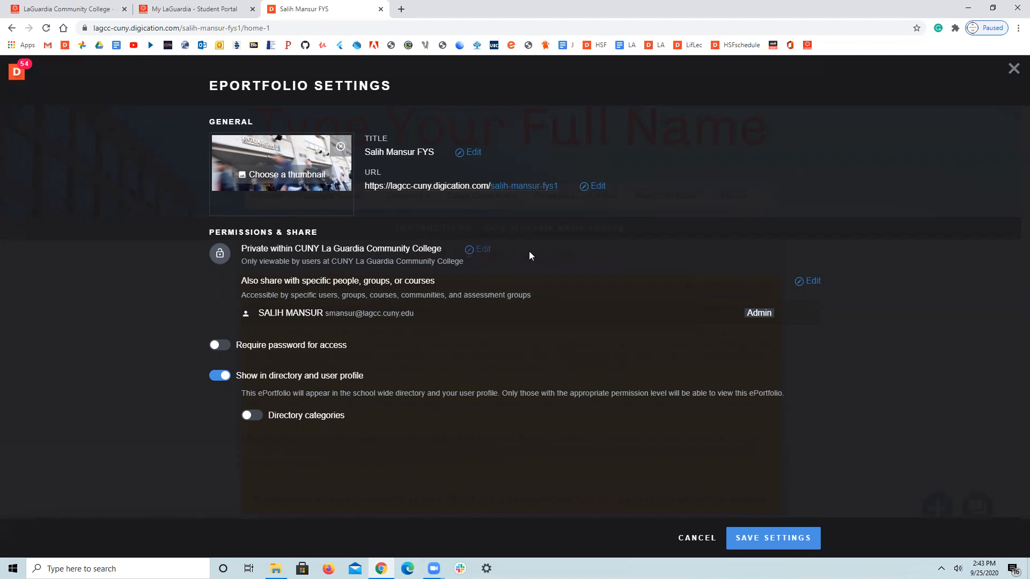
mouse_move(812, 281)
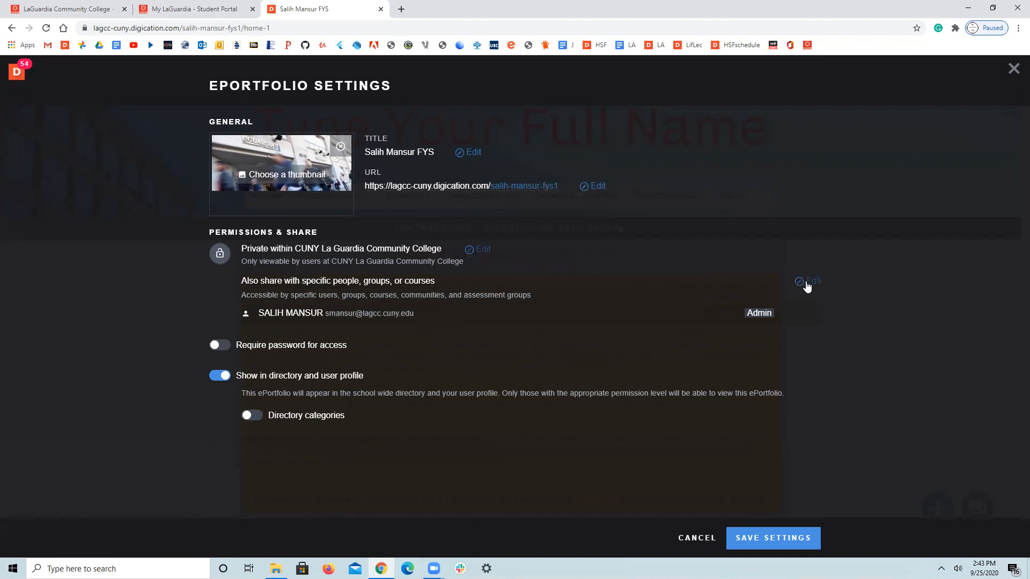
Step: Begin sharing with specific people, groups, or courses, and go to Google Docs in a new tab
click(813, 281)
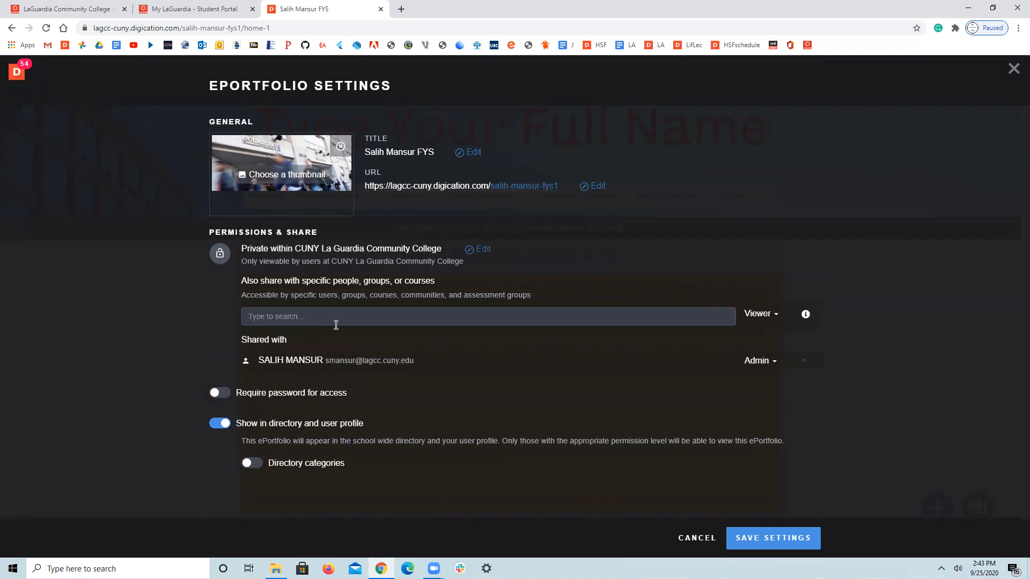
mouse_move(293, 317)
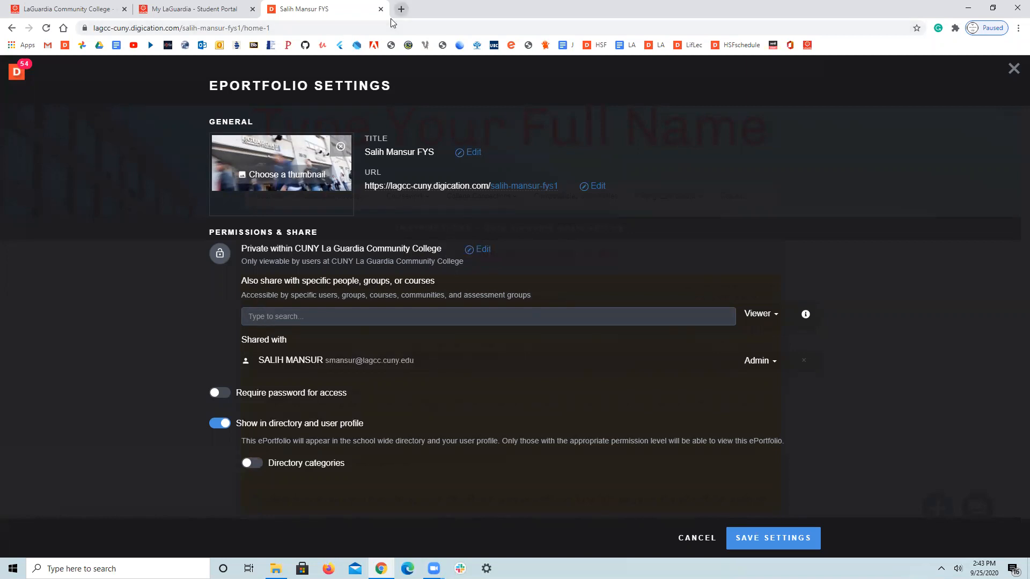
click(400, 9)
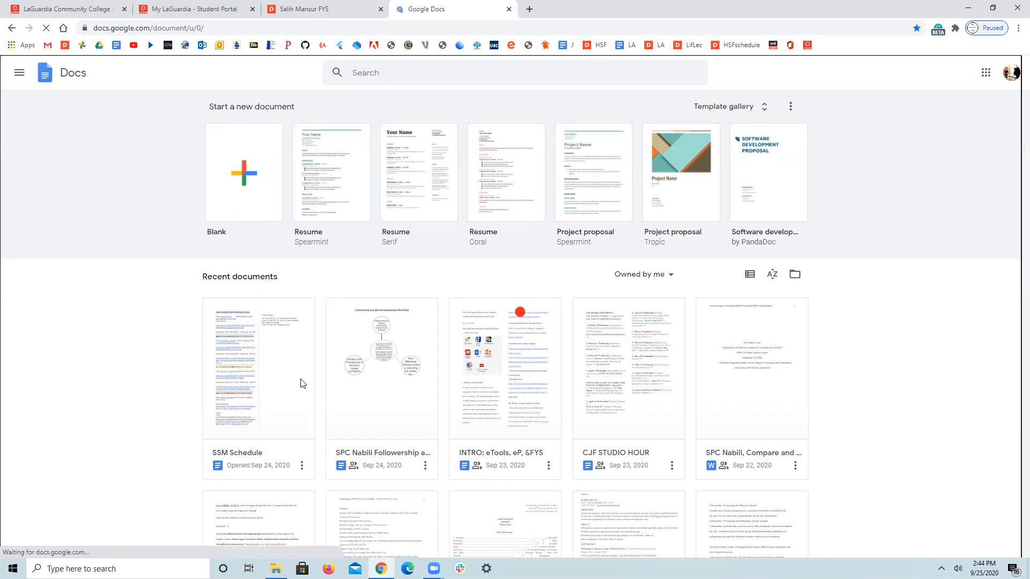
Step: Open the SSM Schedule document from Recent documents and copy lecture number 31845
click(257, 366)
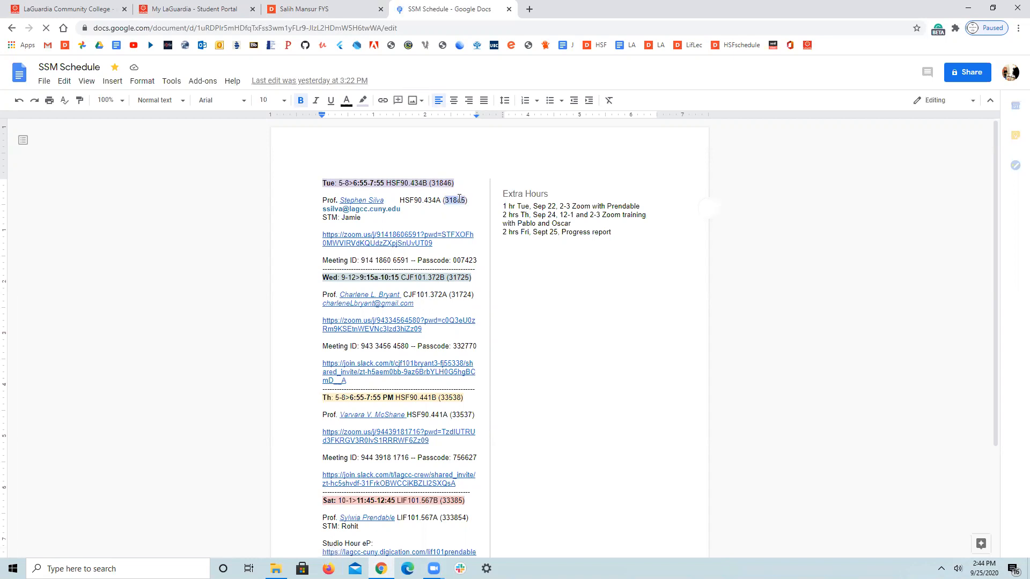
right_click(453, 200)
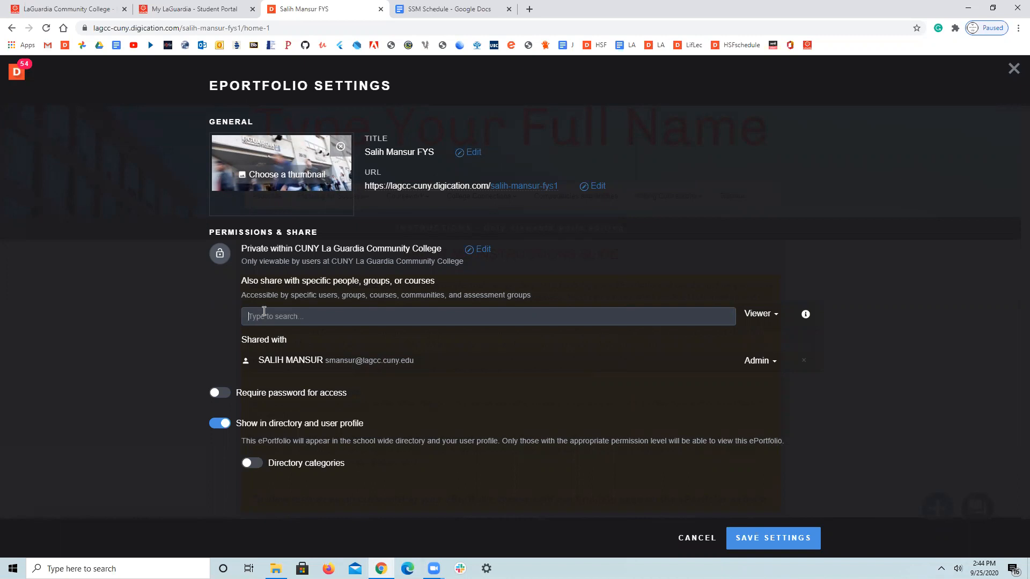
Step: Search 31845, add HSF 090 434A-LEC 31845 as viewer, then search the next section
text(31845)
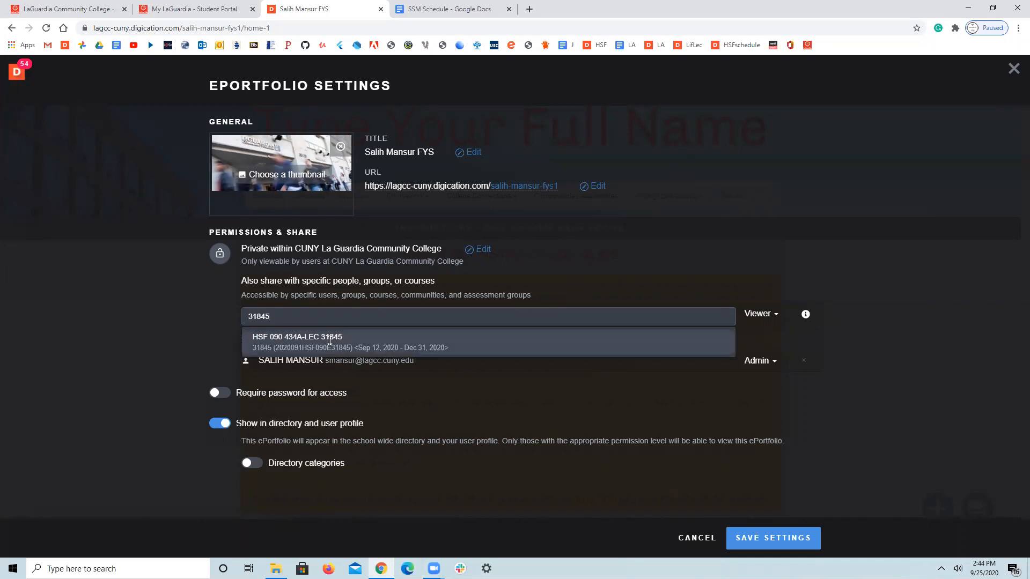
click(296, 341)
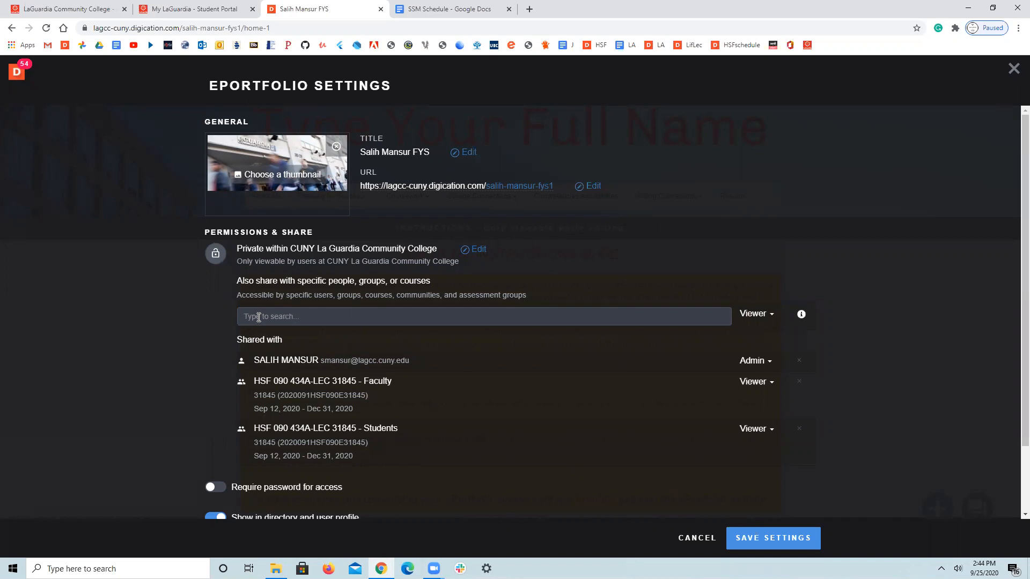
text(31845)
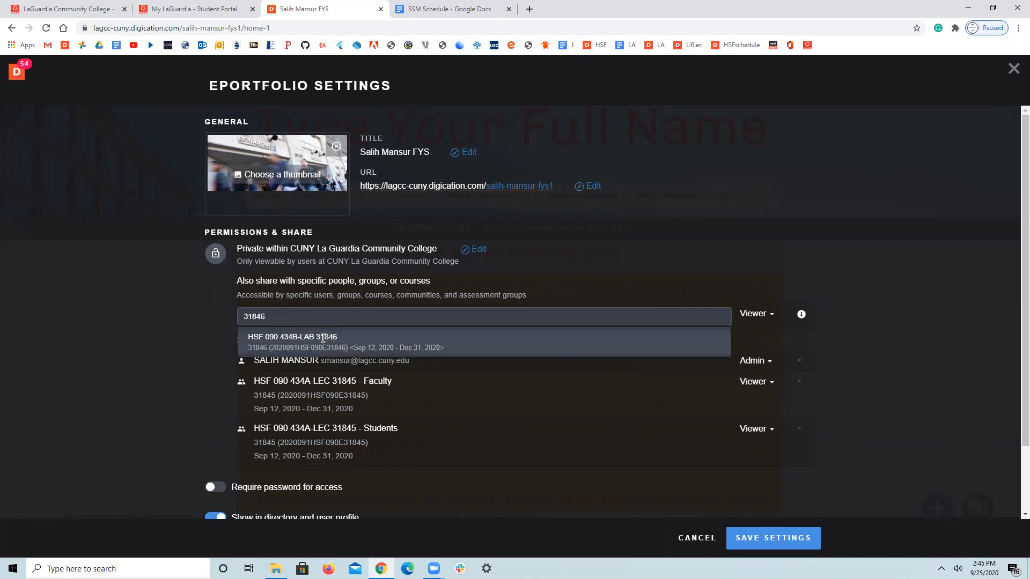
Step: Add HSF 090 434B-LAB 31846 to the Shared with list and scroll to review it
click(291, 336)
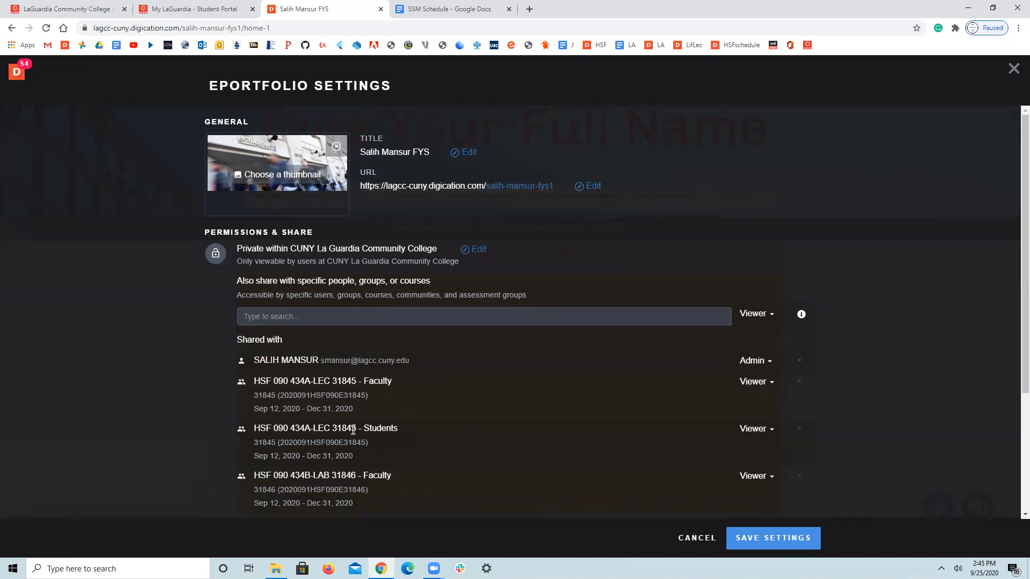
scroll(down, 3)
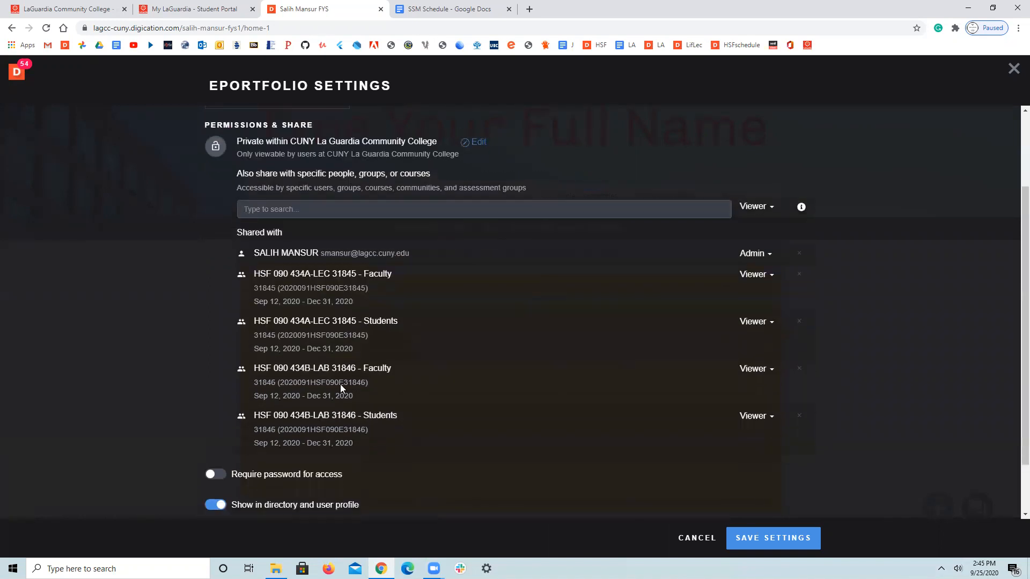
mouse_move(272, 285)
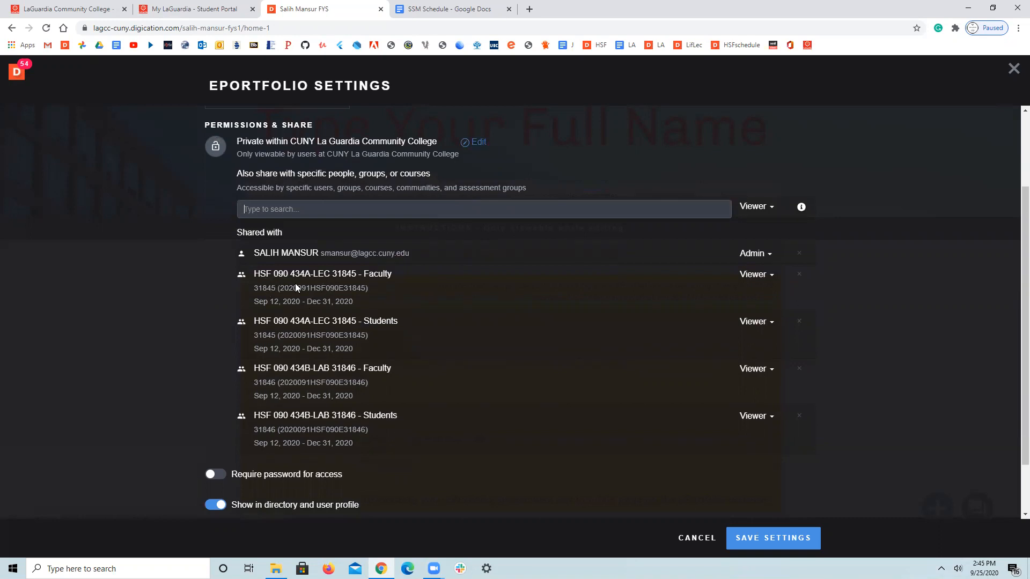
mouse_move(309, 301)
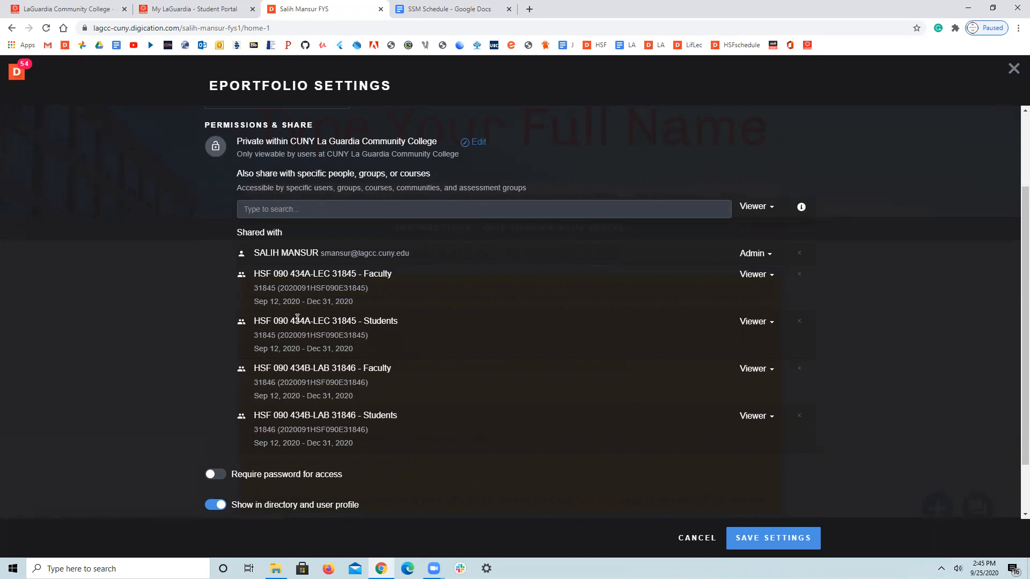
mouse_move(319, 291)
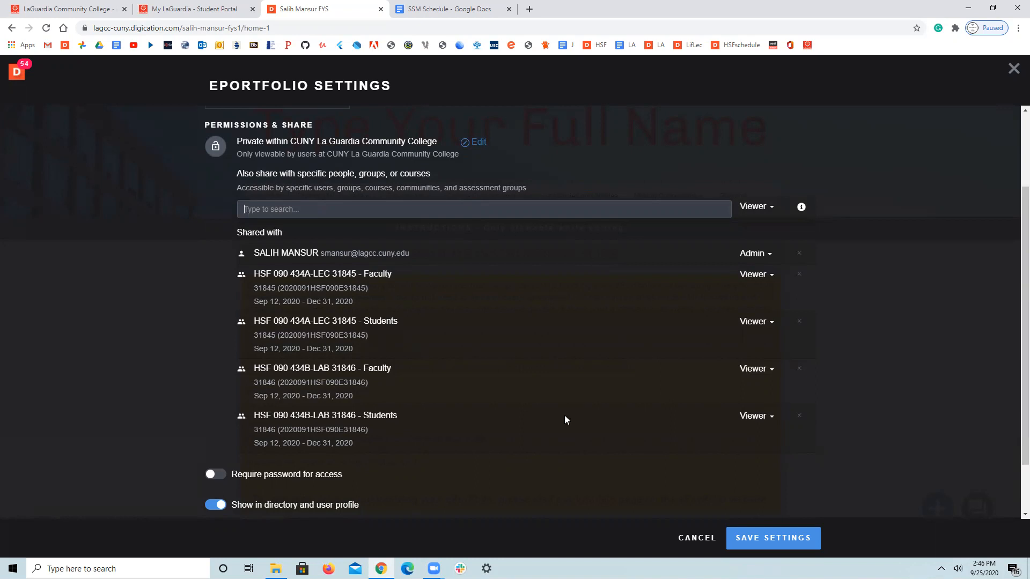
mouse_move(740, 515)
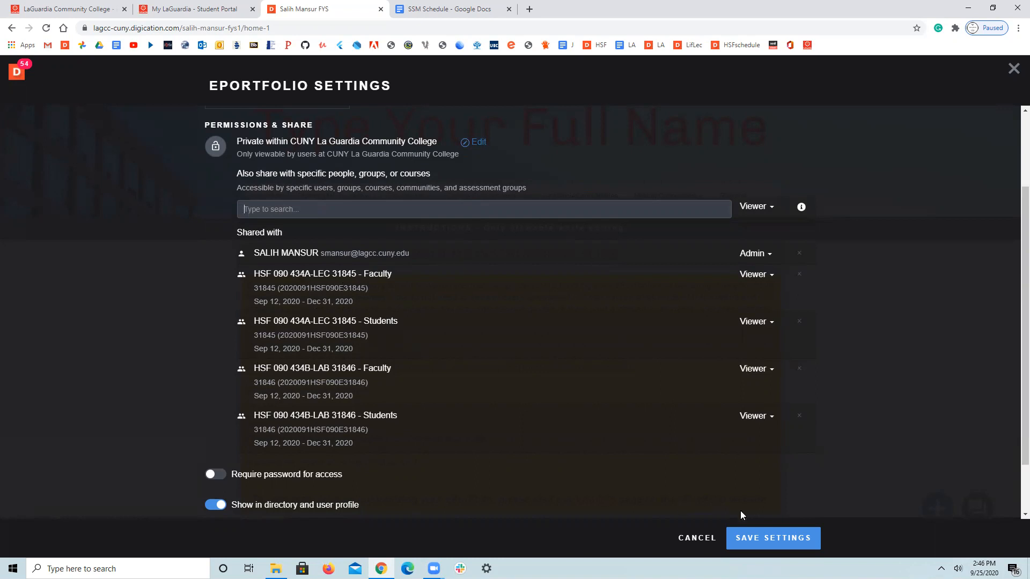
Step: Save the privacy and course-sharing settings, retrying after the 'problem saving' error until they save
click(773, 537)
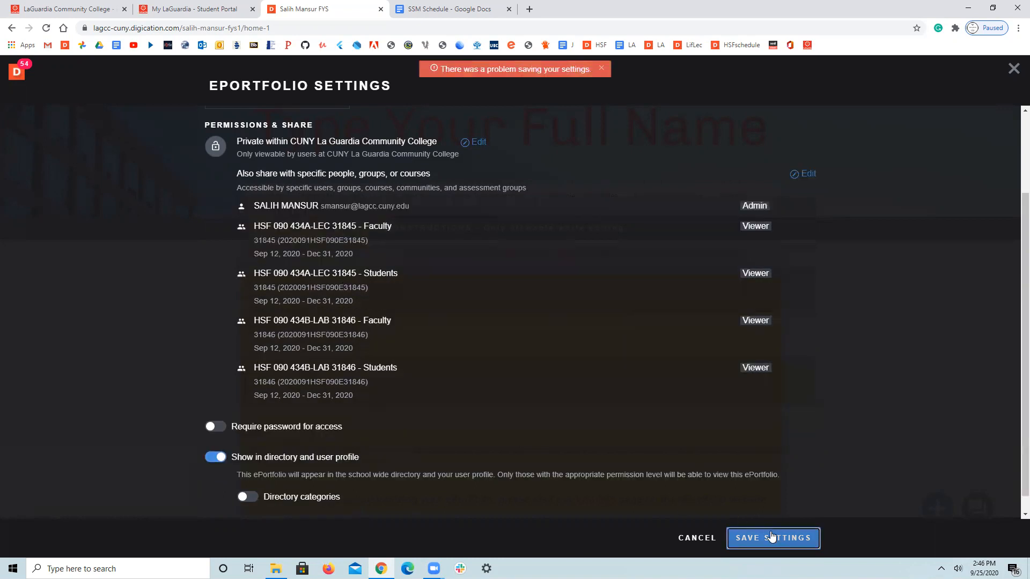
click(773, 538)
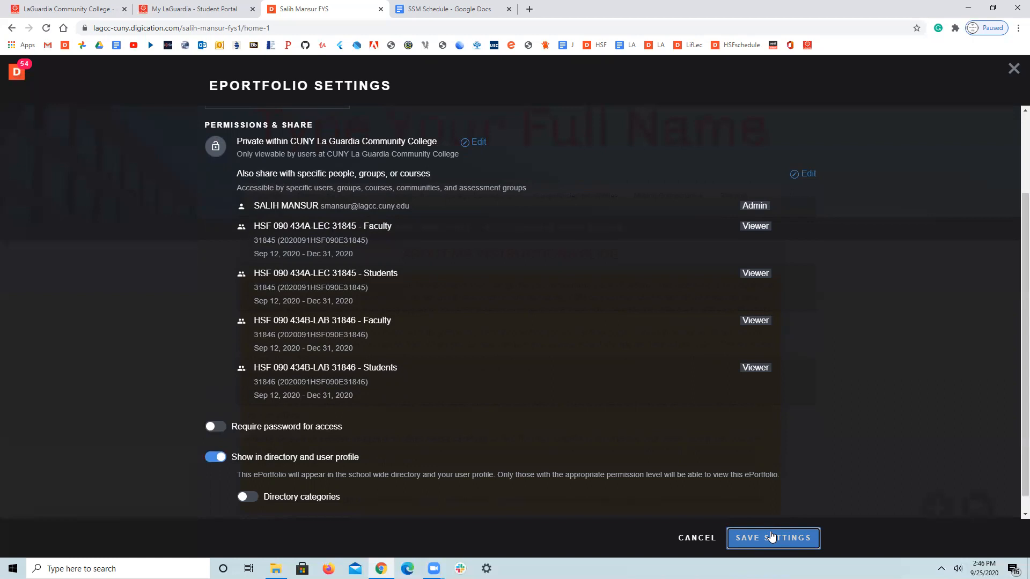
click(772, 538)
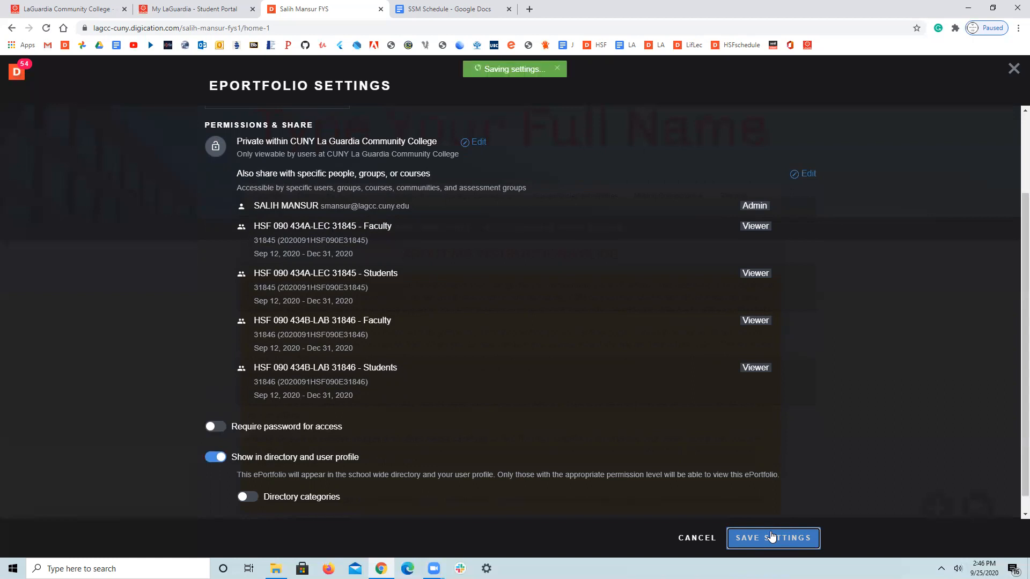
click(772, 538)
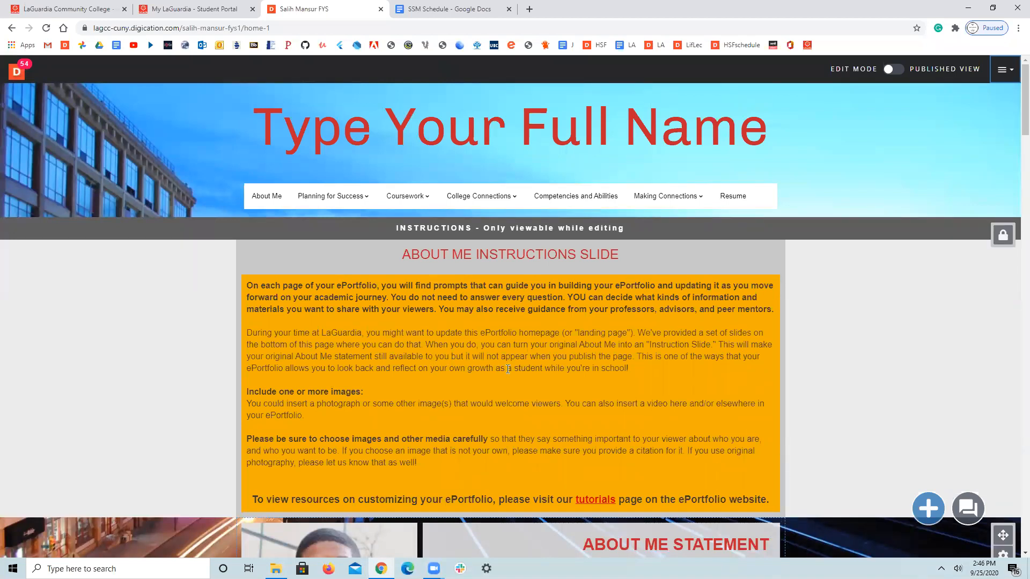
mouse_move(434, 345)
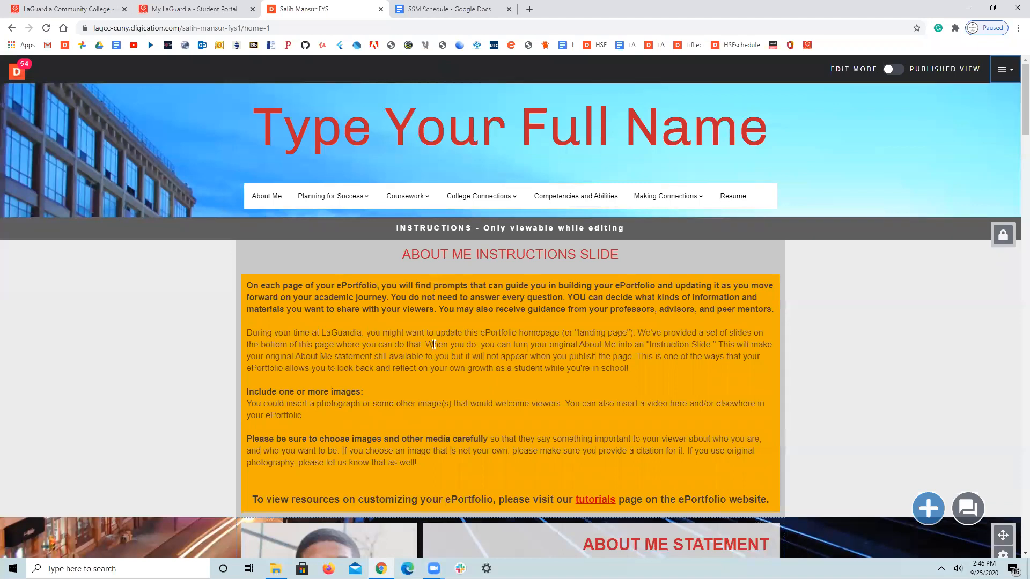
scroll(down, 3)
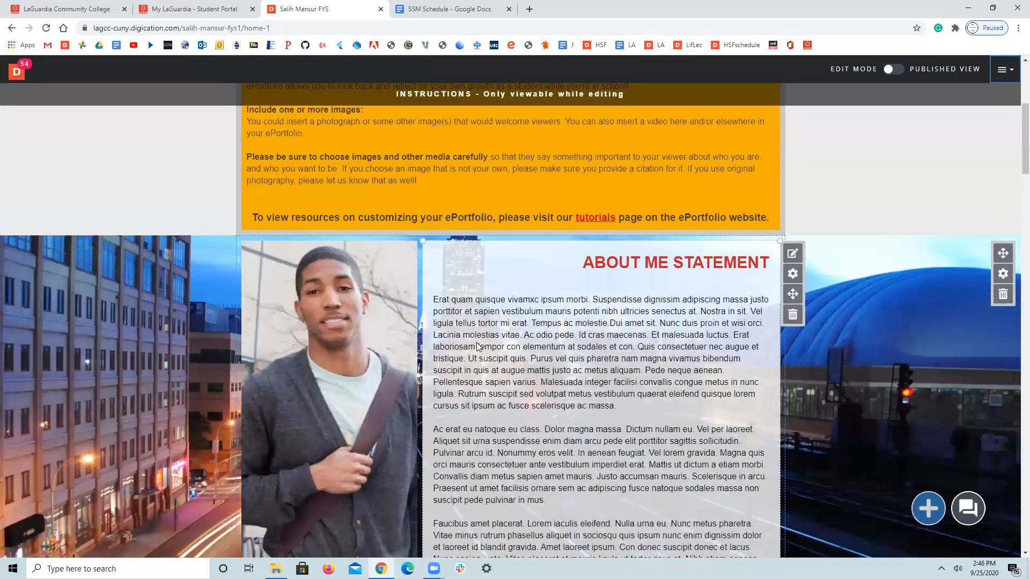
scroll(down, 3)
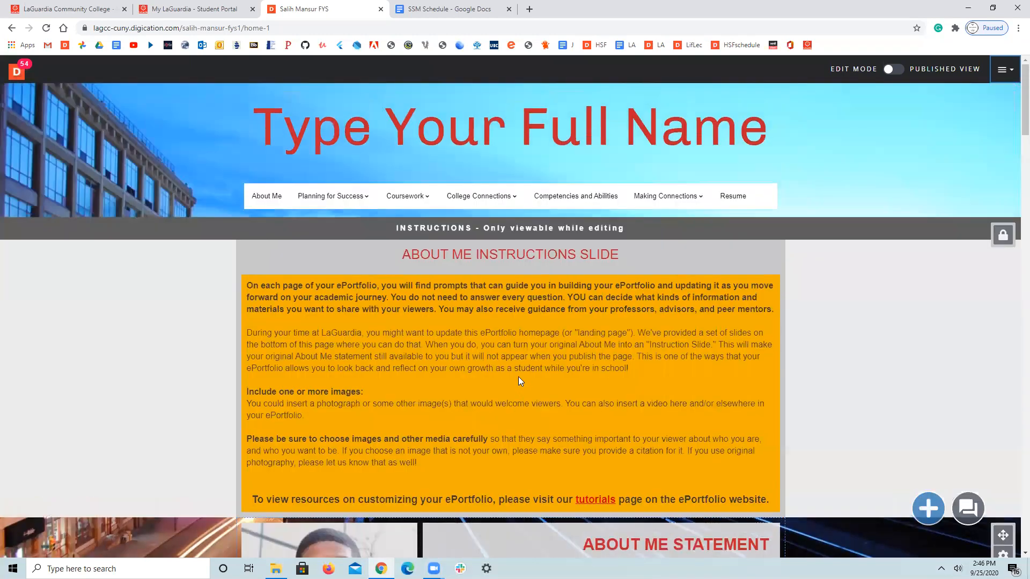
mouse_move(520, 400)
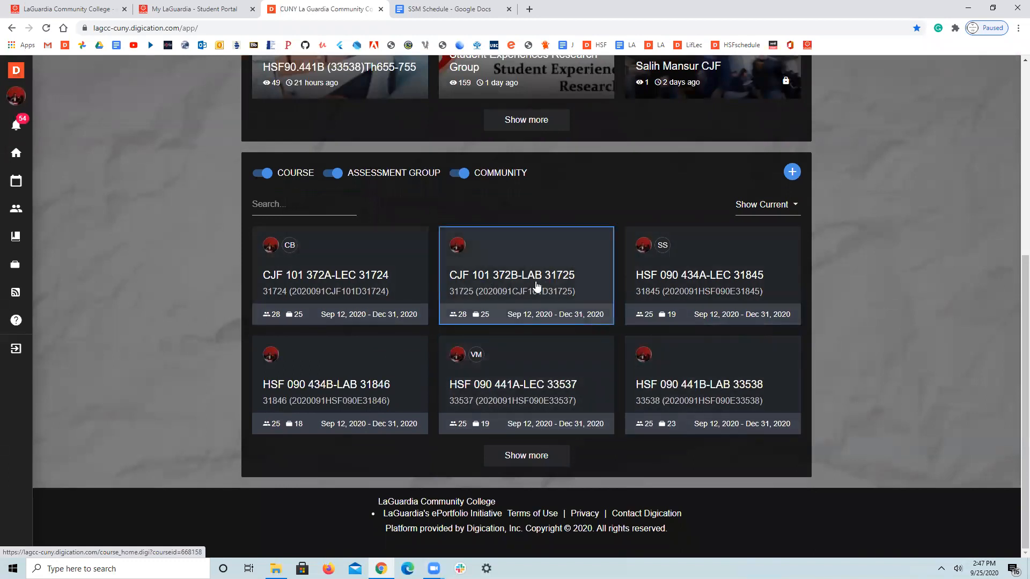
mouse_move(524, 304)
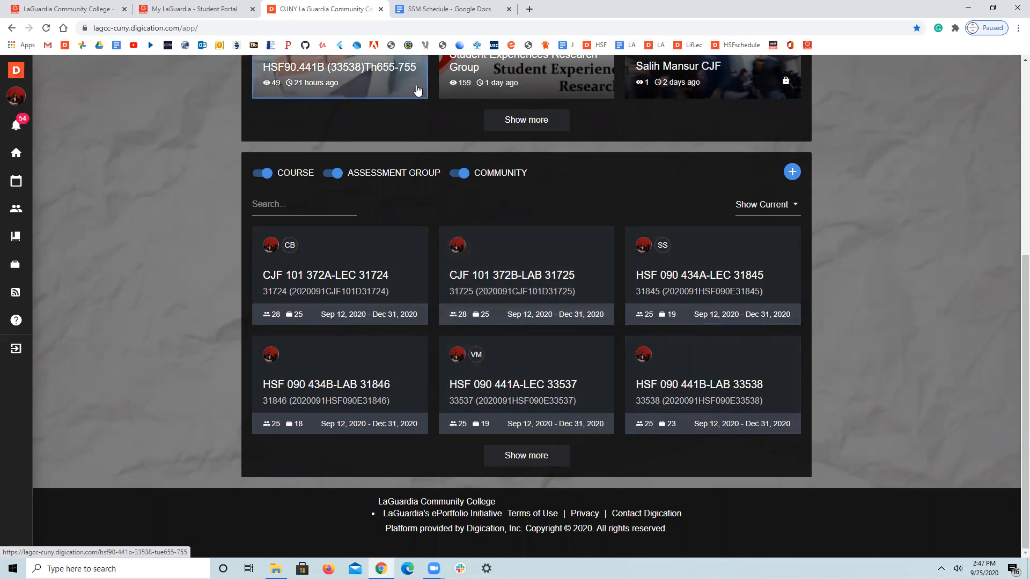
mouse_move(231, 24)
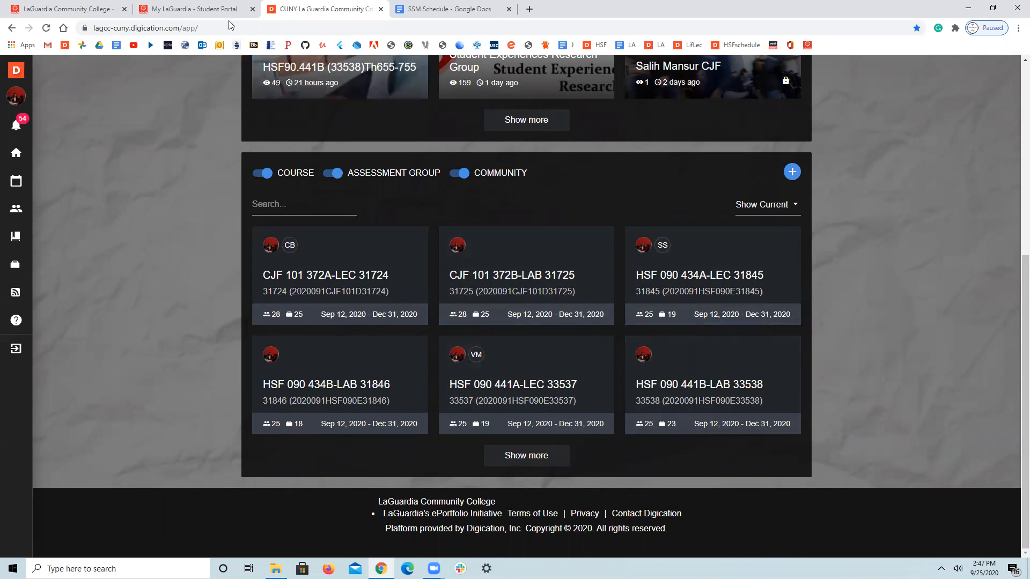
mouse_move(322, 8)
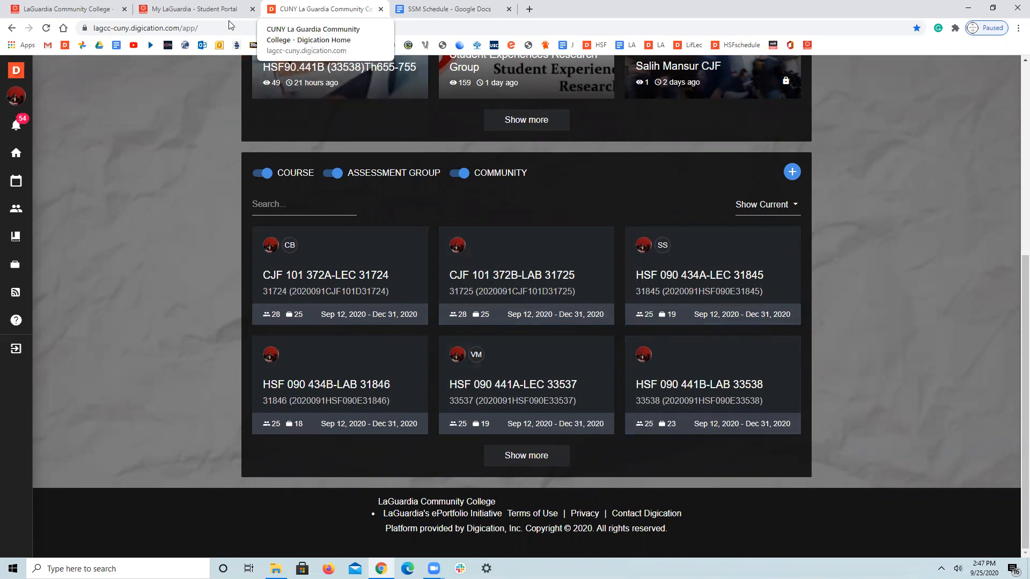